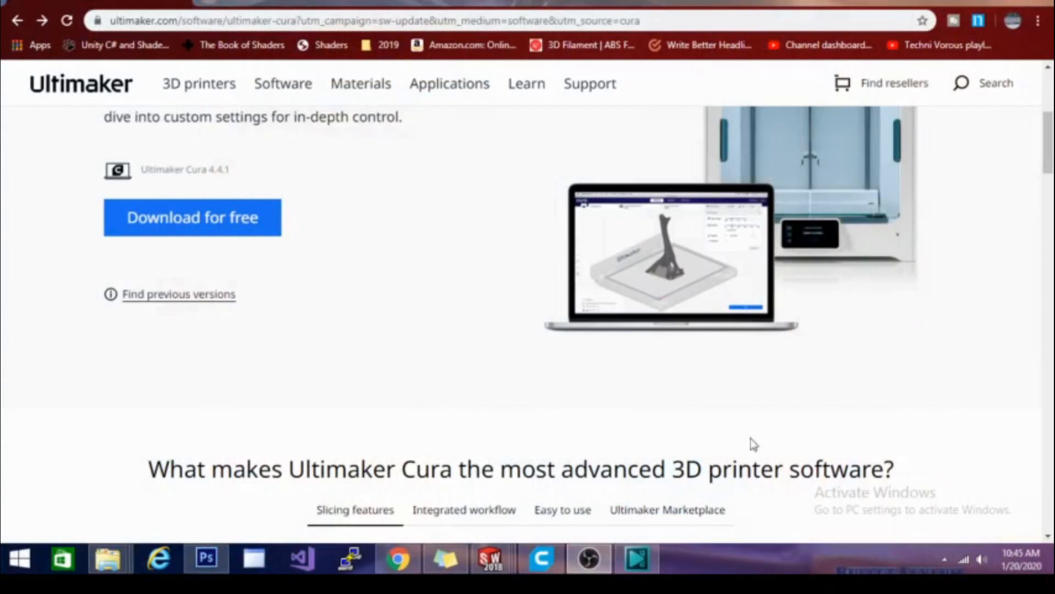
pyautogui.moveTo(565, 215)
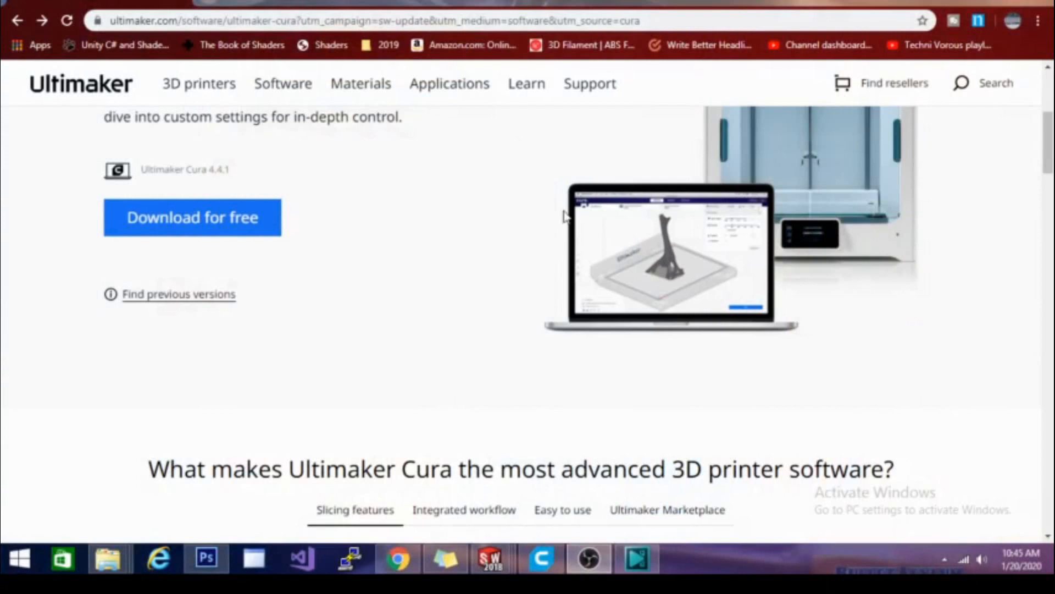
pyautogui.moveTo(816, 280)
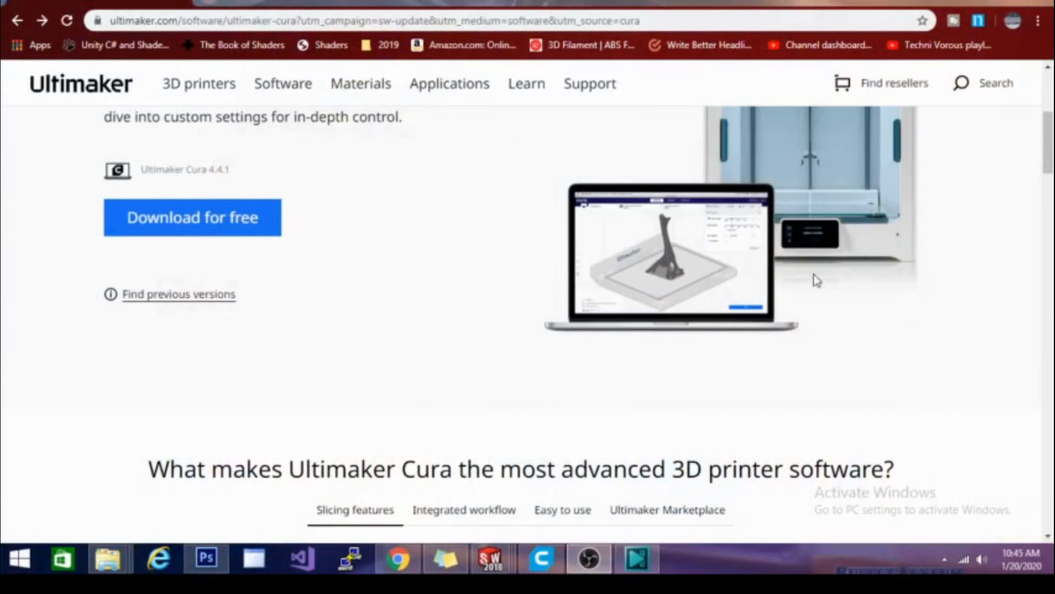
pyautogui.moveTo(925, 241)
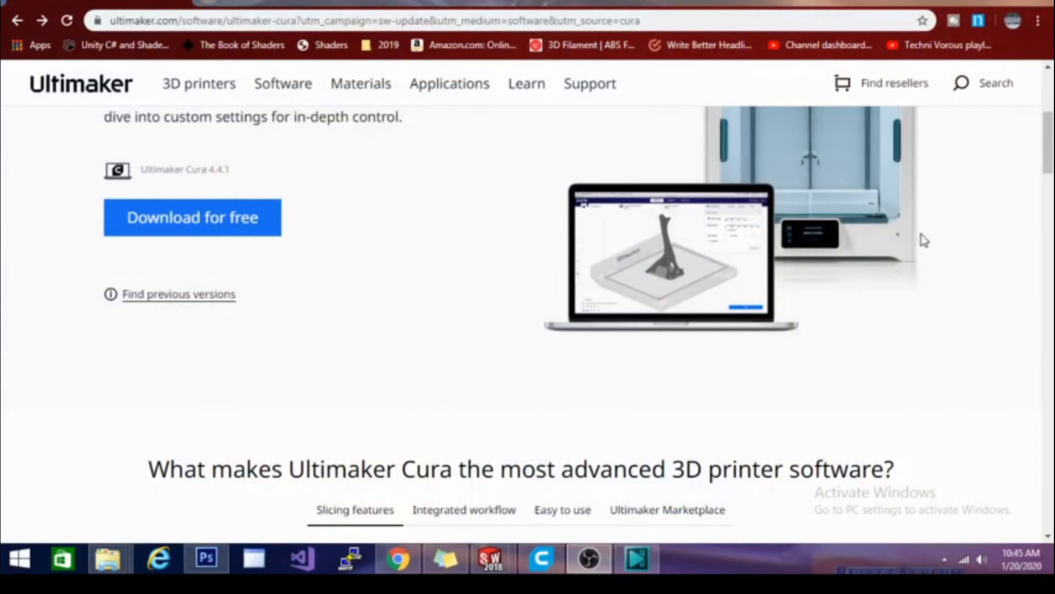
pyautogui.moveTo(192, 216)
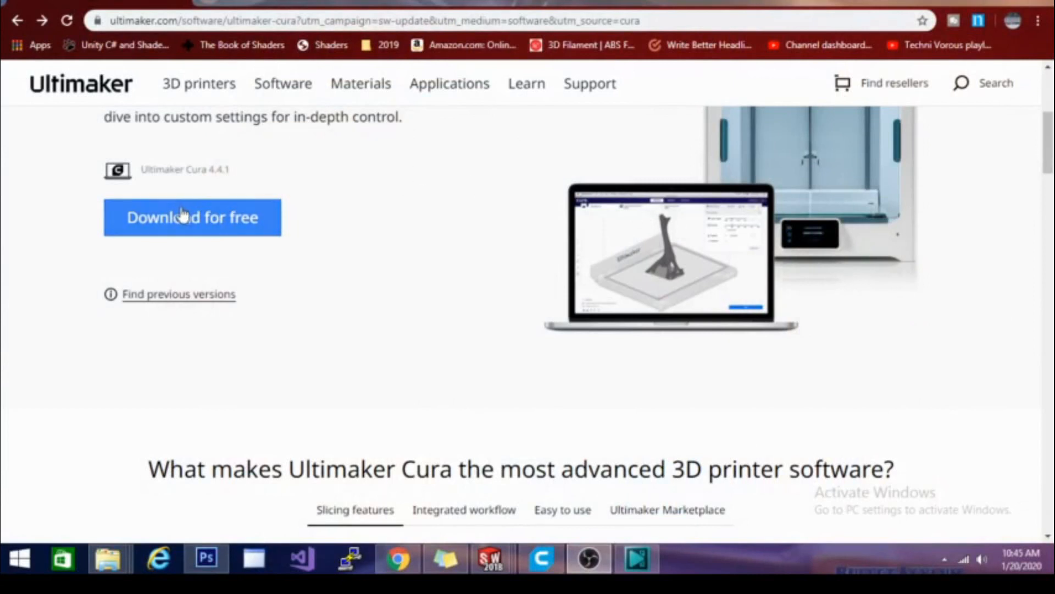
# - Leave the Cura download page and switch over to the running Cura window
pyautogui.click(192, 218)
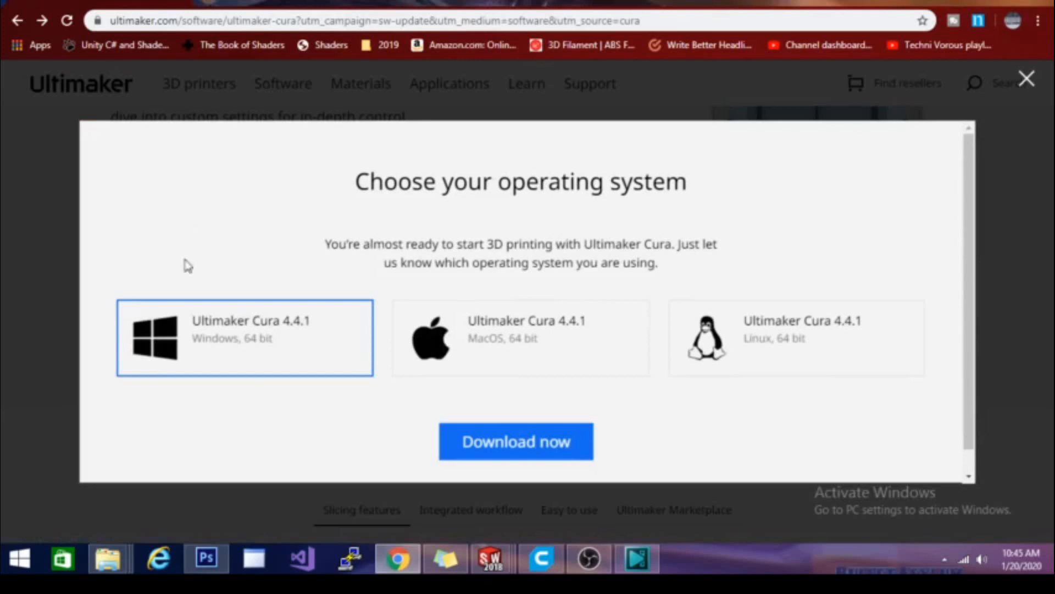
pyautogui.moveTo(307, 463)
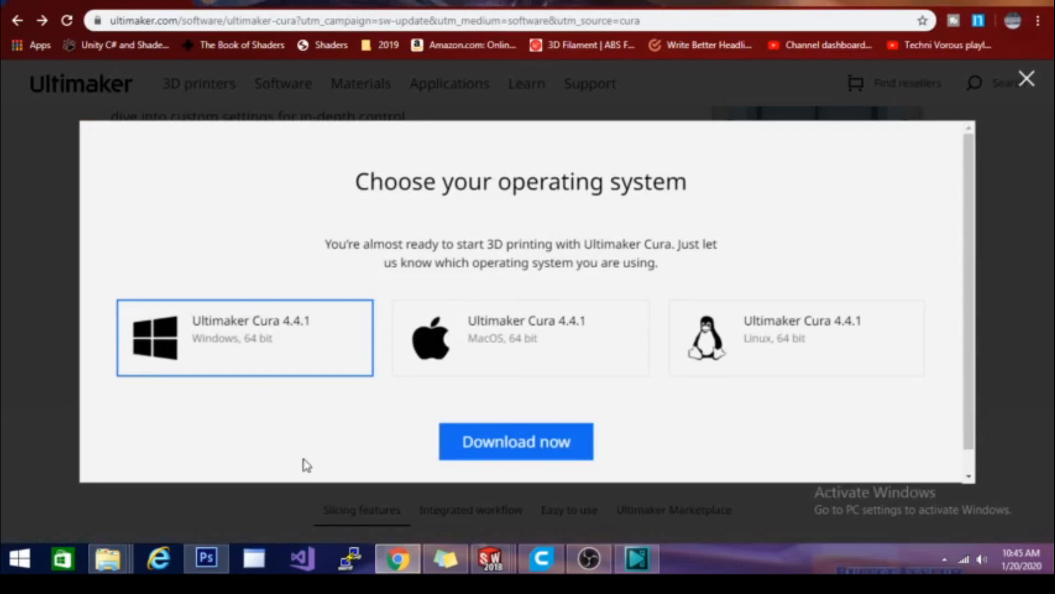
pyautogui.moveTo(834, 356)
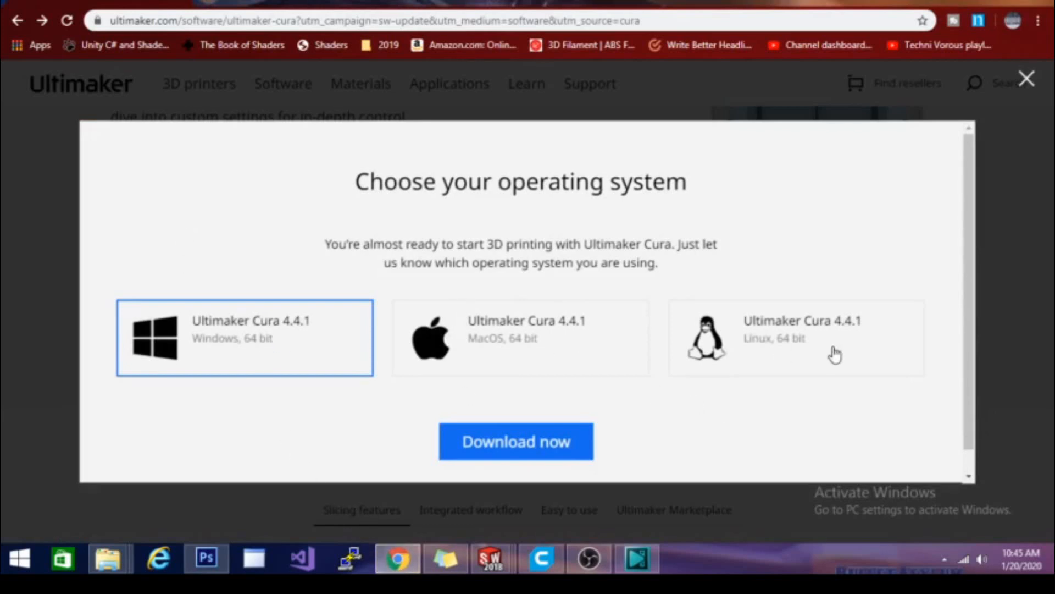
pyautogui.click(1027, 78)
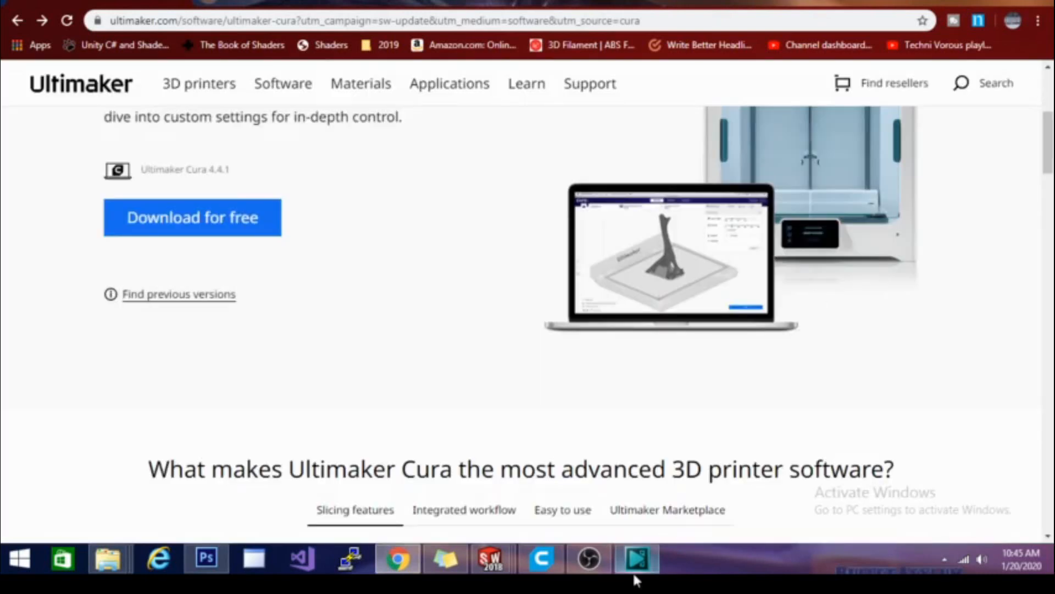
pyautogui.click(542, 558)
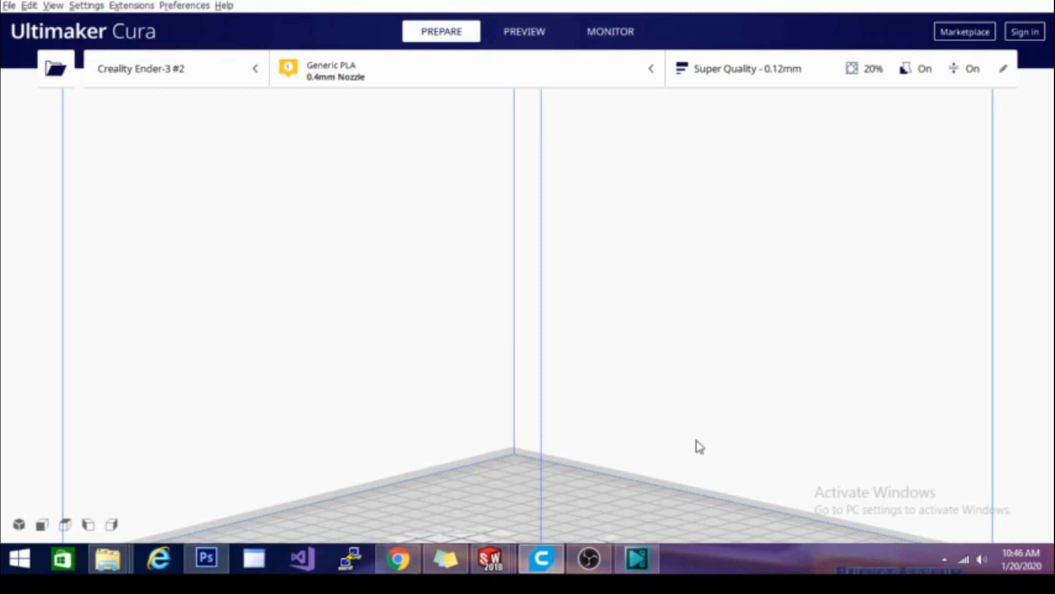
pyautogui.moveTo(592, 237)
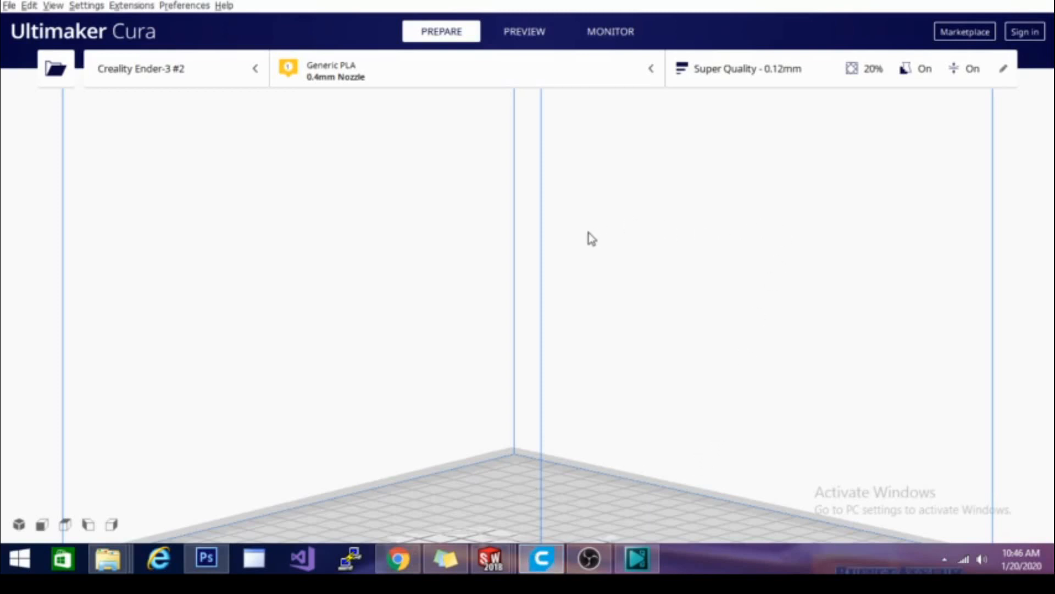
pyautogui.moveTo(335, 263)
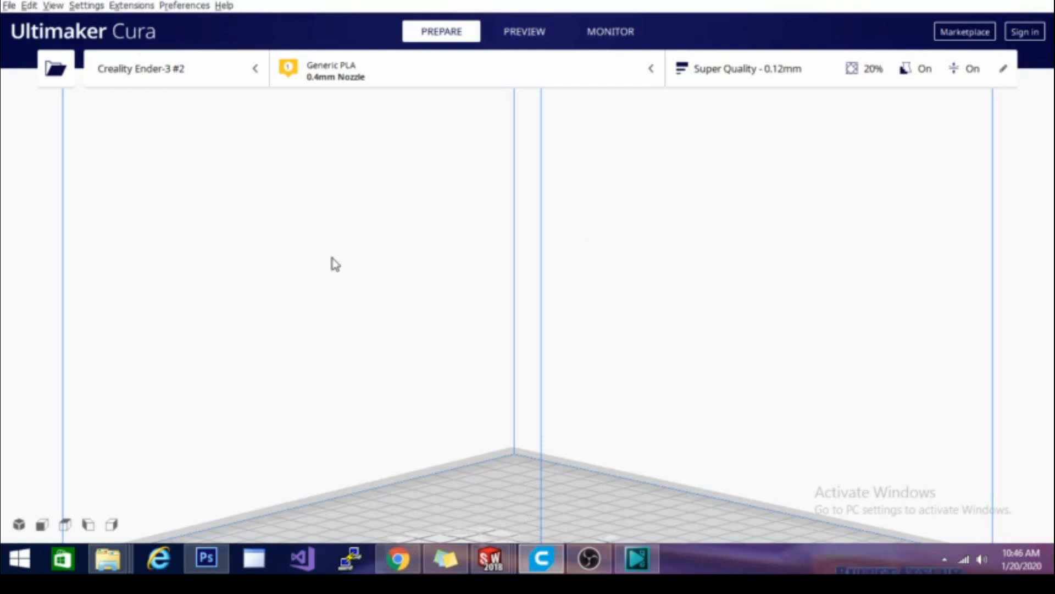
pyautogui.moveTo(538, 245)
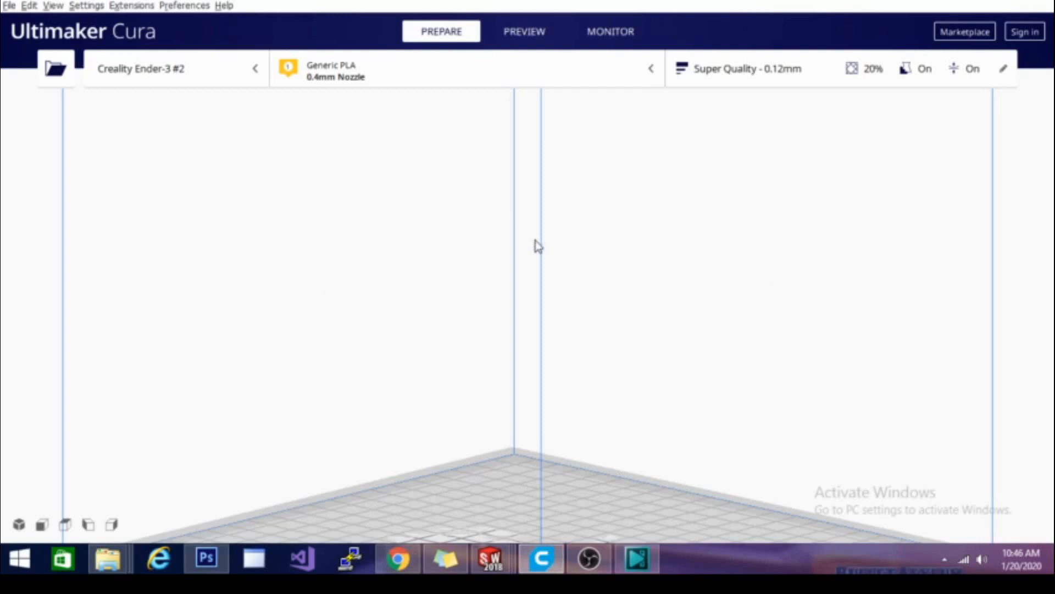
pyautogui.moveTo(334, 244)
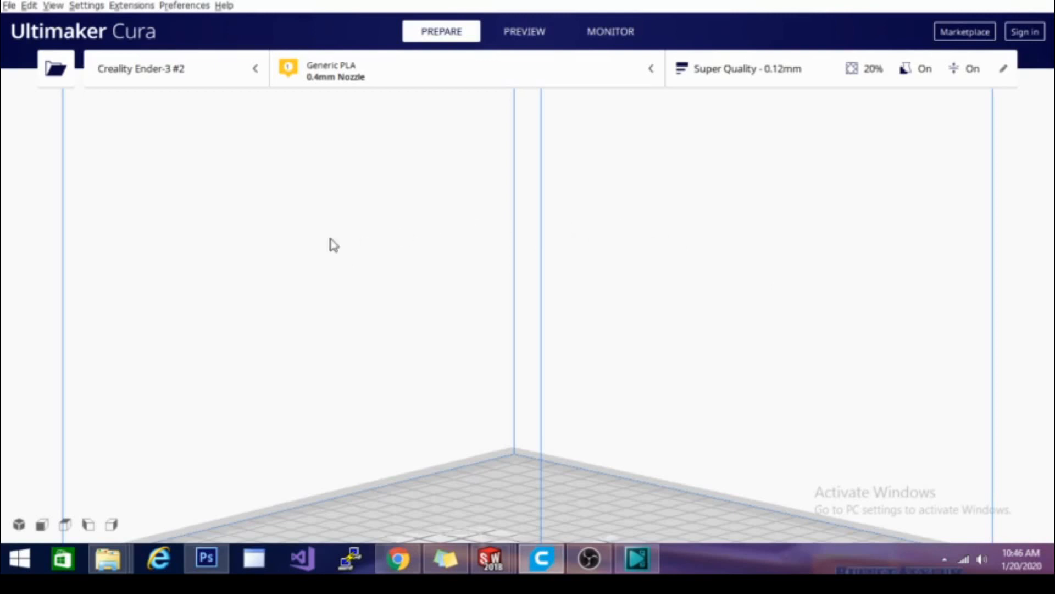
pyautogui.moveTo(468, 435)
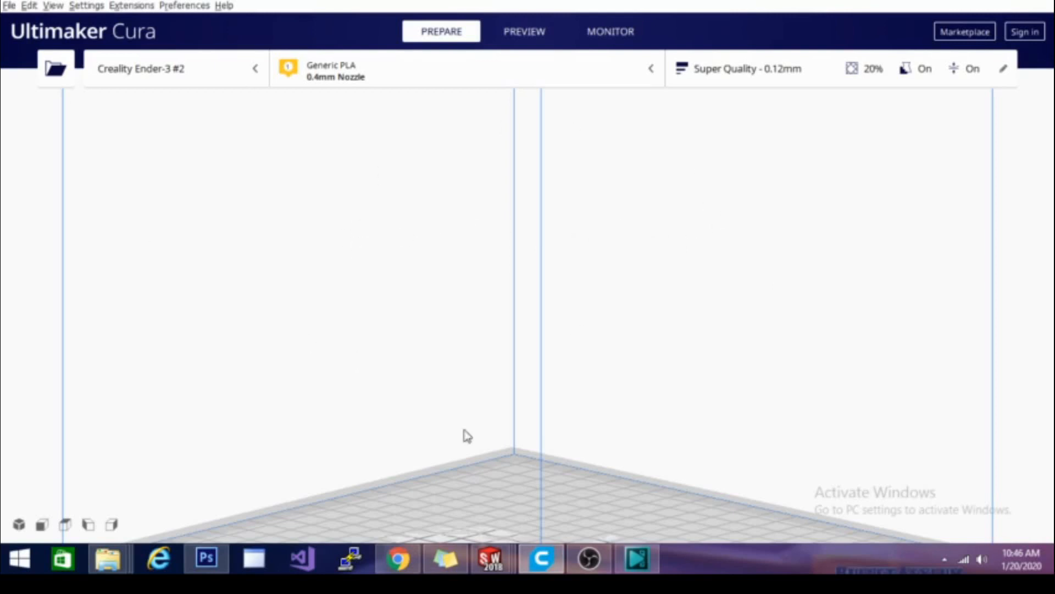
pyautogui.moveTo(336, 228)
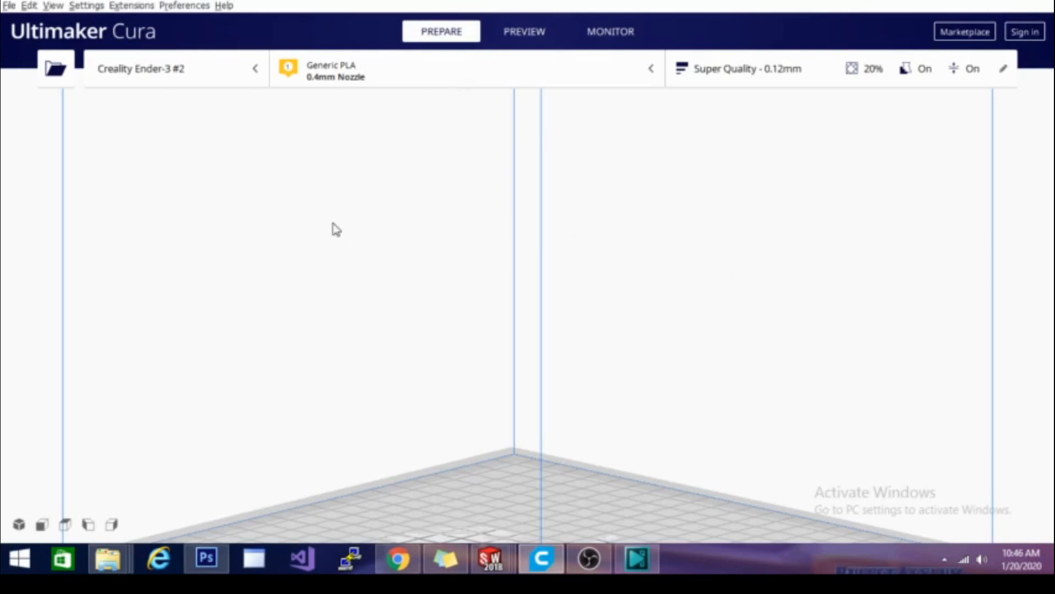
# - Browse the Settings and Edit menus, ending on Settings > Printer to list local printers
pyautogui.click(86, 6)
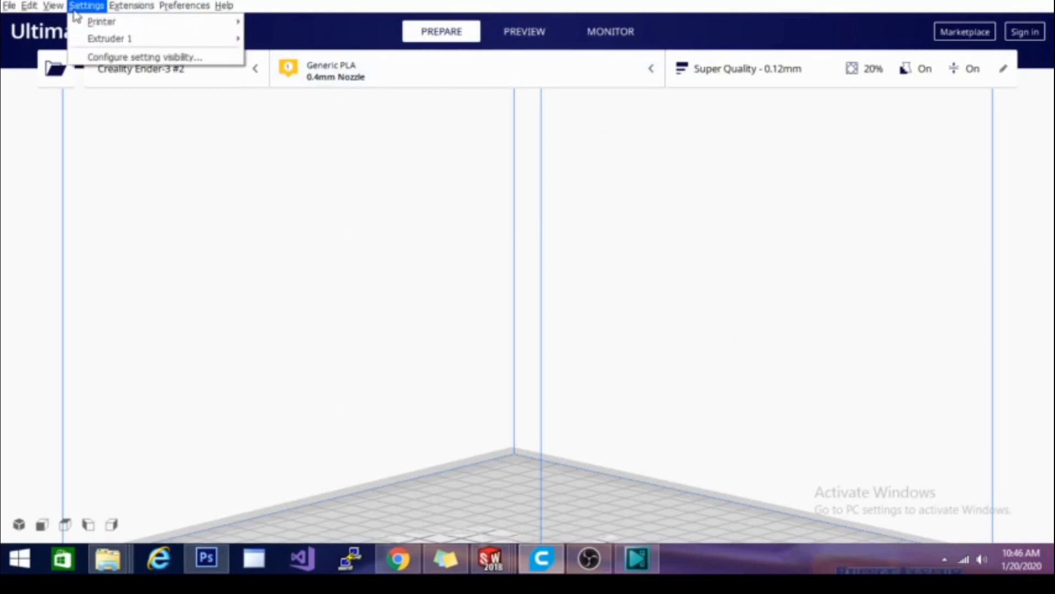
pyautogui.click(29, 6)
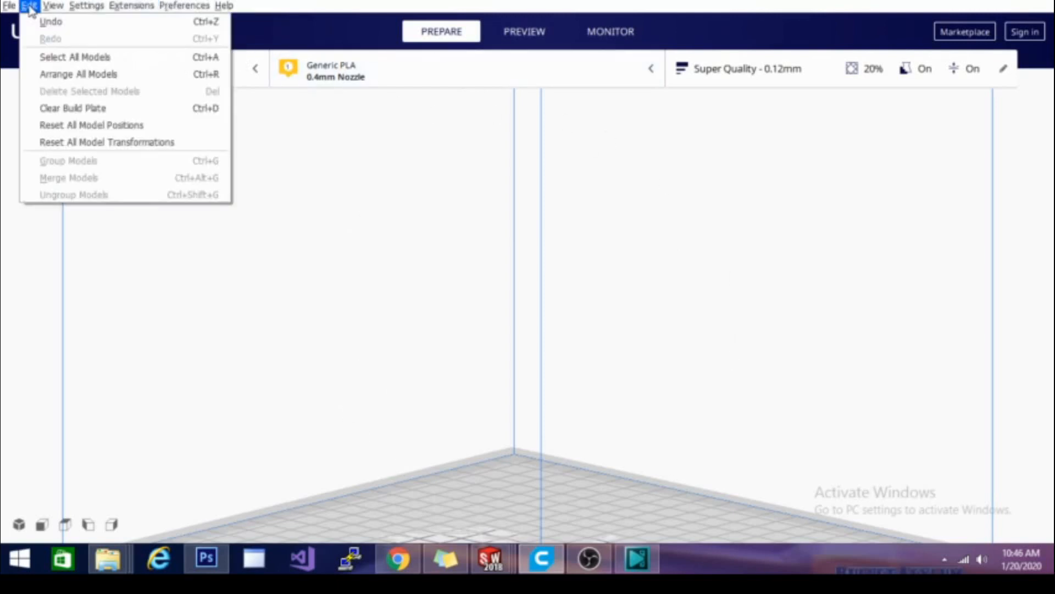
pyautogui.click(85, 5)
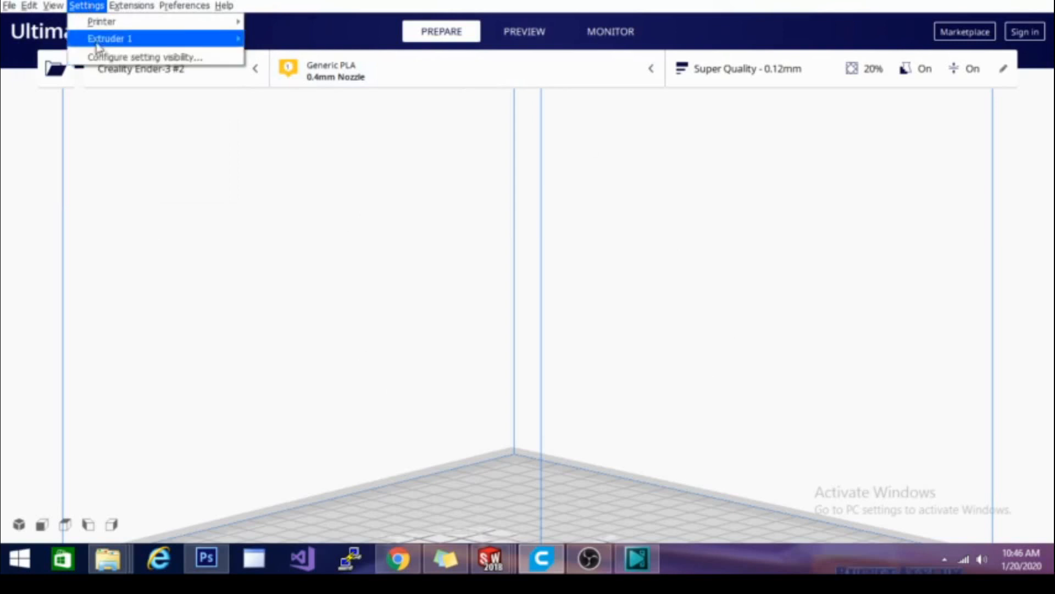
pyautogui.click(53, 5)
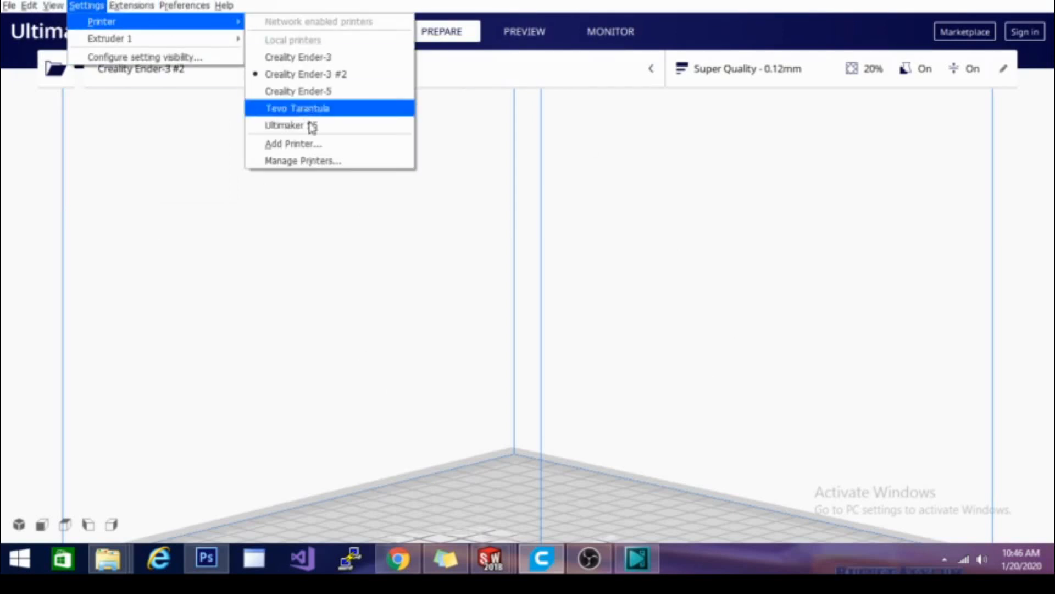
# - Add a non-networked printer, choosing Creality Ender 3 under Creality3D
pyautogui.click(292, 143)
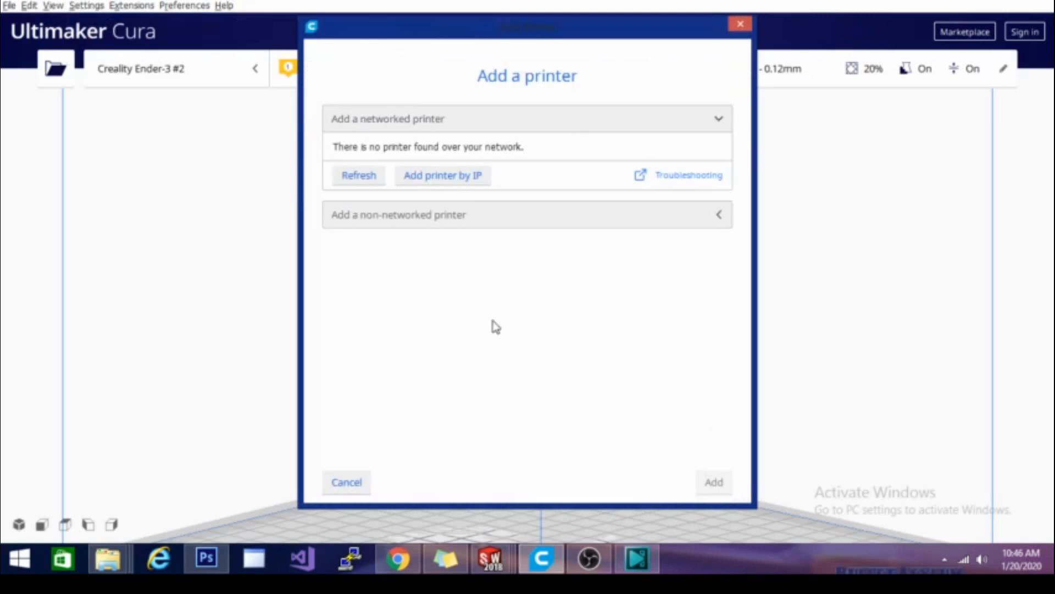
pyautogui.moveTo(599, 133)
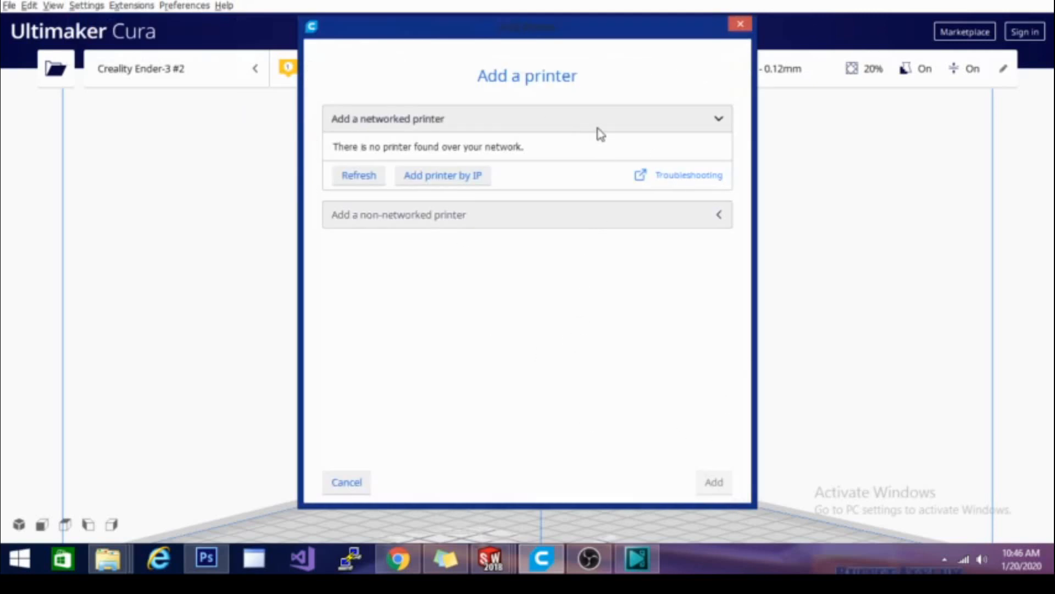
pyautogui.moveTo(415, 128)
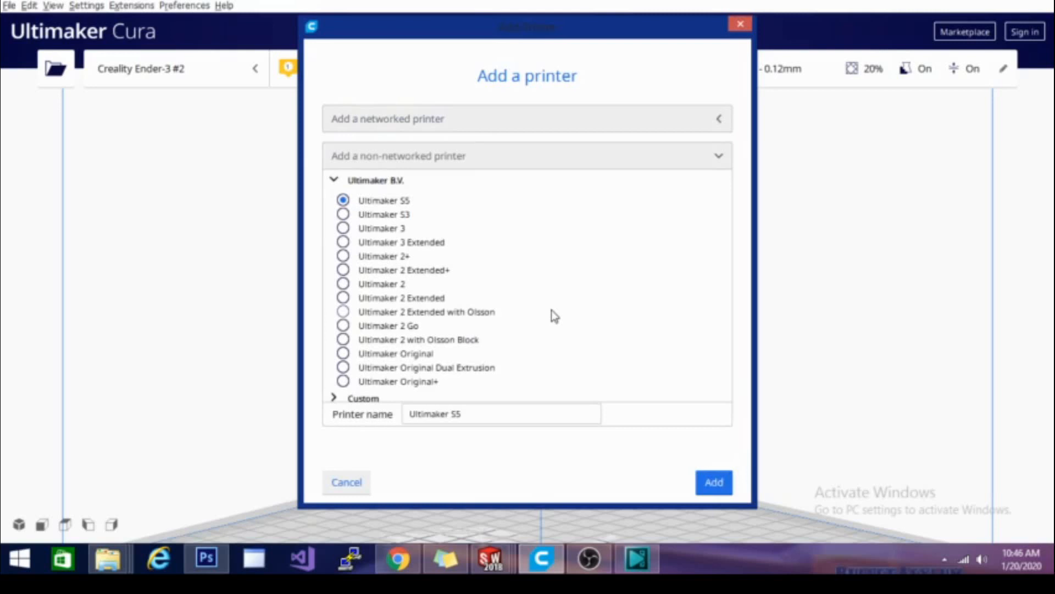
pyautogui.moveTo(418, 217)
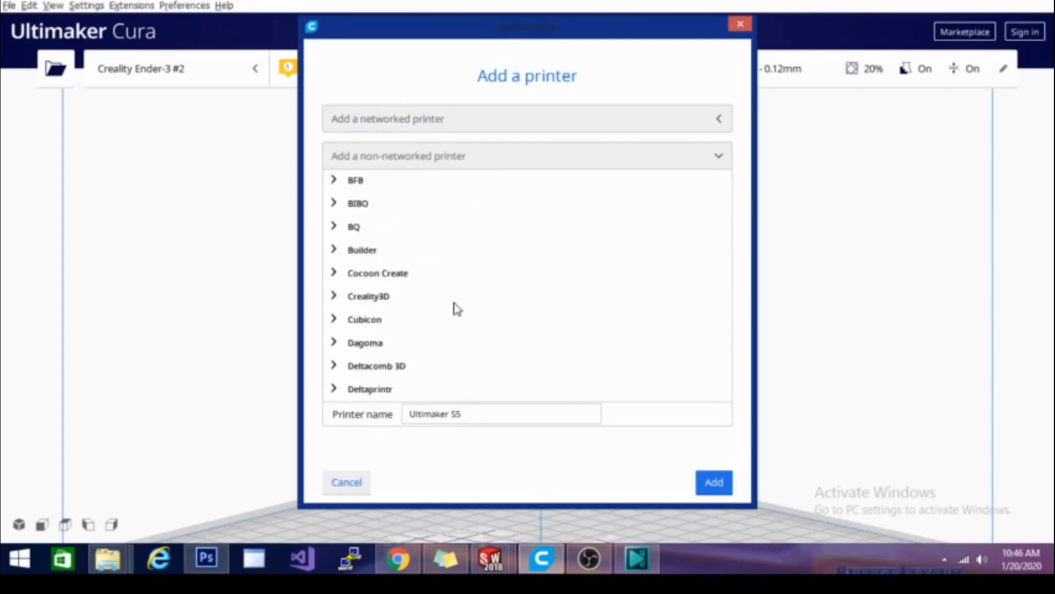
pyautogui.moveTo(441, 303)
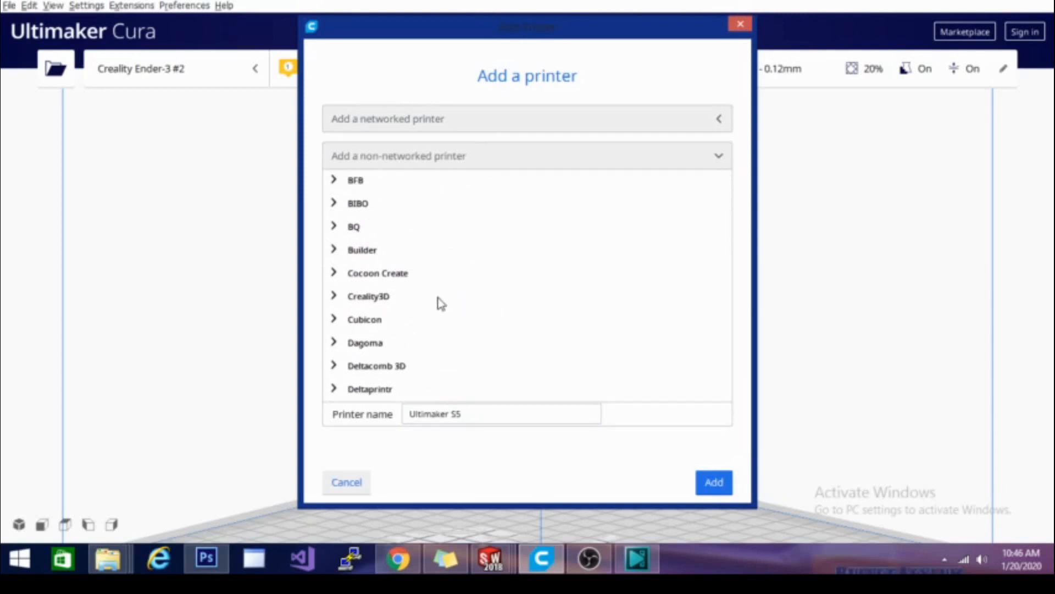
pyautogui.click(368, 296)
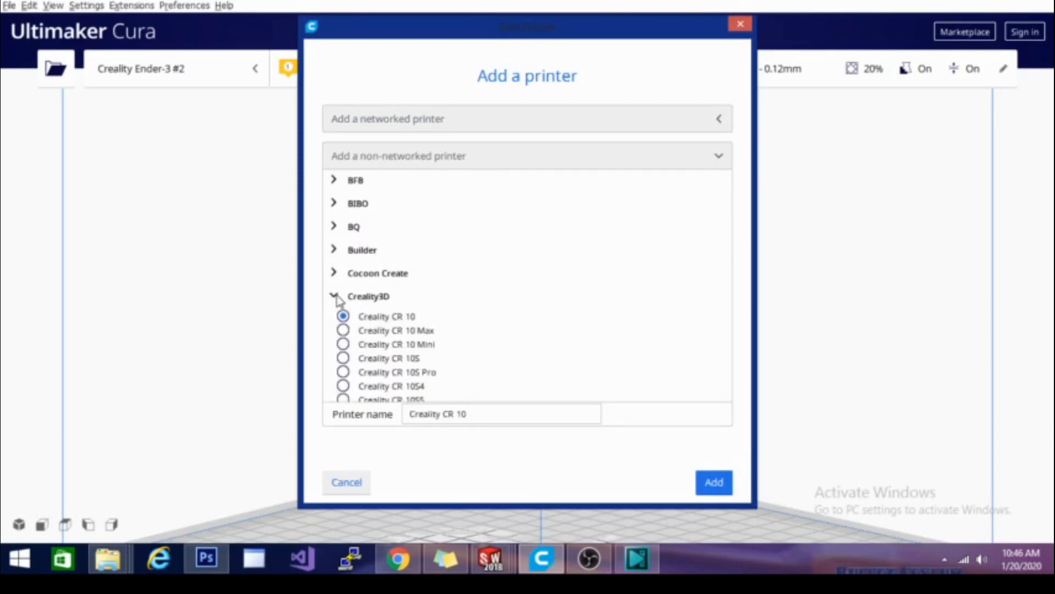
pyautogui.scroll(-3)
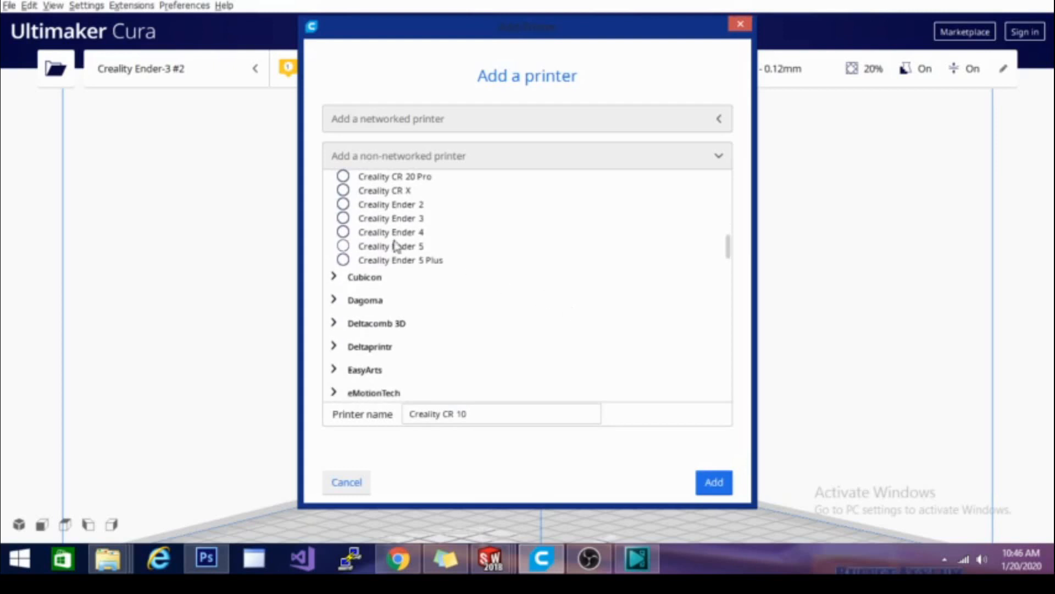
pyautogui.click(343, 218)
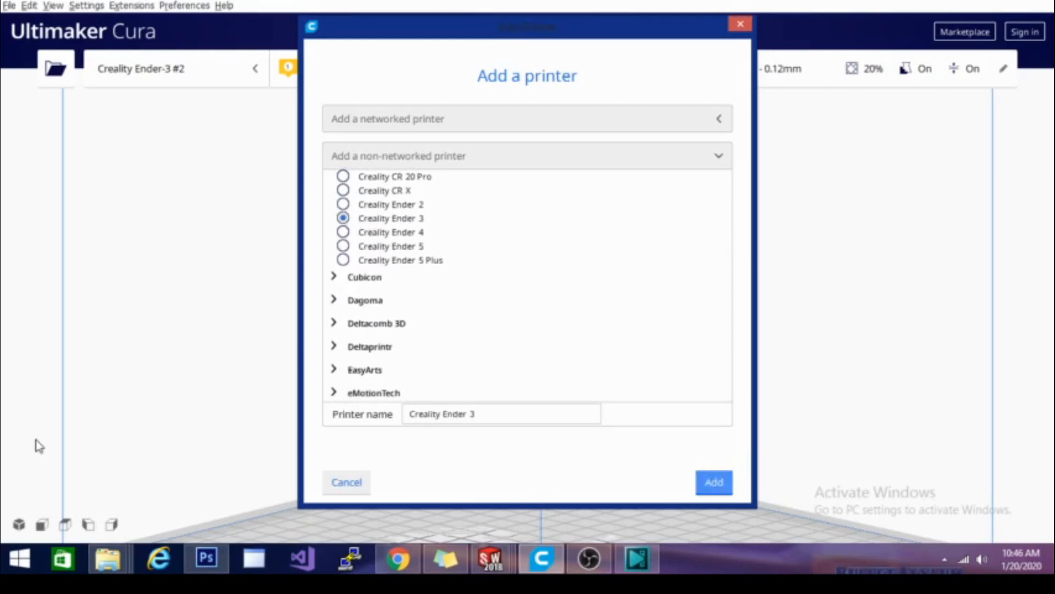
pyautogui.moveTo(780, 452)
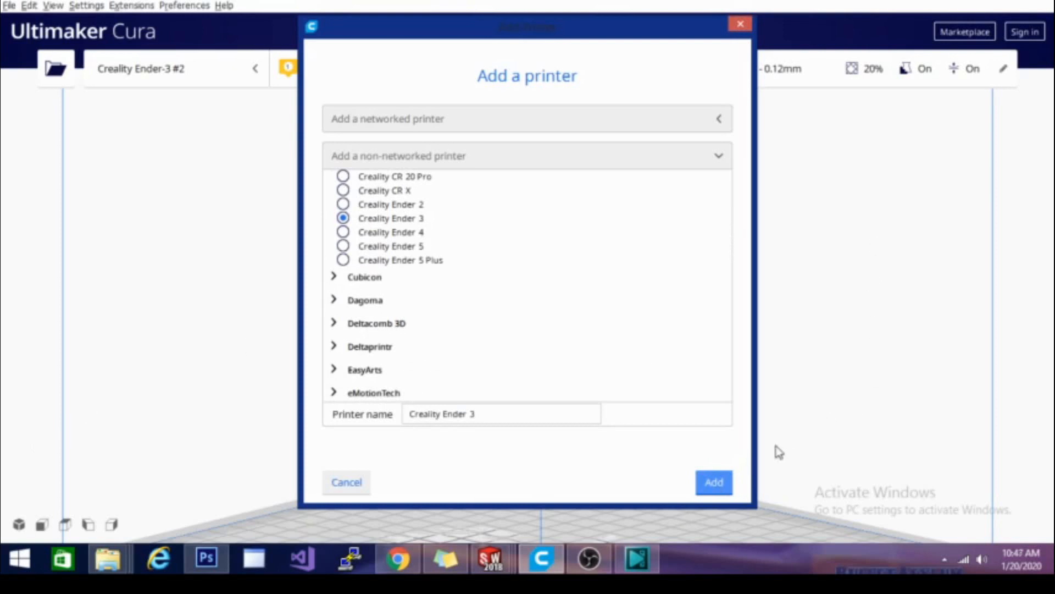
pyautogui.moveTo(808, 357)
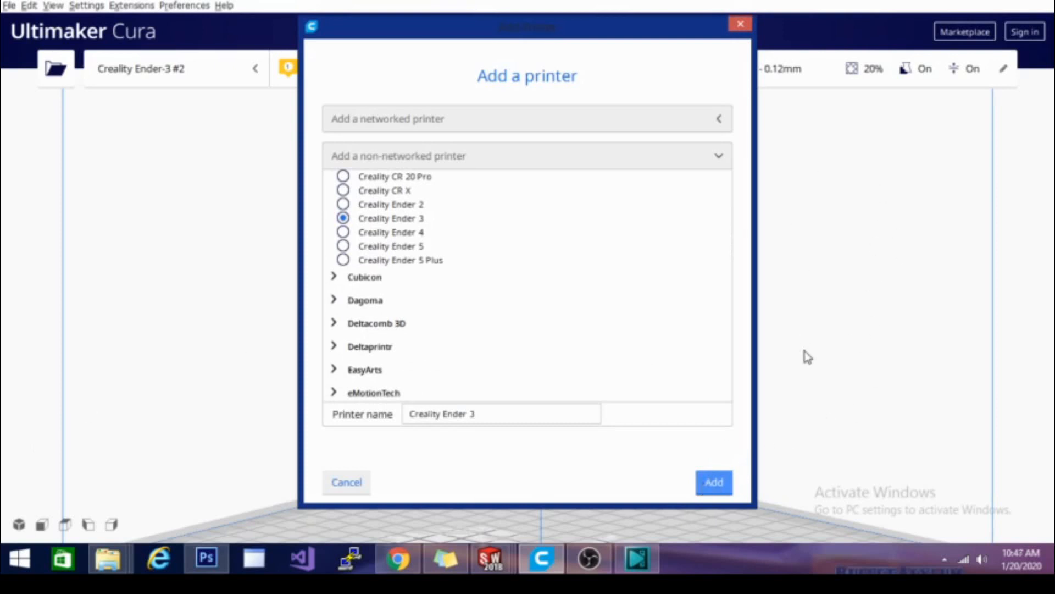
# - Keep the Ender-3 machine settings at 220 × 220 × 250 mm and finish adding the printer
pyautogui.click(712, 482)
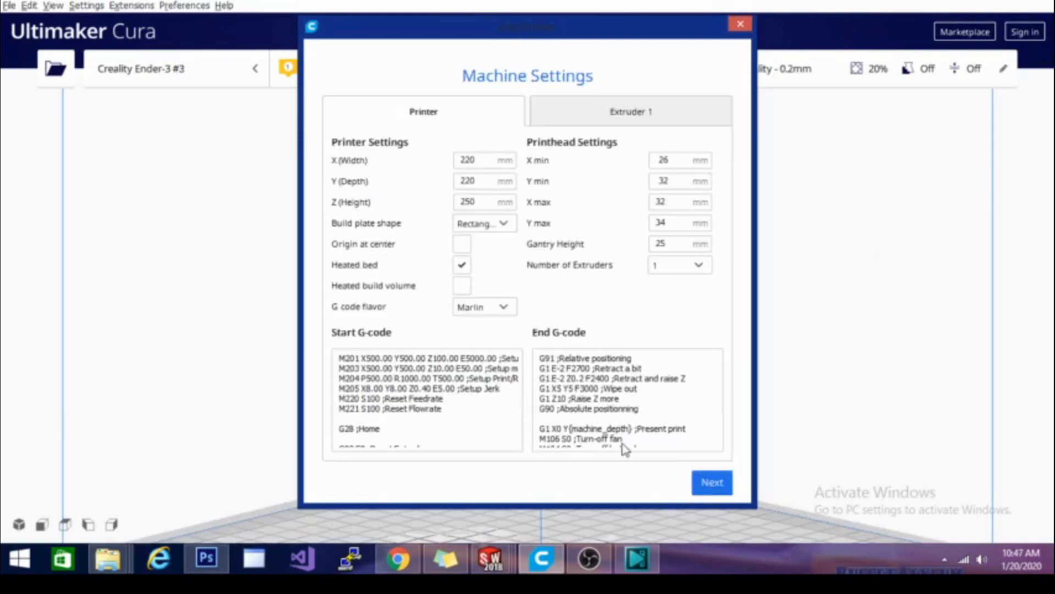
pyautogui.moveTo(374, 202)
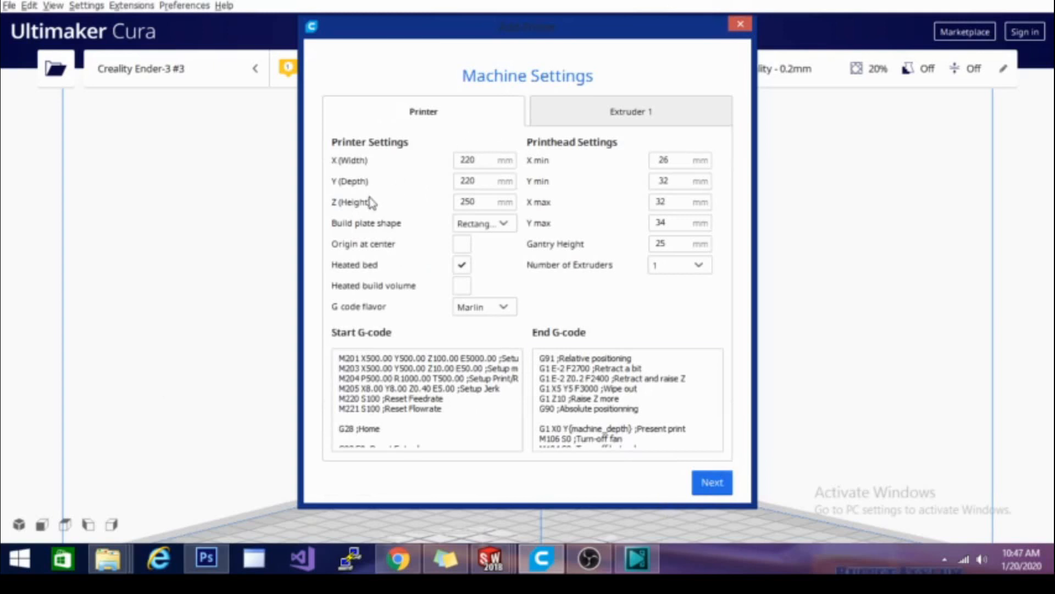
pyautogui.moveTo(442, 81)
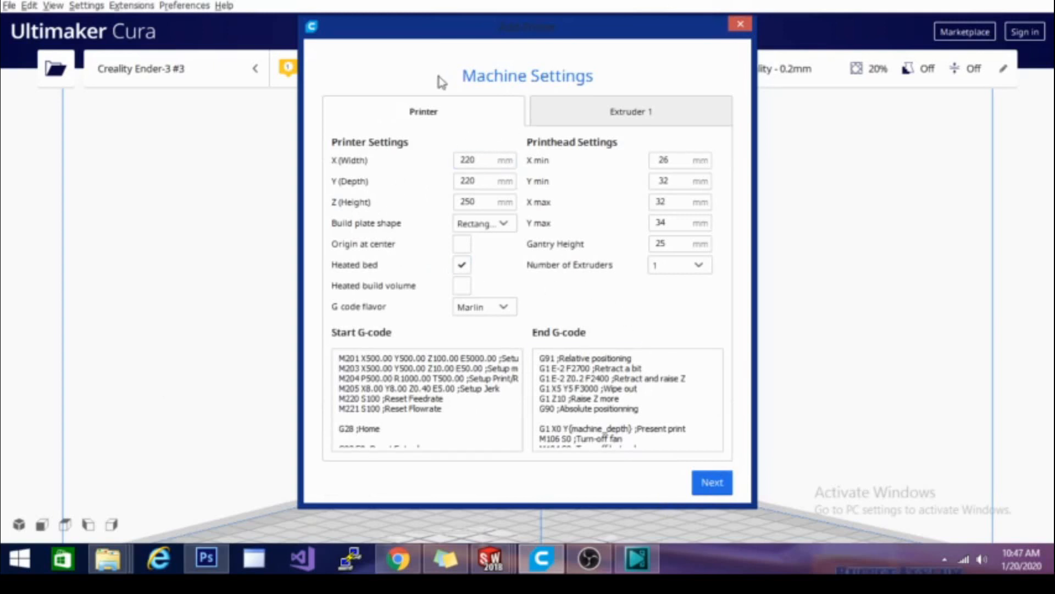
pyautogui.click(479, 160)
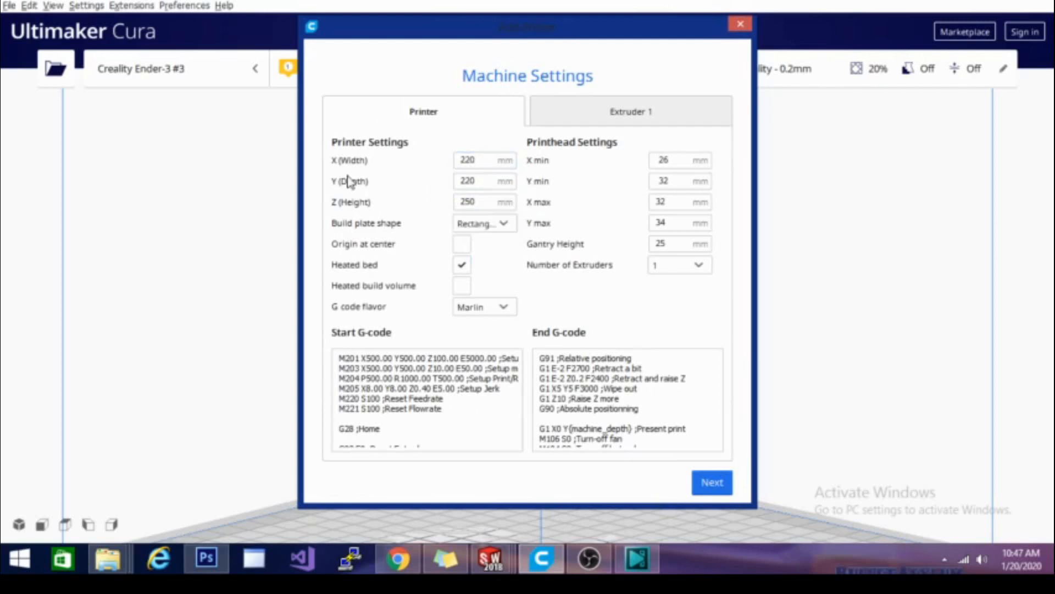
pyautogui.moveTo(369, 237)
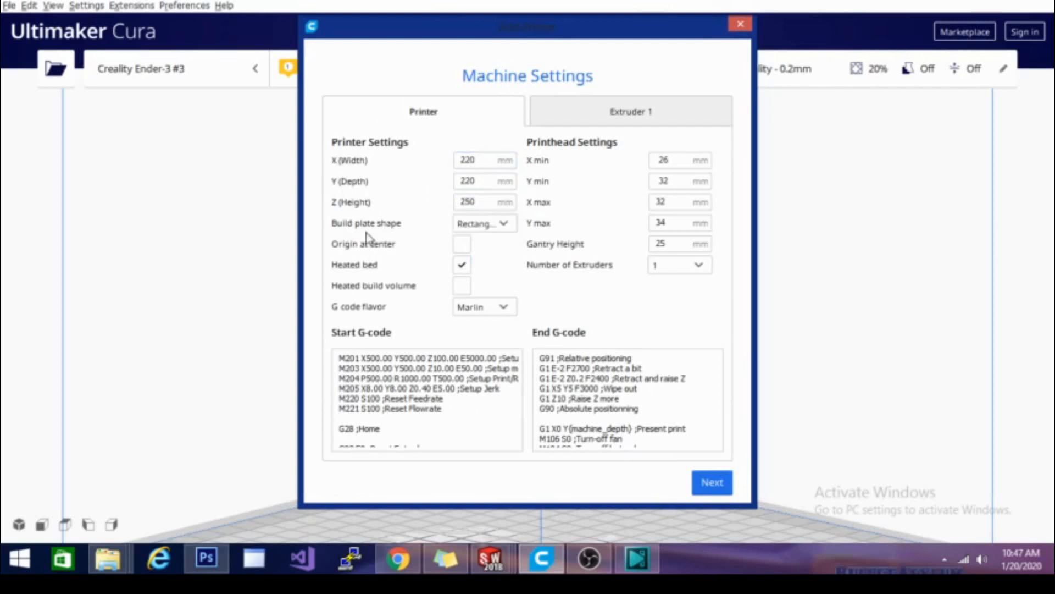
pyautogui.moveTo(467, 201)
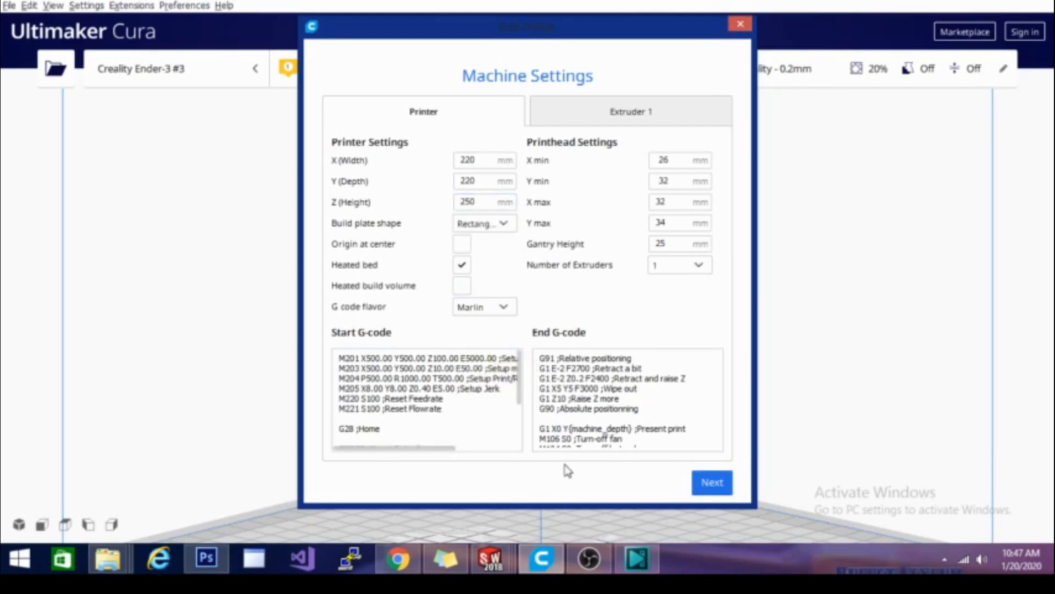
pyautogui.click(679, 180)
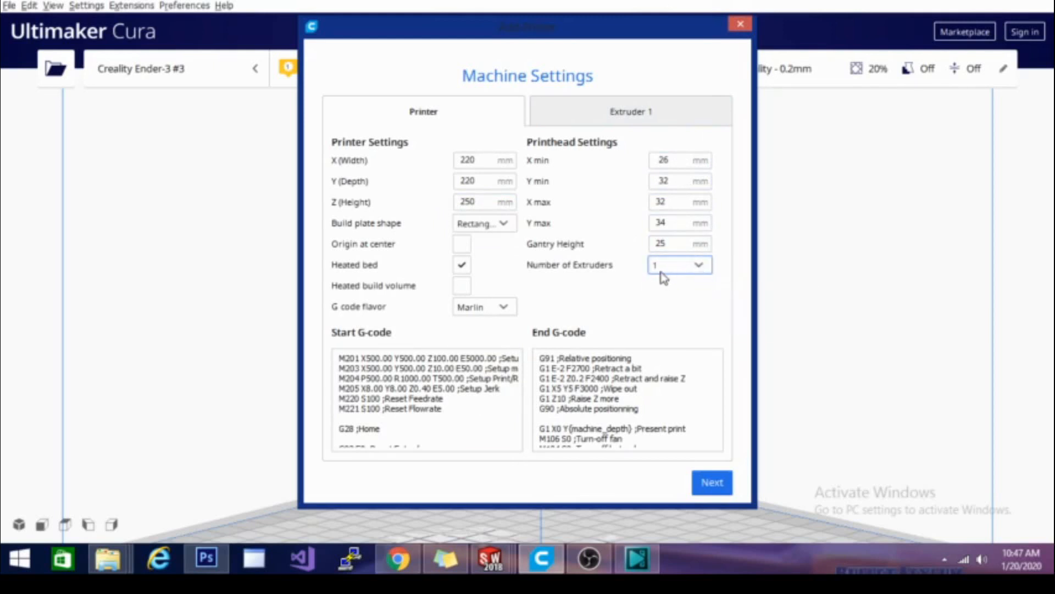
pyautogui.moveTo(449, 292)
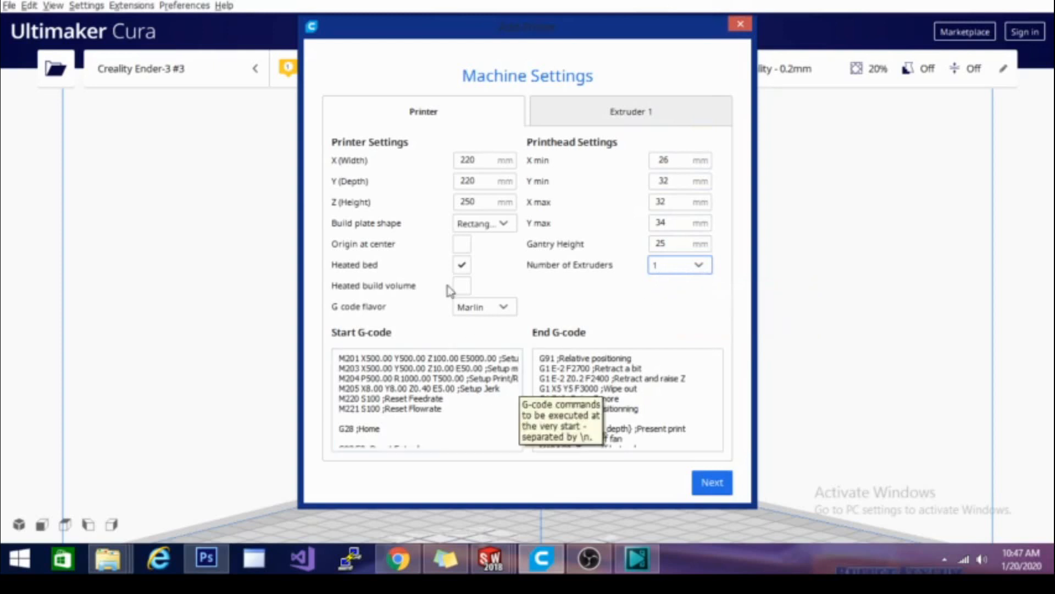
pyautogui.moveTo(438, 298)
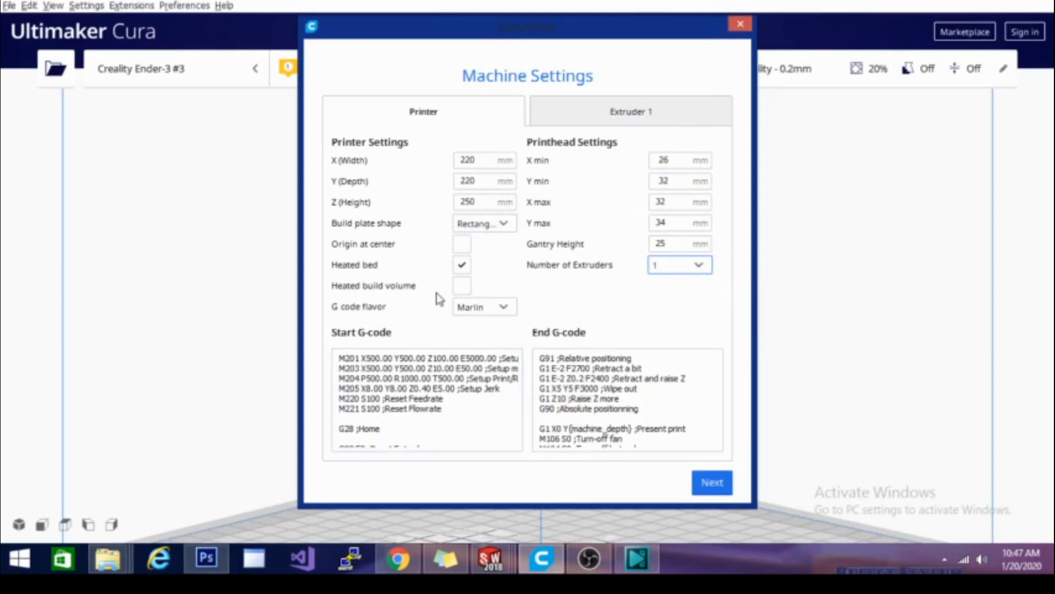
pyautogui.moveTo(358, 250)
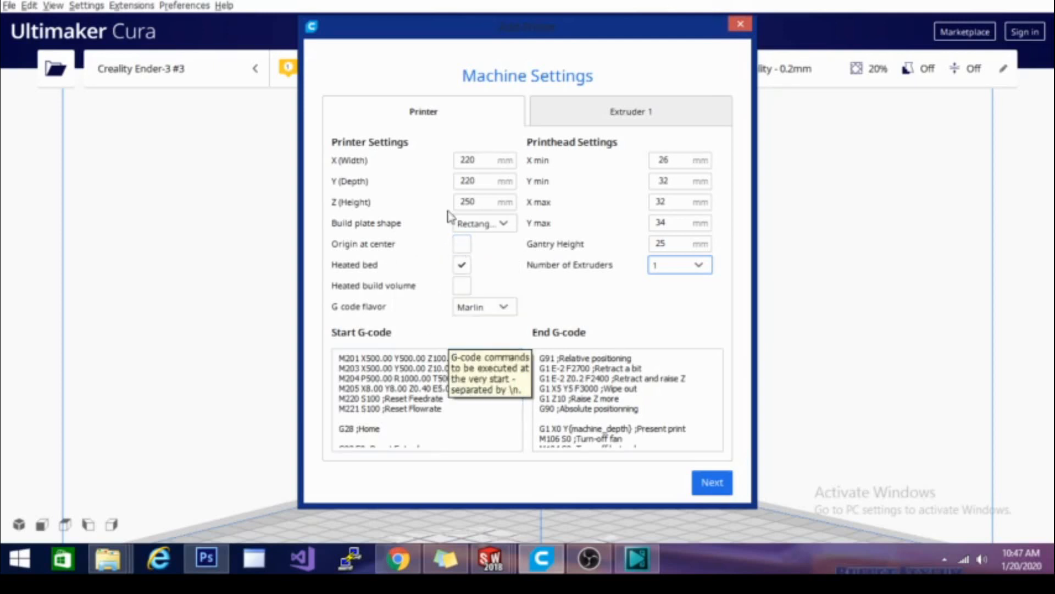
pyautogui.moveTo(448, 244)
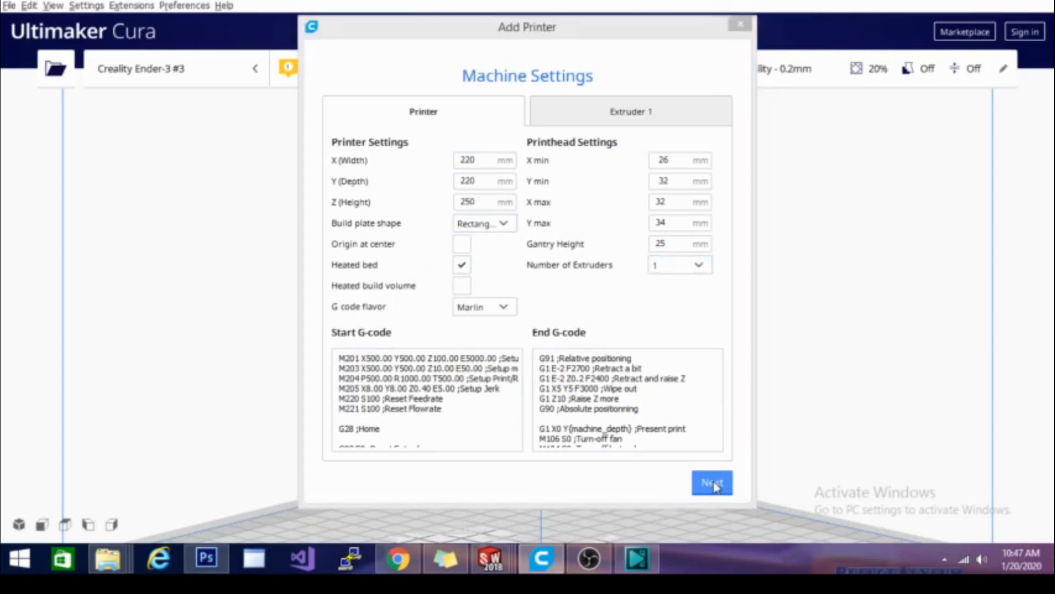
pyautogui.click(711, 482)
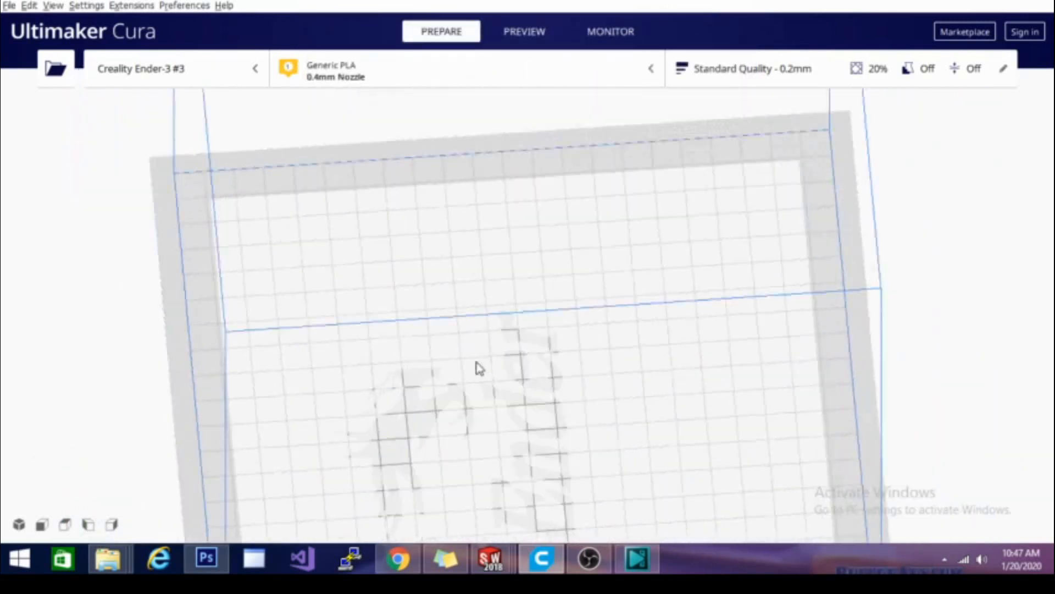
# - Show the print settings panel for the Standard Quality 0.2 mm profile, 20% infill
pyautogui.moveTo(481, 369); pyautogui.dragTo(827, 194)
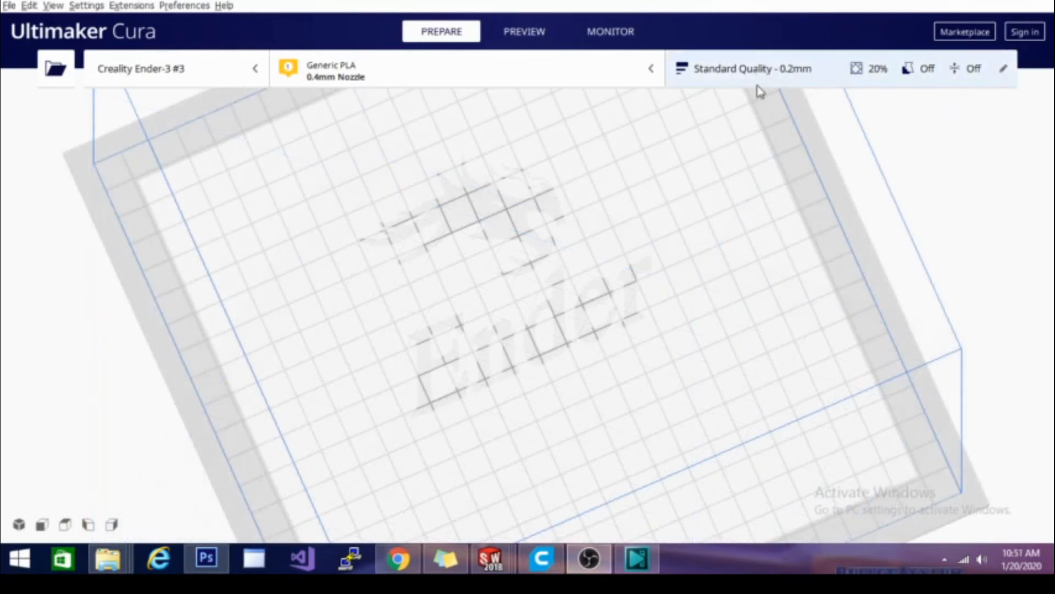
pyautogui.click(752, 68)
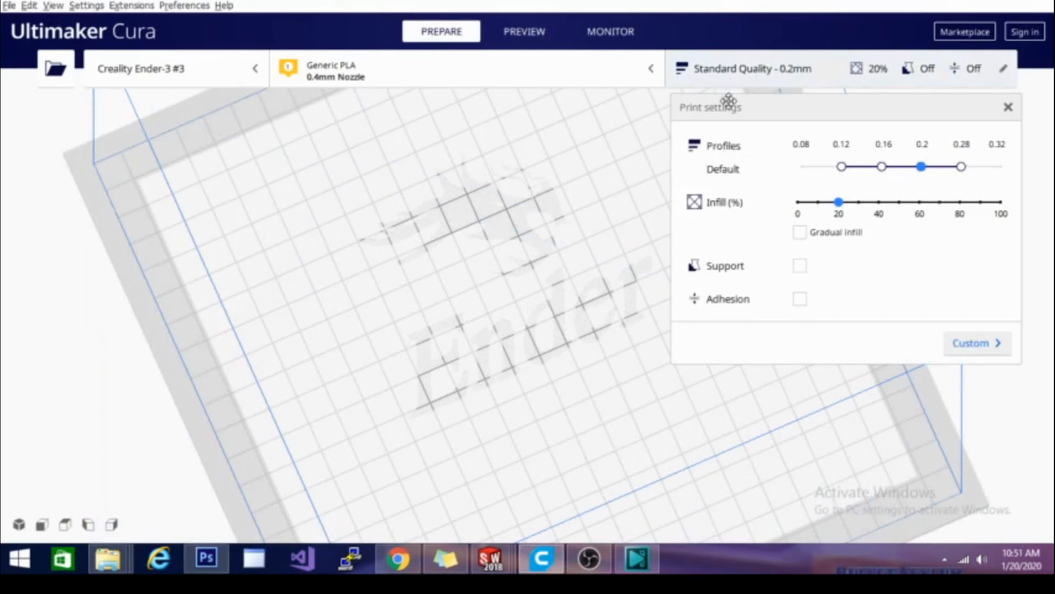
pyautogui.moveTo(733, 216)
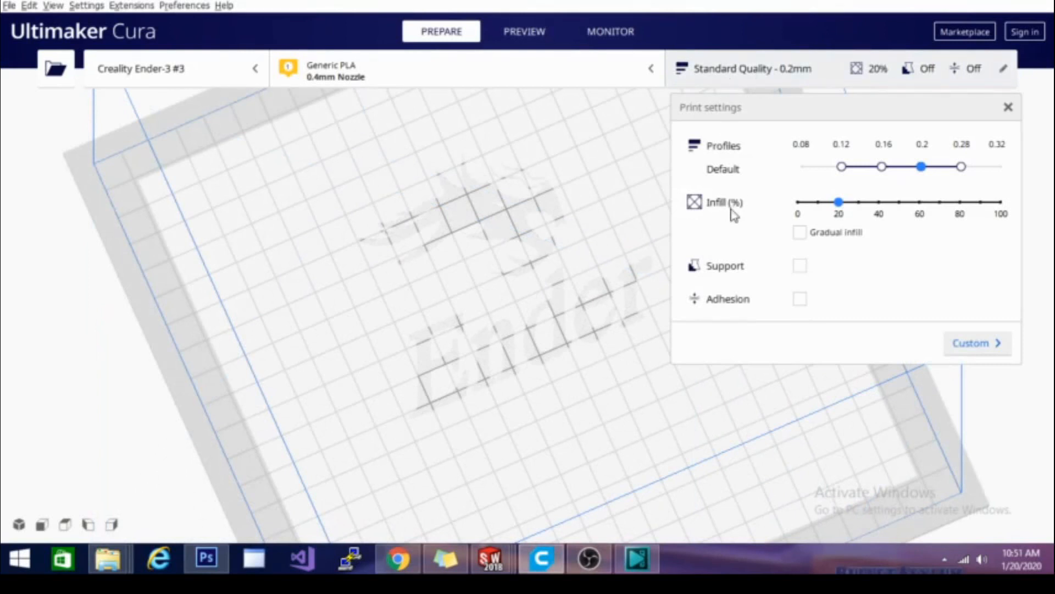
pyautogui.moveTo(808, 229)
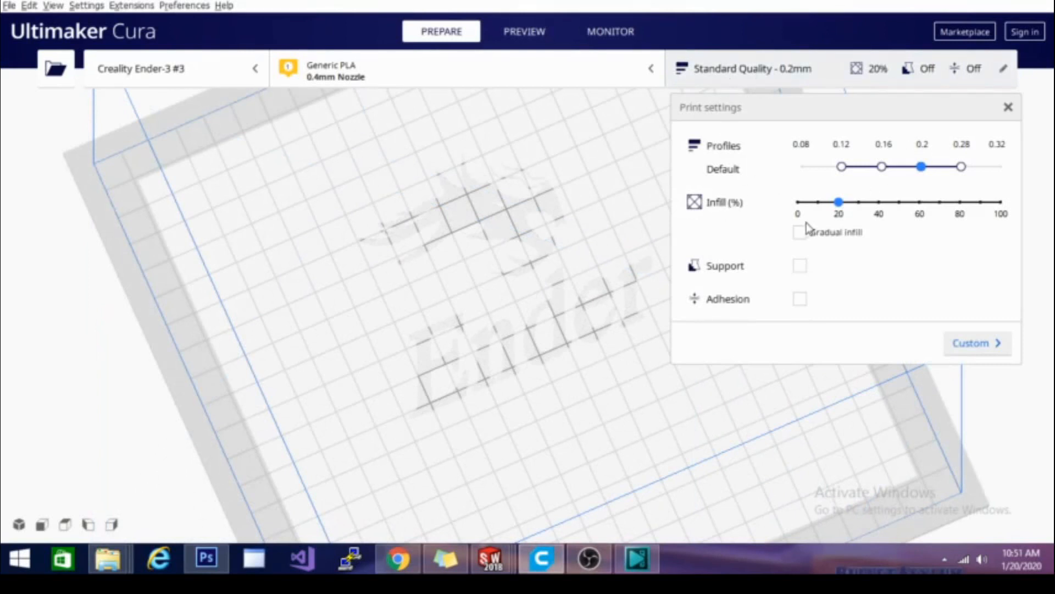
pyautogui.moveTo(805, 317)
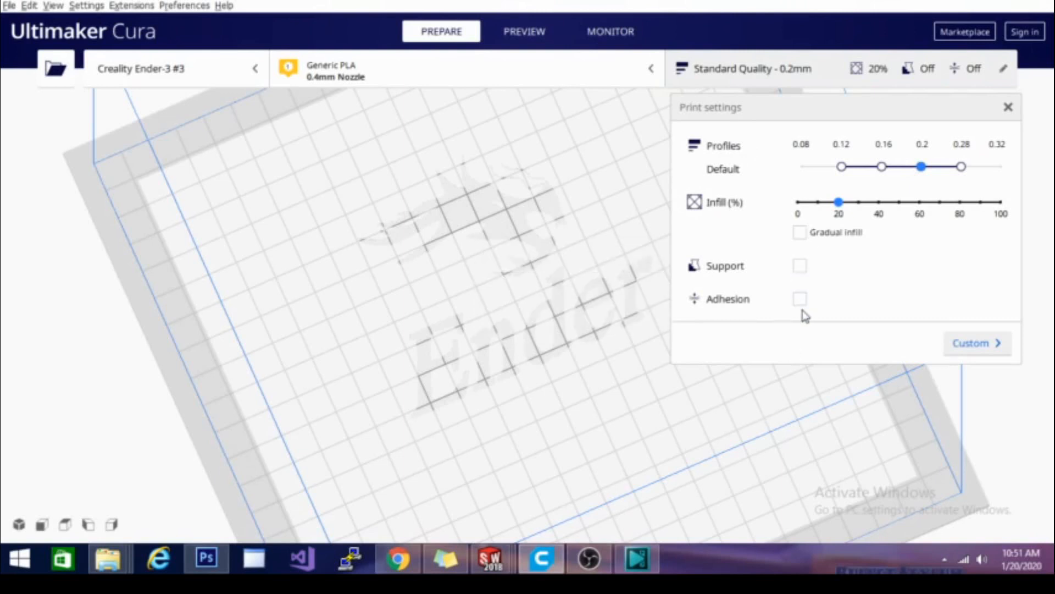
pyautogui.moveTo(812, 151)
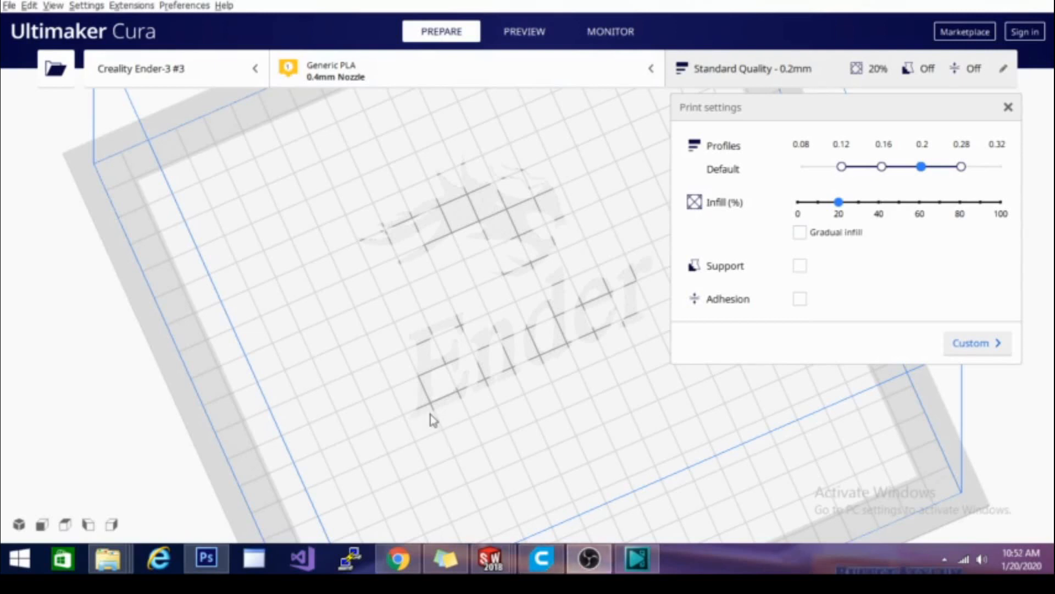
pyautogui.moveTo(674, 134)
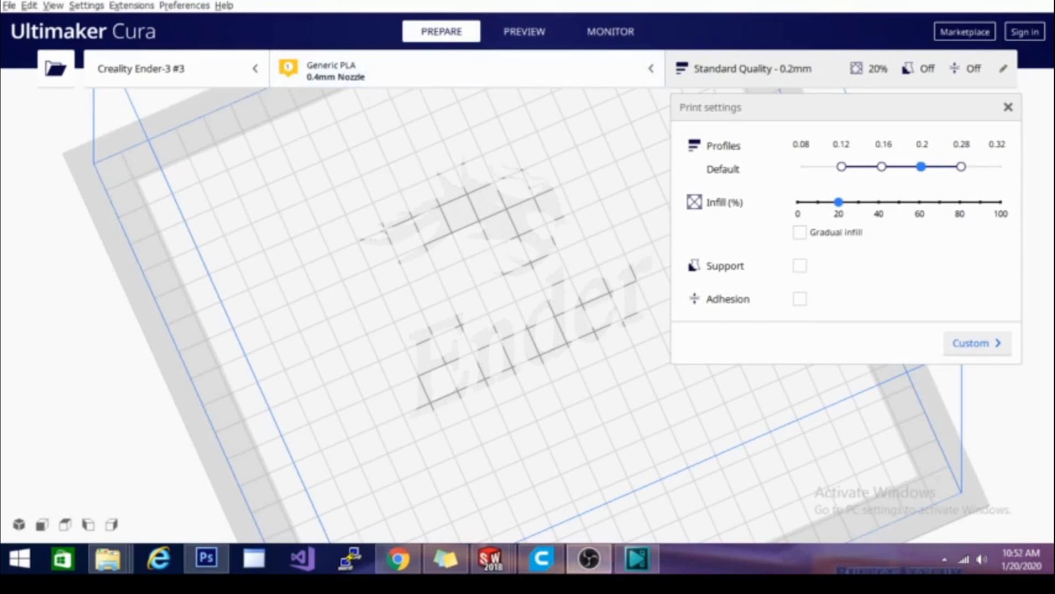
pyautogui.moveTo(470, 206)
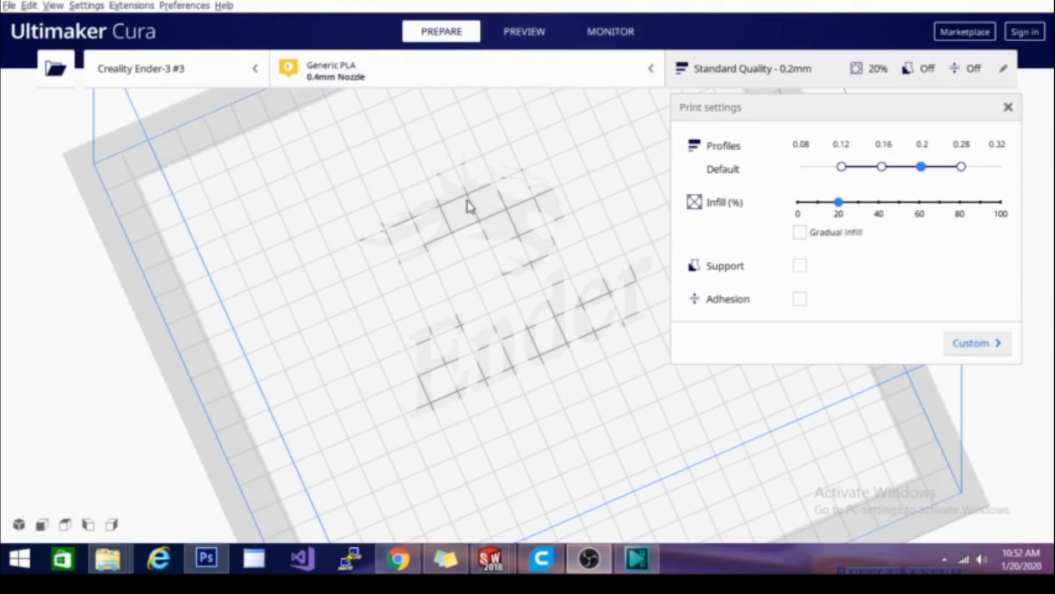
pyautogui.moveTo(288, 282)
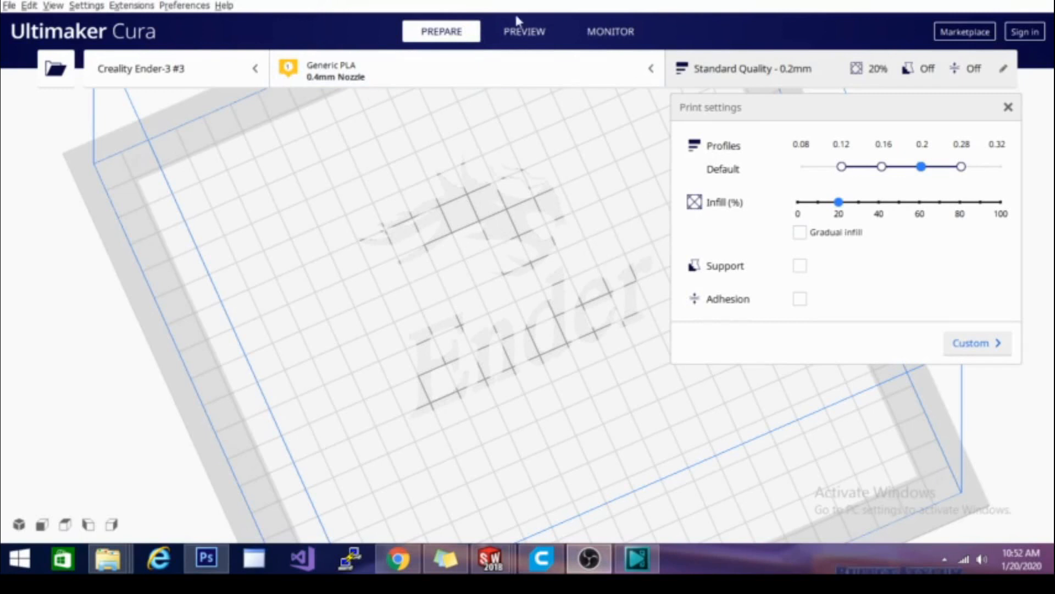
pyautogui.moveTo(685, 268)
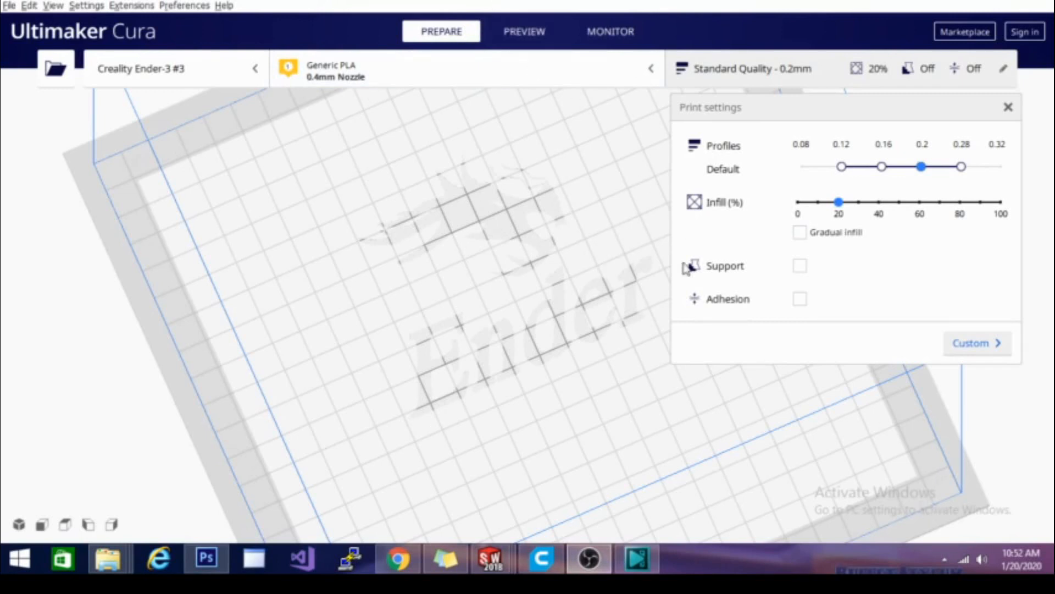
# - Visit the Preview and Monitor stages, then leave Cura for the desktop
pyautogui.click(524, 31)
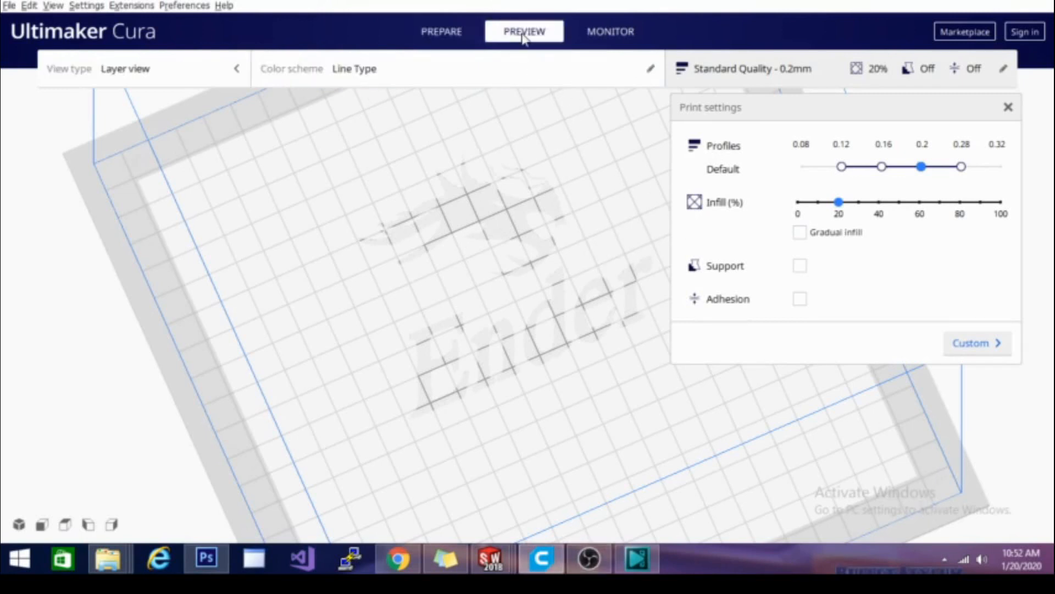
pyautogui.moveTo(583, 424)
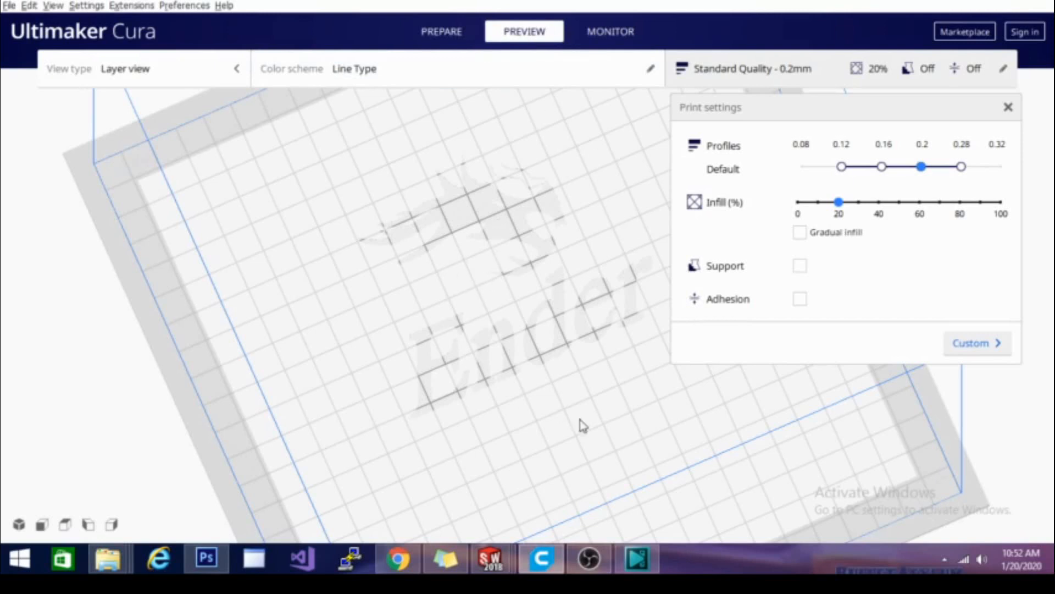
pyautogui.moveTo(465, 246)
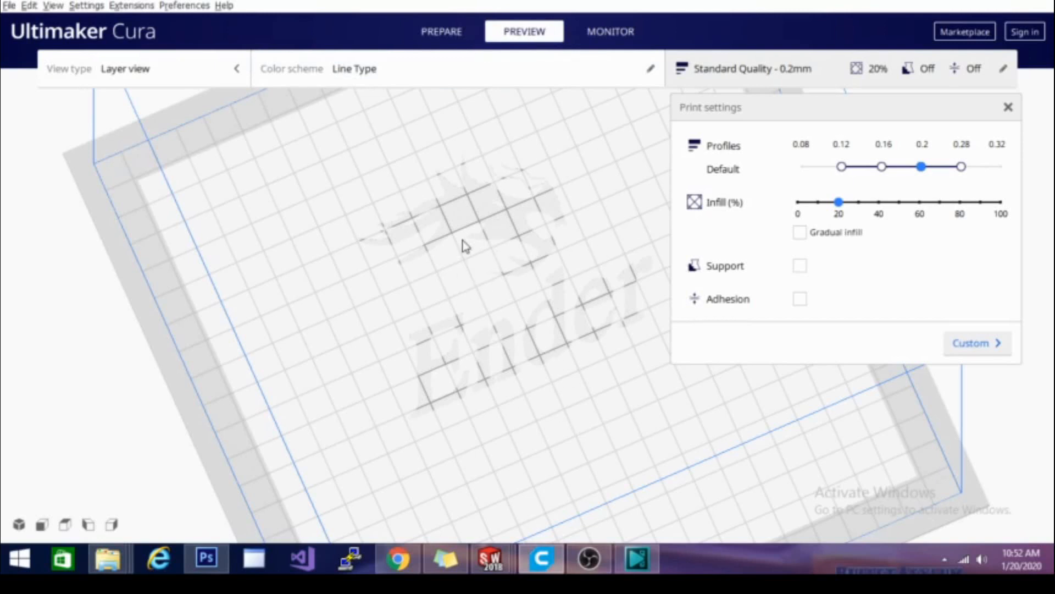
pyautogui.moveTo(549, 307)
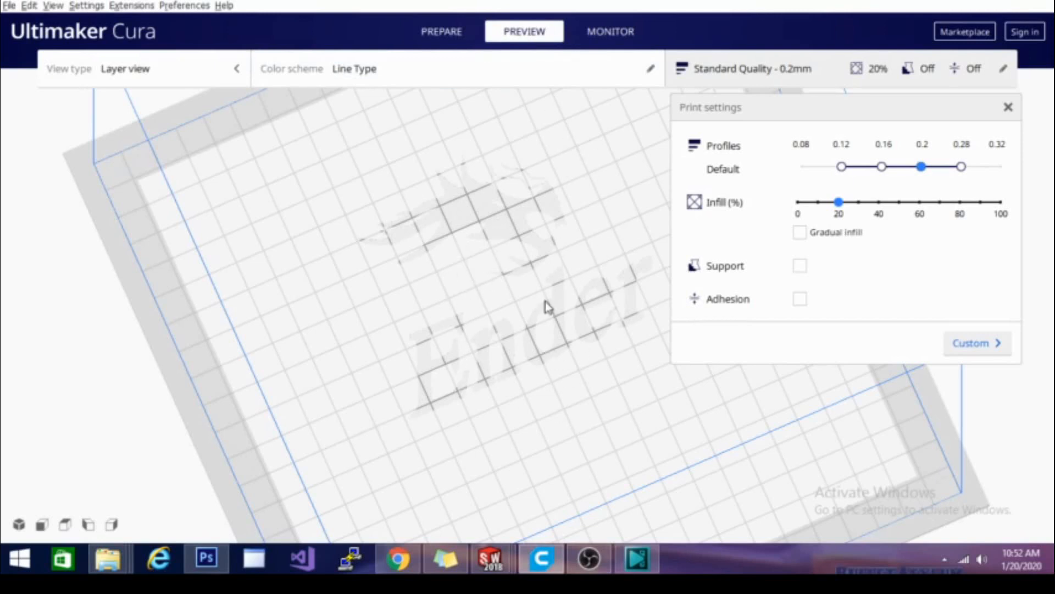
pyautogui.moveTo(532, 161)
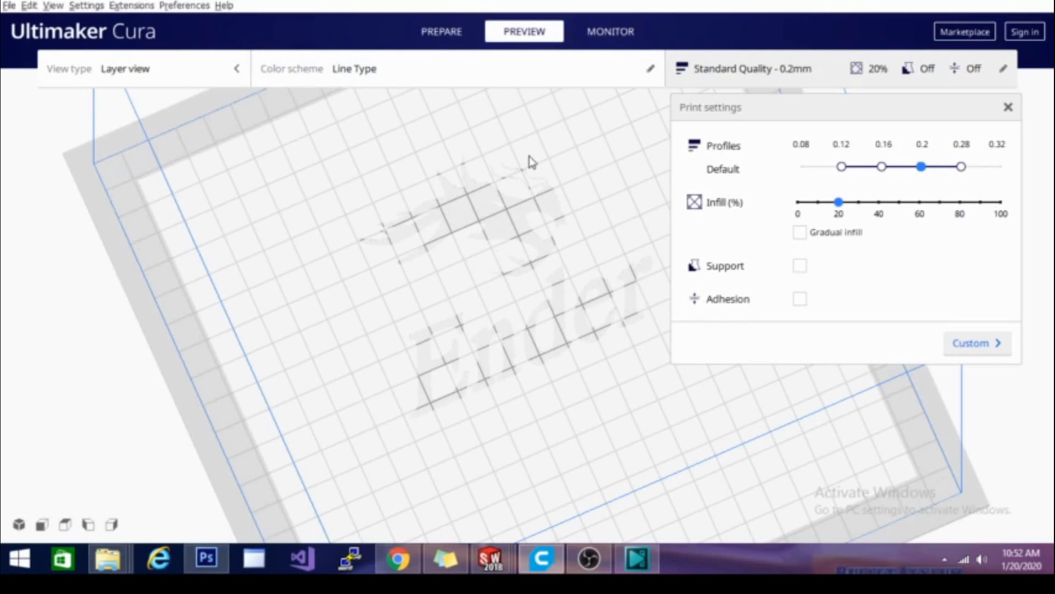
pyautogui.moveTo(608, 275)
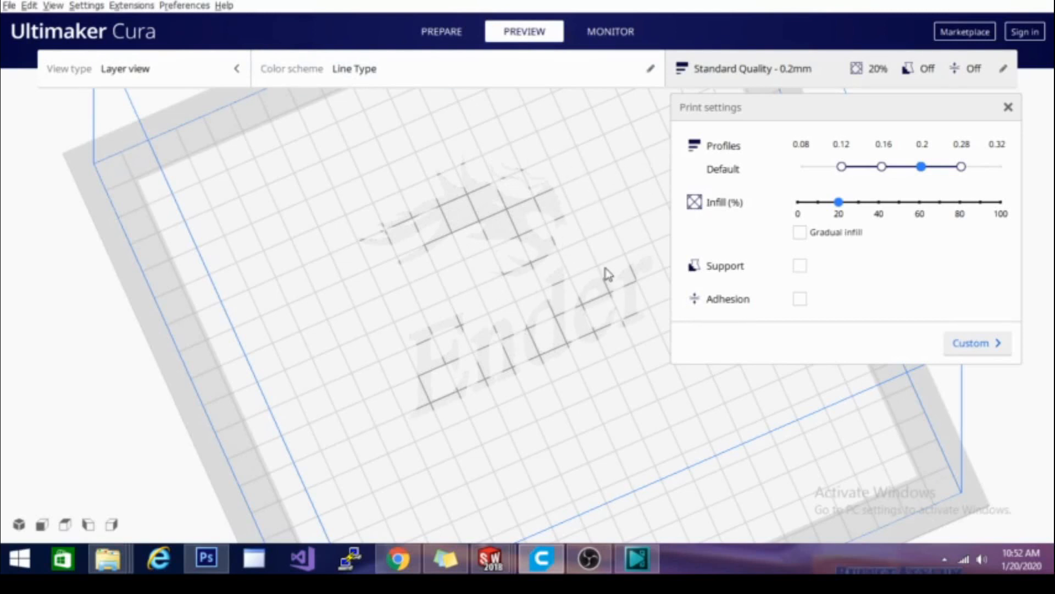
pyautogui.moveTo(575, 136)
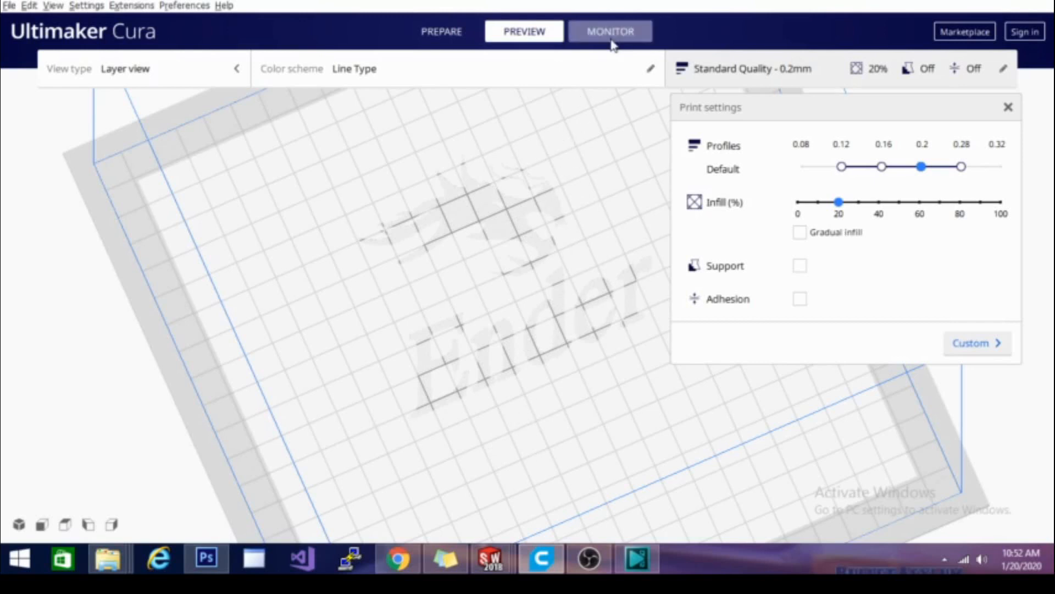
pyautogui.click(610, 31)
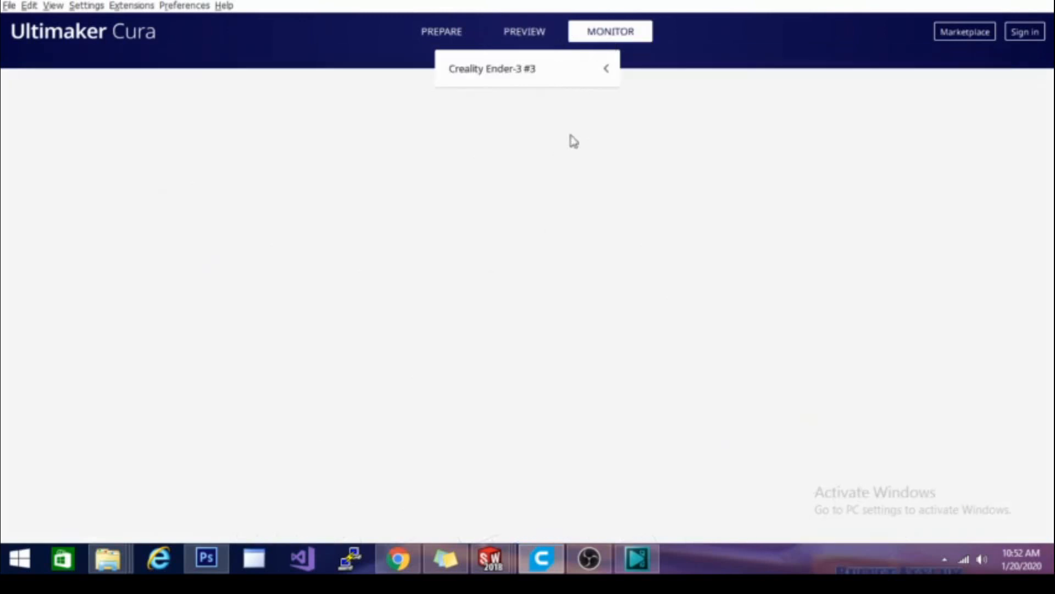
pyautogui.moveTo(667, 129)
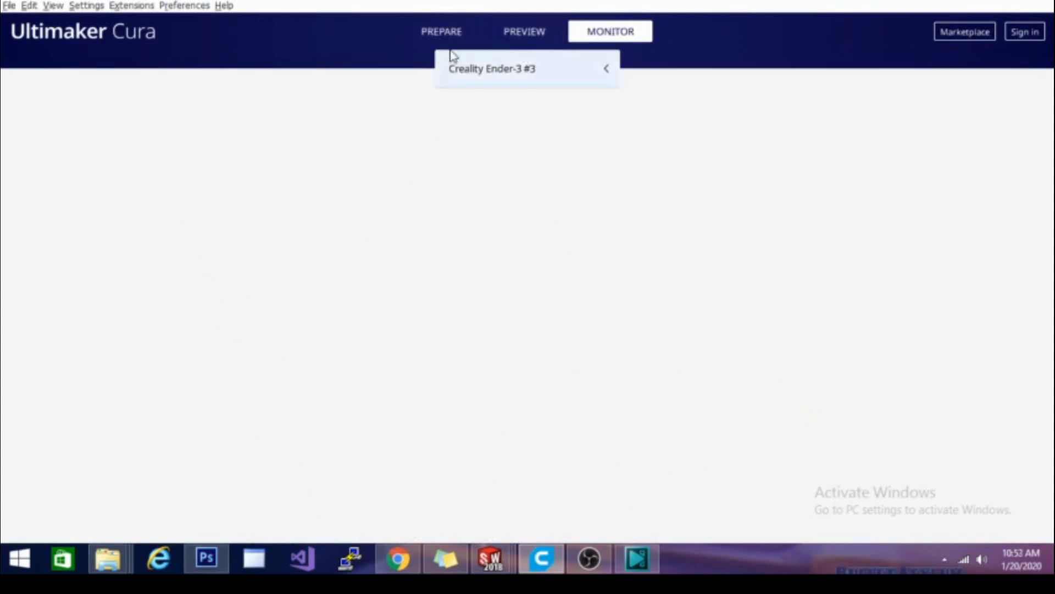
pyautogui.click(442, 31)
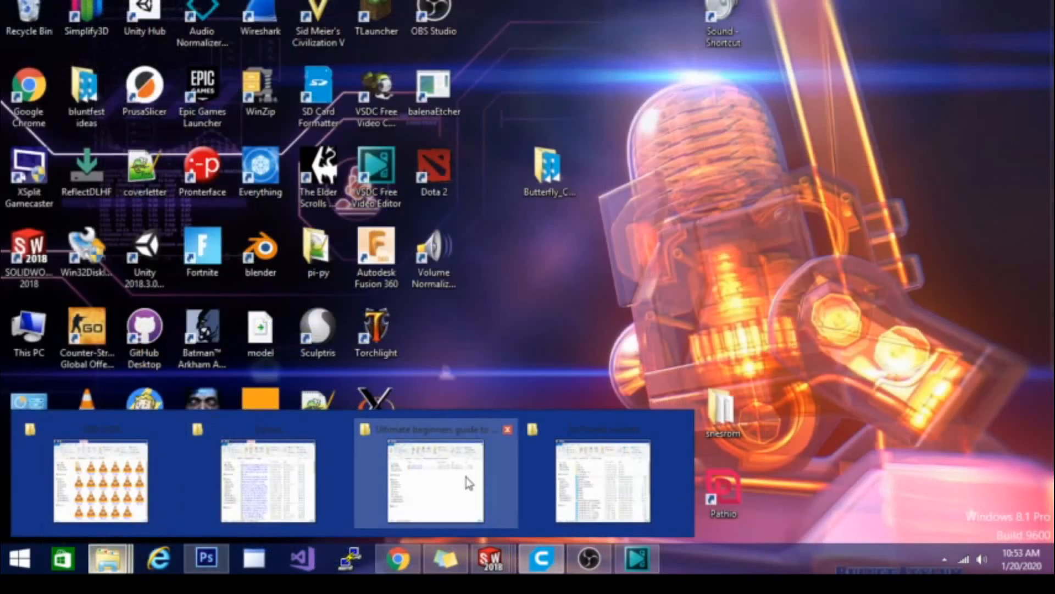
# - Select the 9vclampcomplete model and bring up its scale values
pyautogui.click(437, 483)
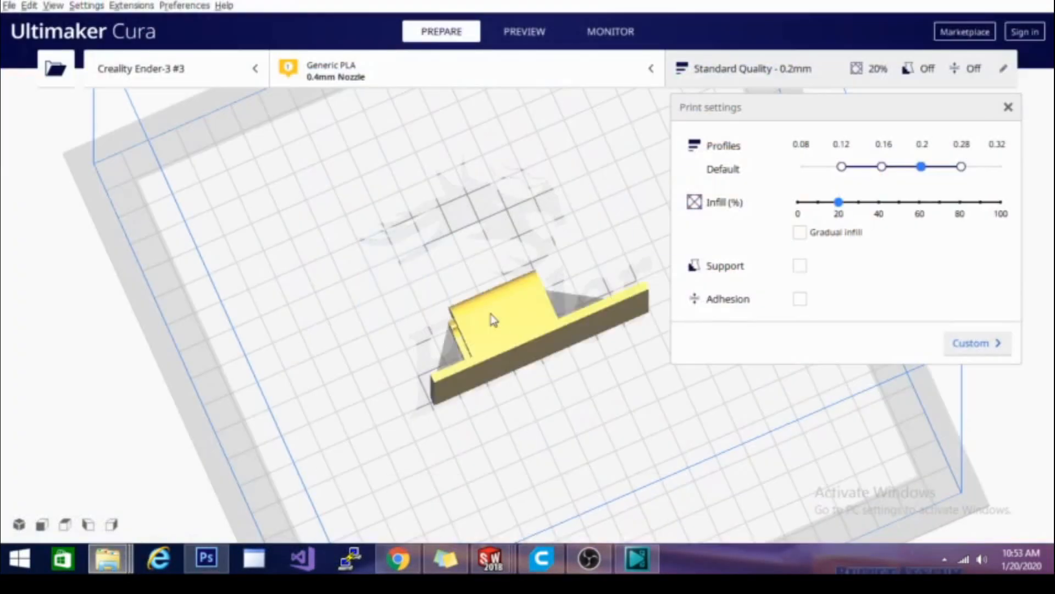
pyautogui.click(19, 271)
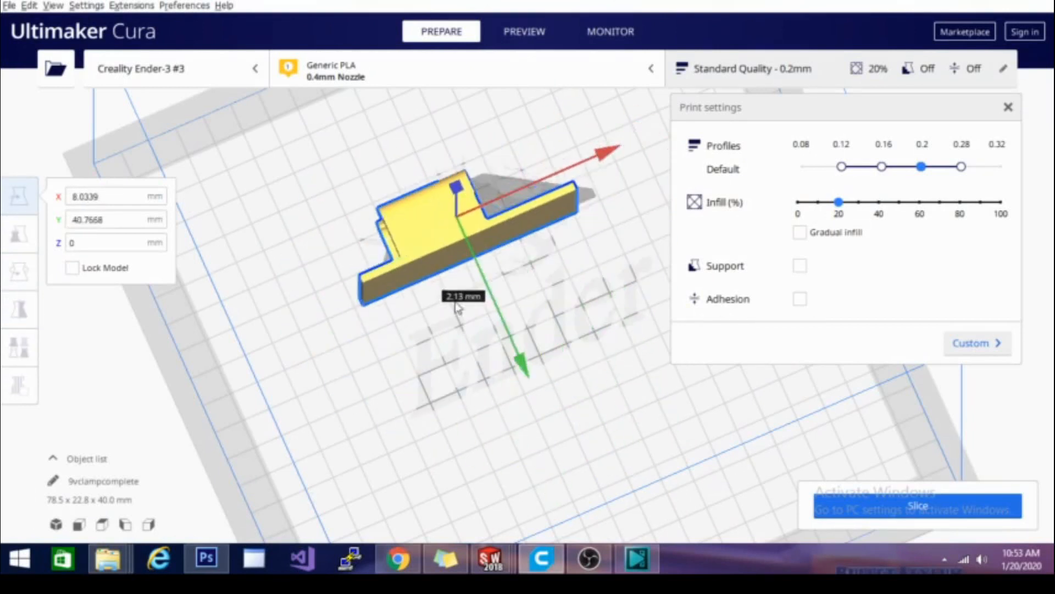
pyautogui.click(19, 233)
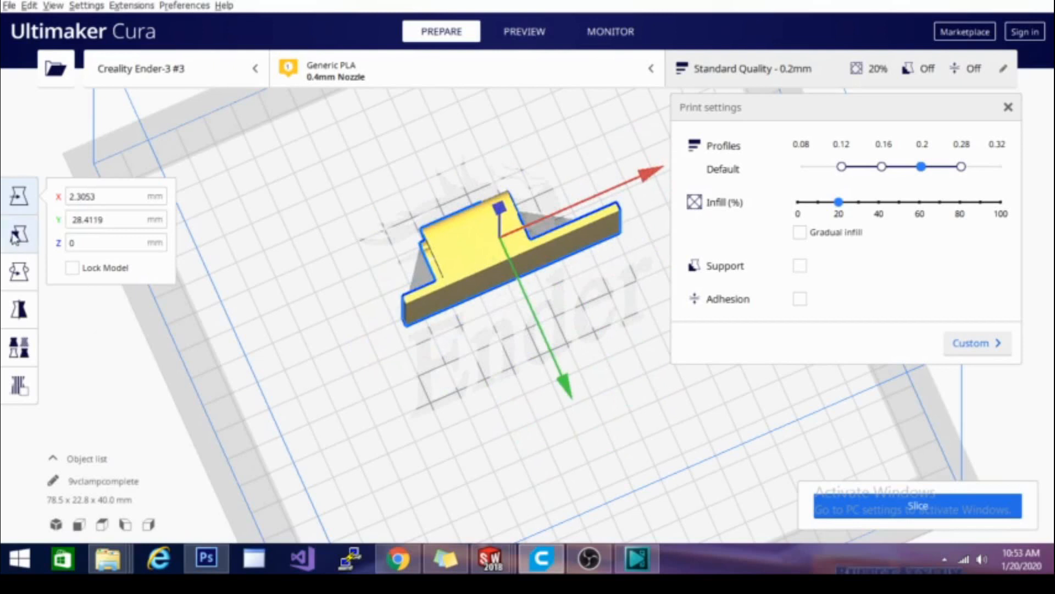
pyautogui.click(18, 233)
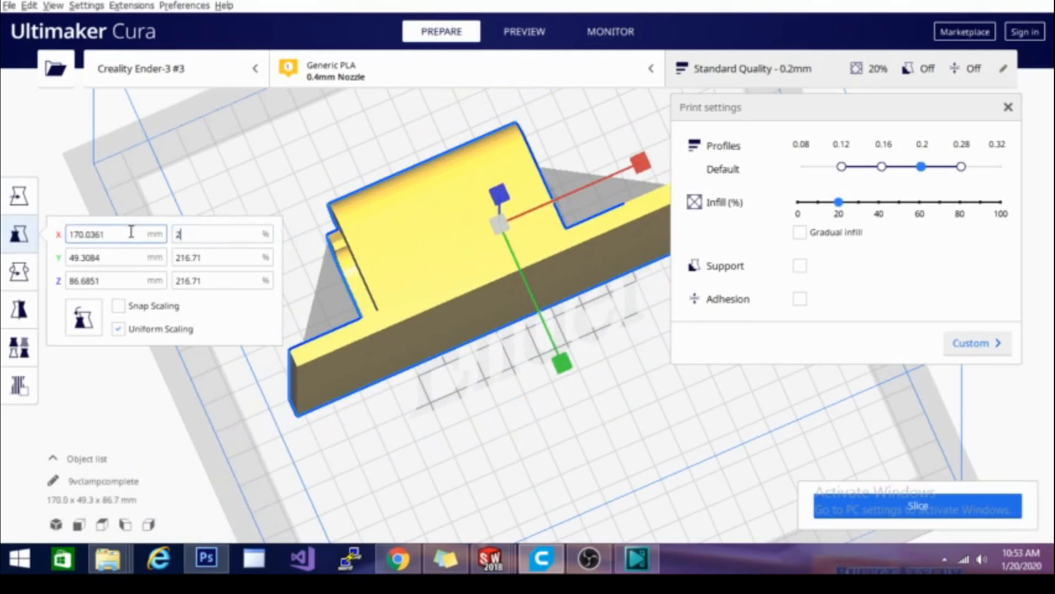
# - Scale the clamp uniformly to 200%, giving 156.9 × 45.5 × 80.0 mm
pyautogui.write('200')
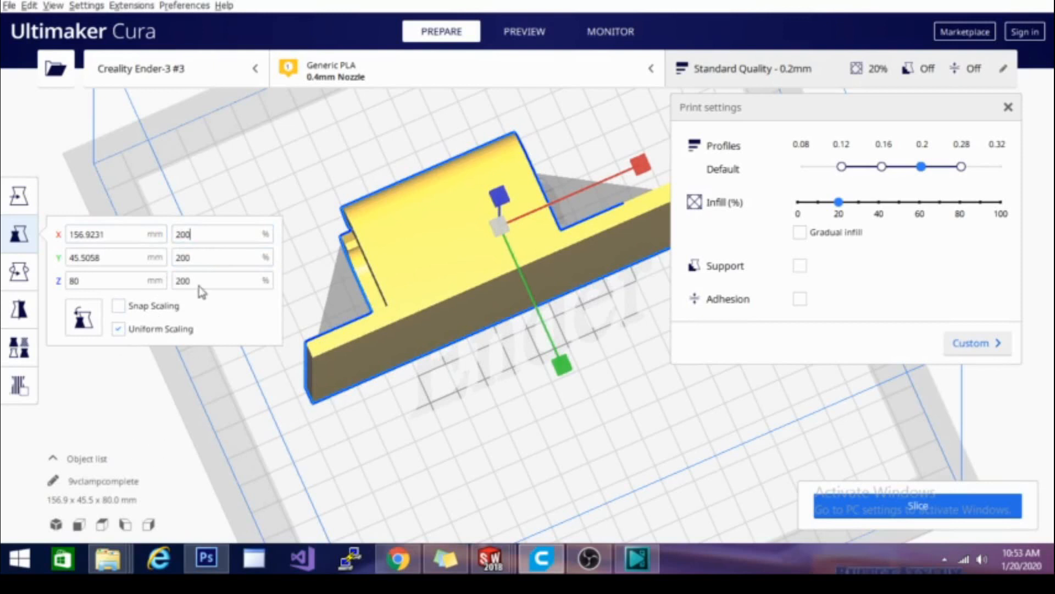
pyautogui.moveTo(313, 501)
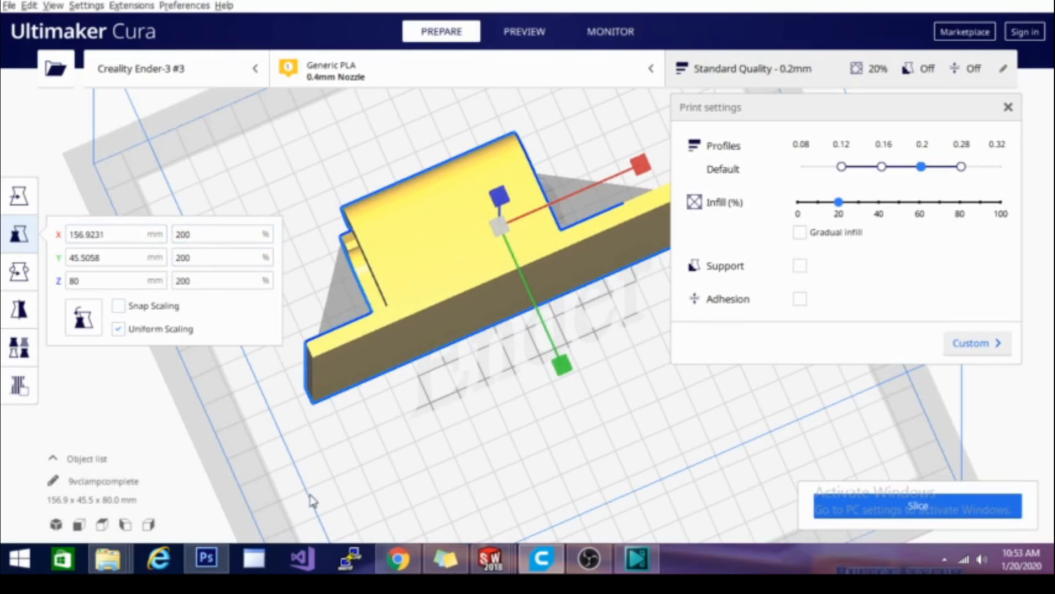
pyautogui.click(118, 328)
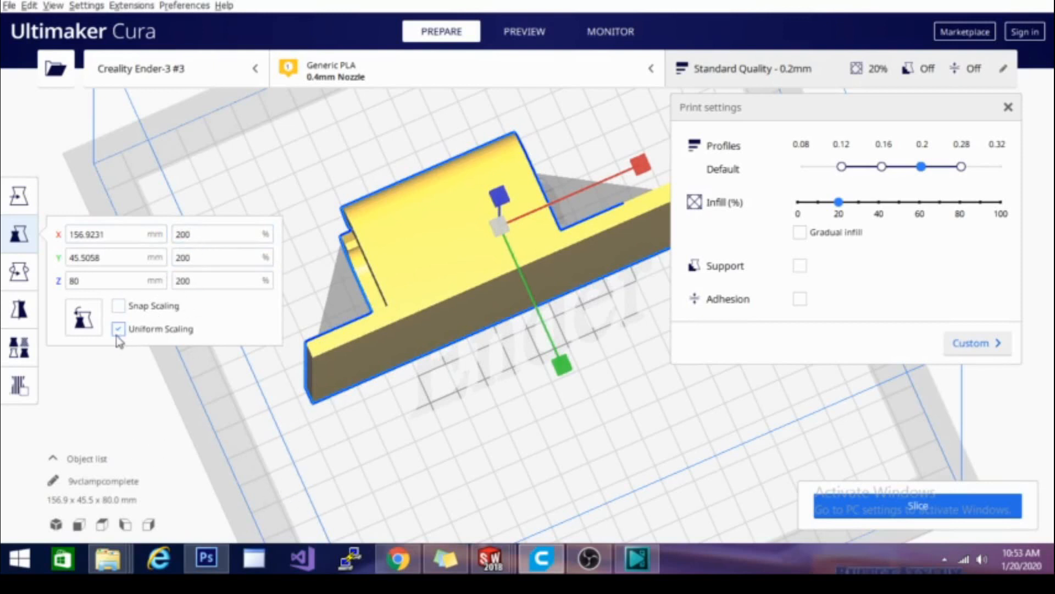
pyautogui.click(18, 272)
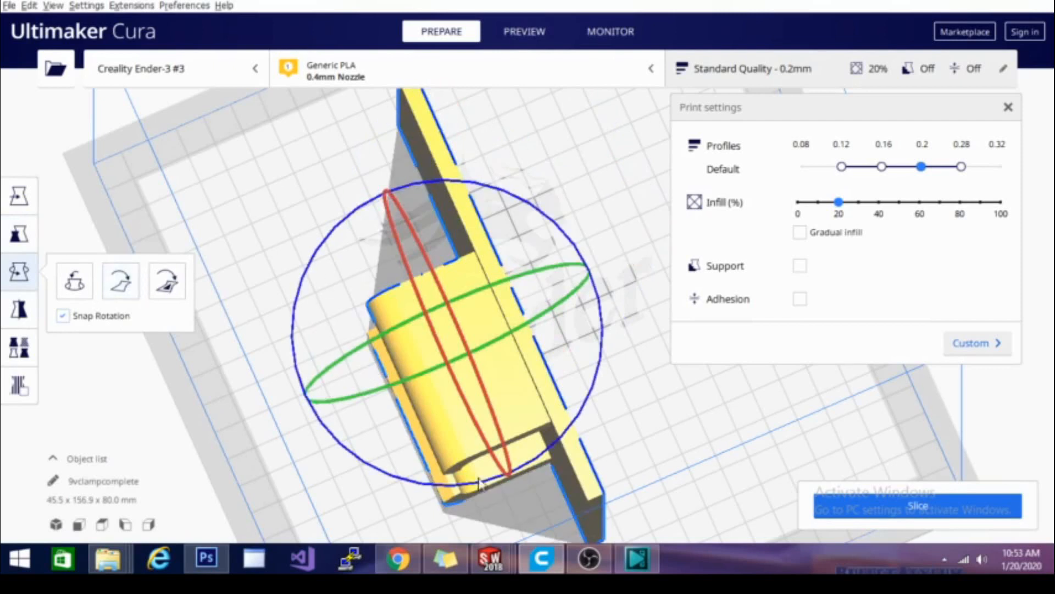
# - Lay the clamp on its base face and center it on the build plate
pyautogui.moveTo(482, 485); pyautogui.dragTo(485, 512)
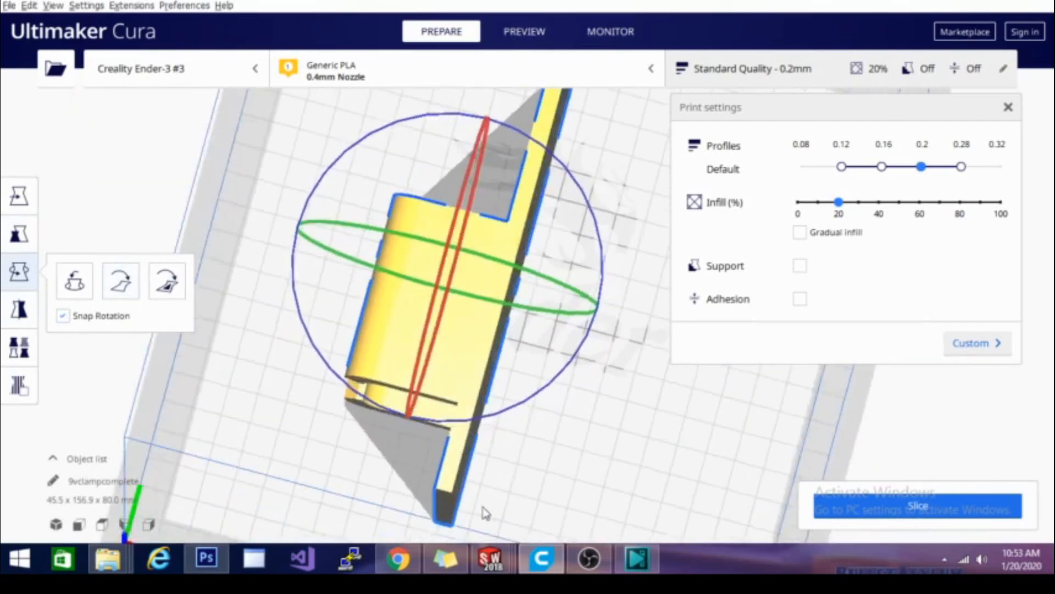
pyautogui.click(166, 281)
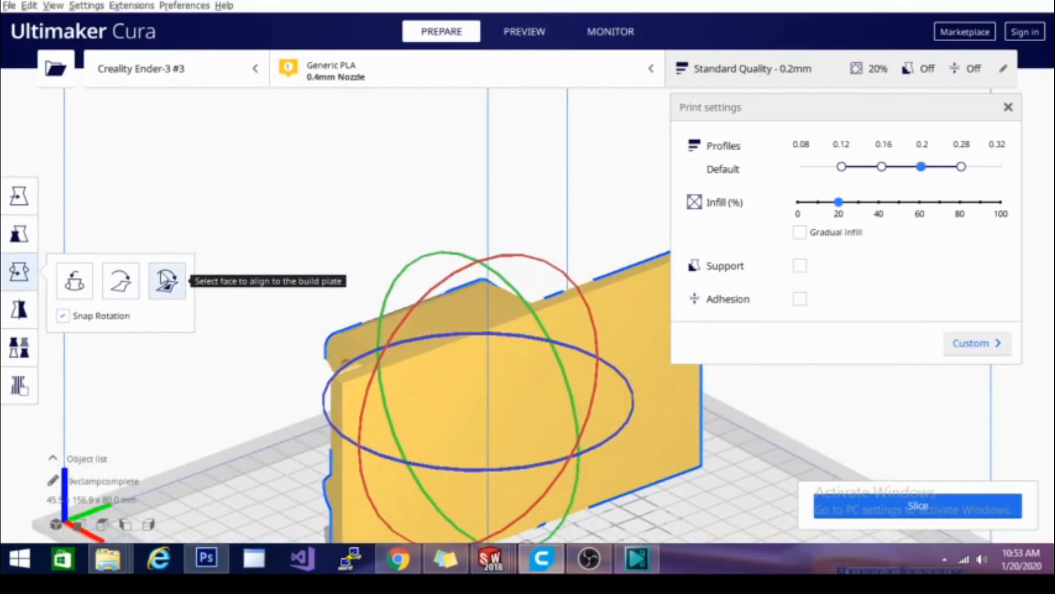
pyautogui.click(166, 280)
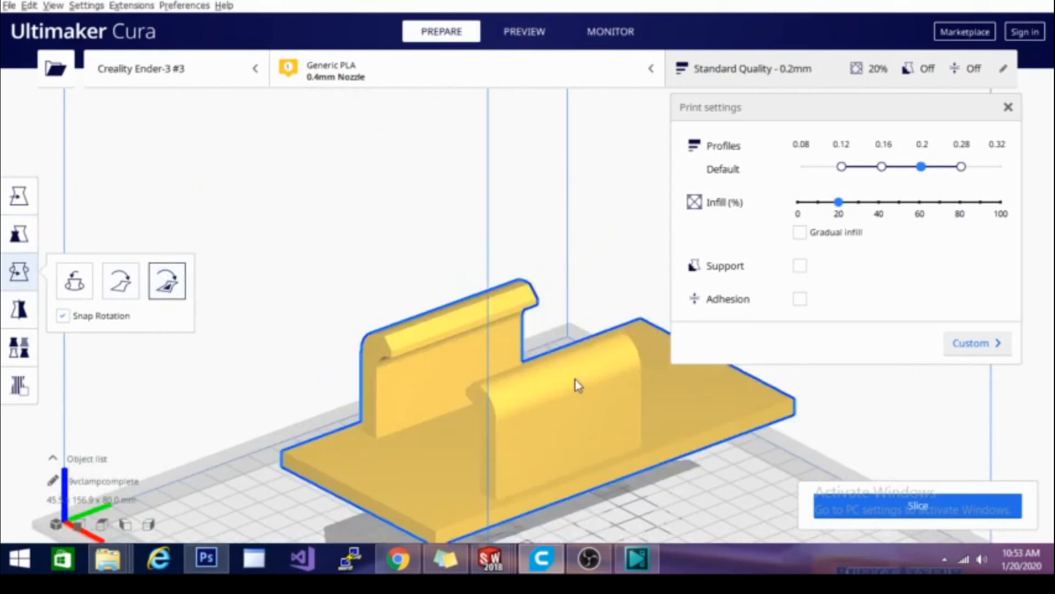
pyautogui.rightClick(577, 385)
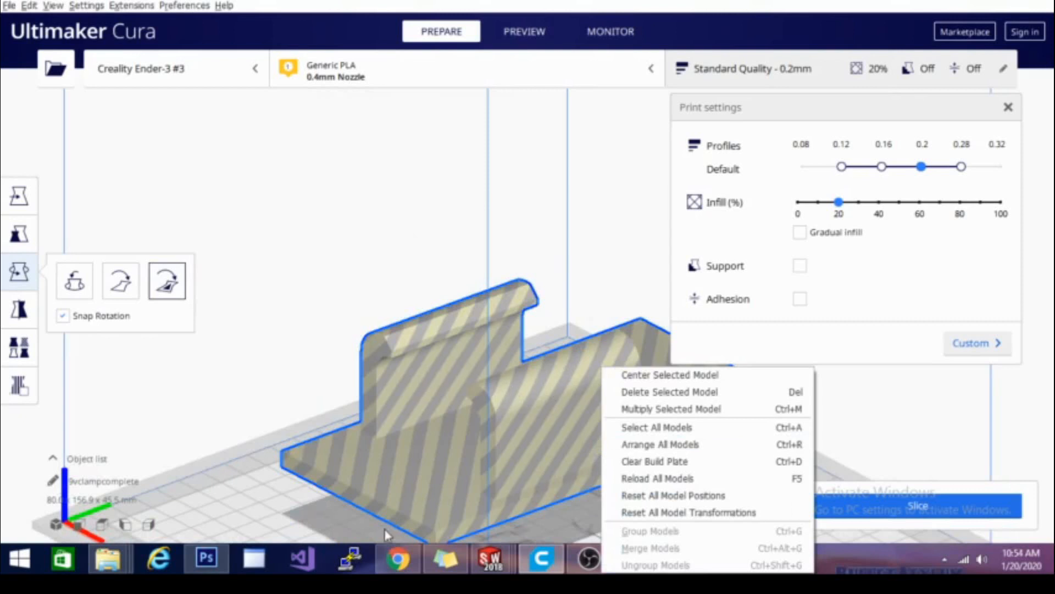
pyautogui.moveTo(670, 375)
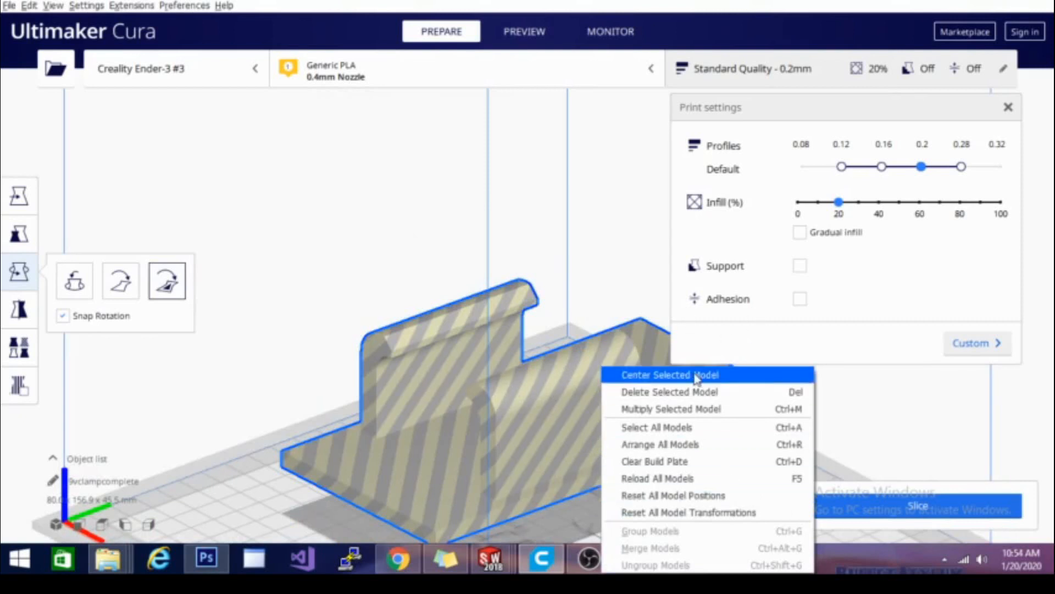
pyautogui.click(669, 373)
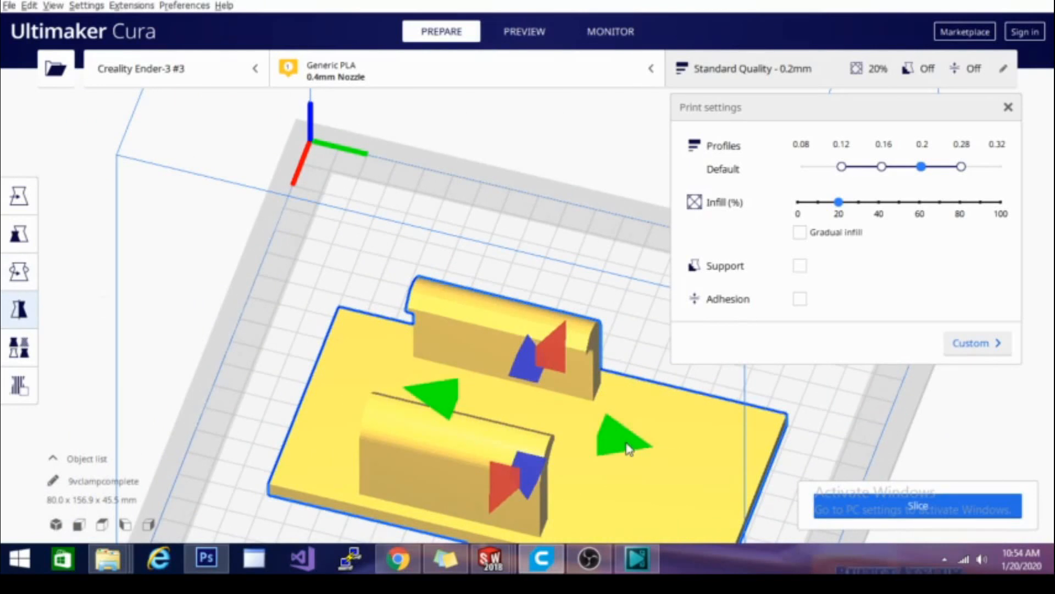
# - Show the per-model settings for the centered clamp
pyautogui.moveTo(626, 450); pyautogui.dragTo(562, 364)
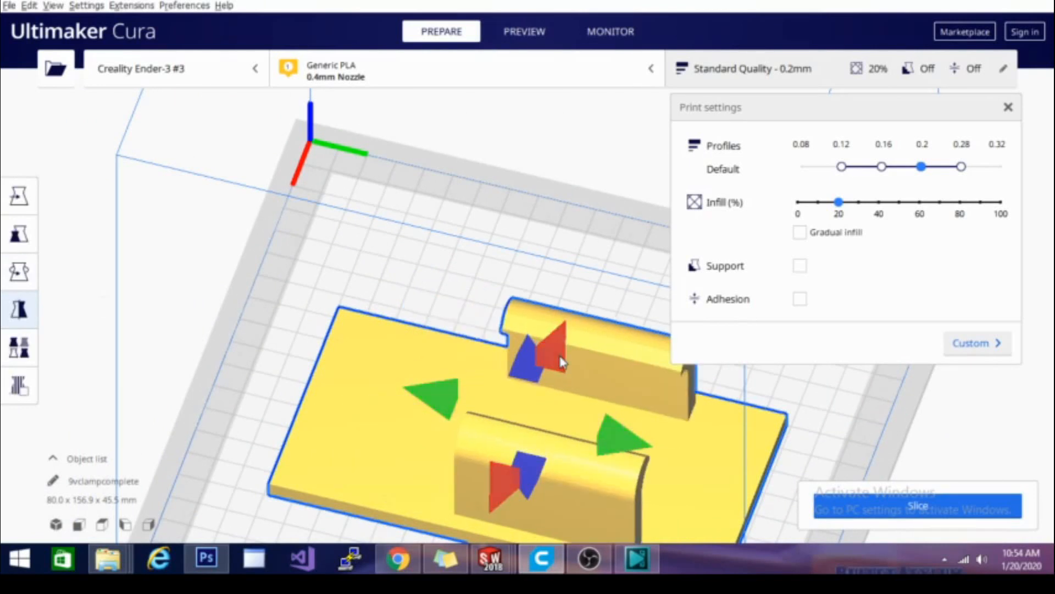
pyautogui.click(19, 347)
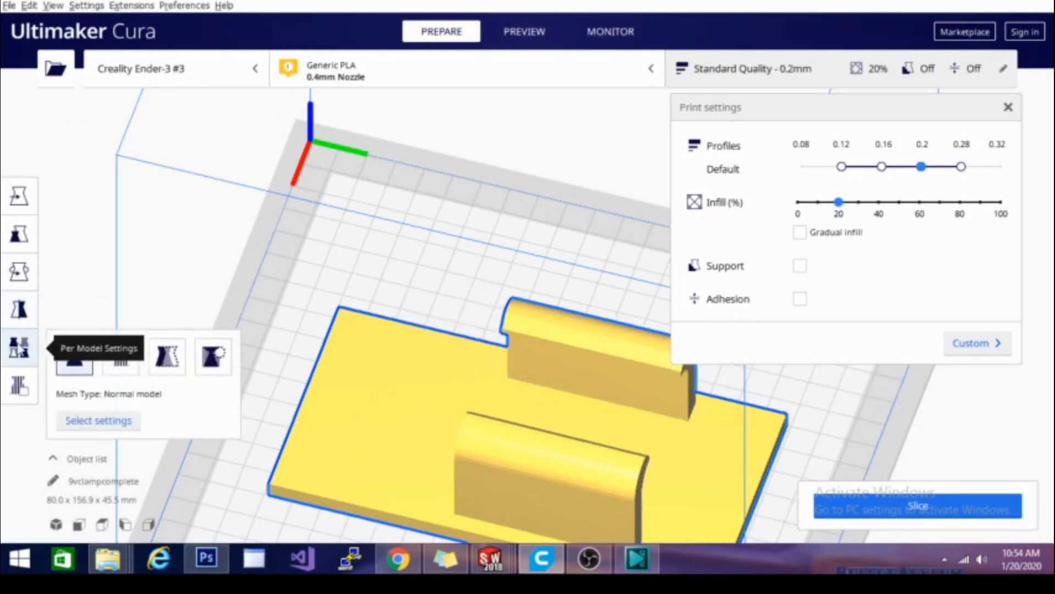
pyautogui.moveTo(510, 481)
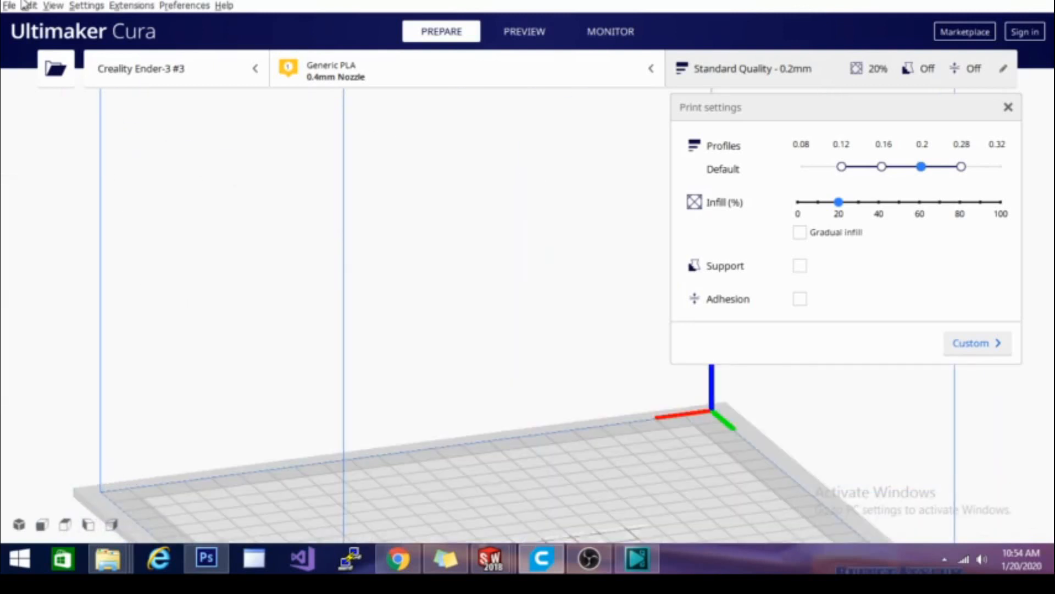
# - Load Vise_Base_Clip from file and start moving it toward the back of the plate
pyautogui.click(9, 4)
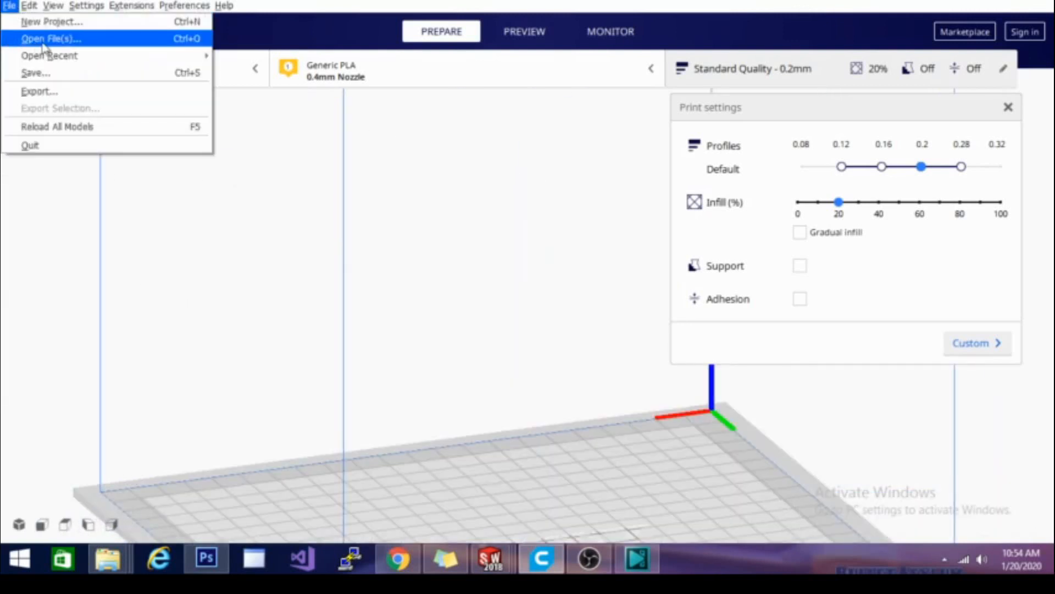
pyautogui.click(50, 38)
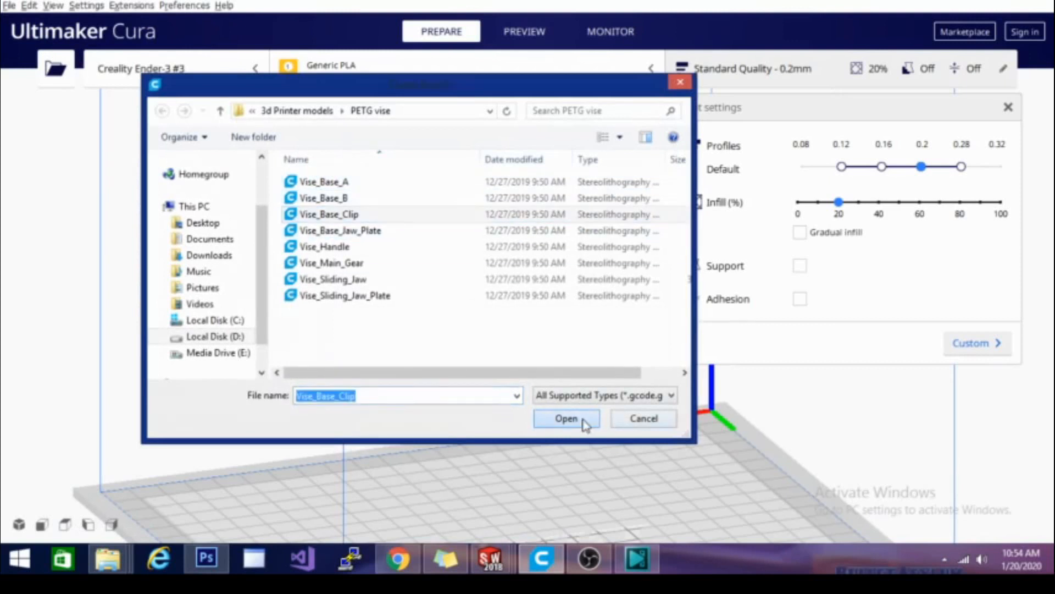
pyautogui.click(565, 418)
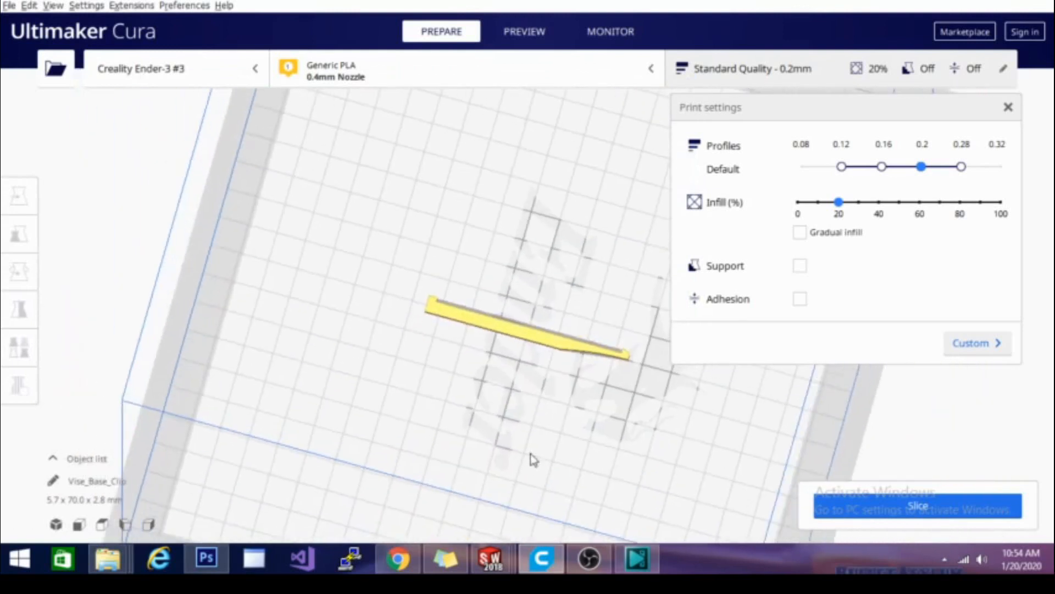
pyautogui.click(20, 348)
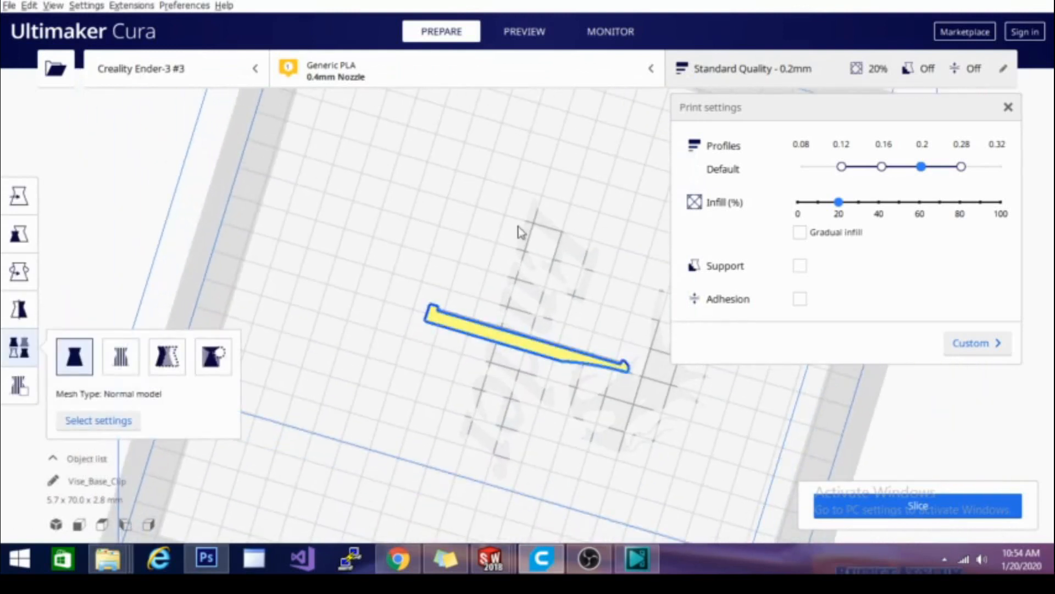
pyautogui.click(19, 195)
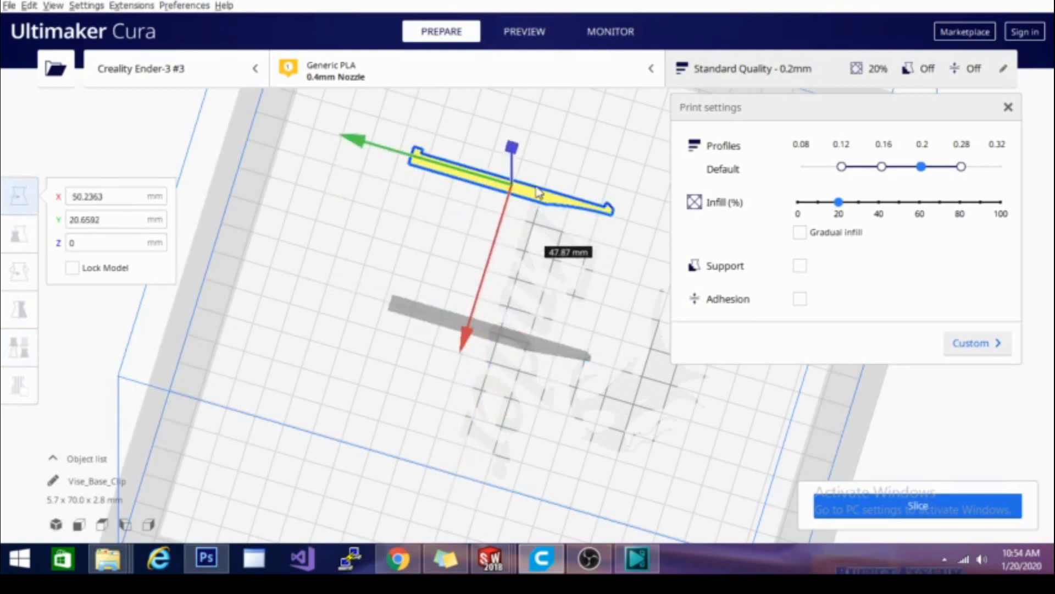
# - Multiply the selected Vise_Base_Clip into 7 copies lined up on the build plate
pyautogui.rightClick(538, 197)
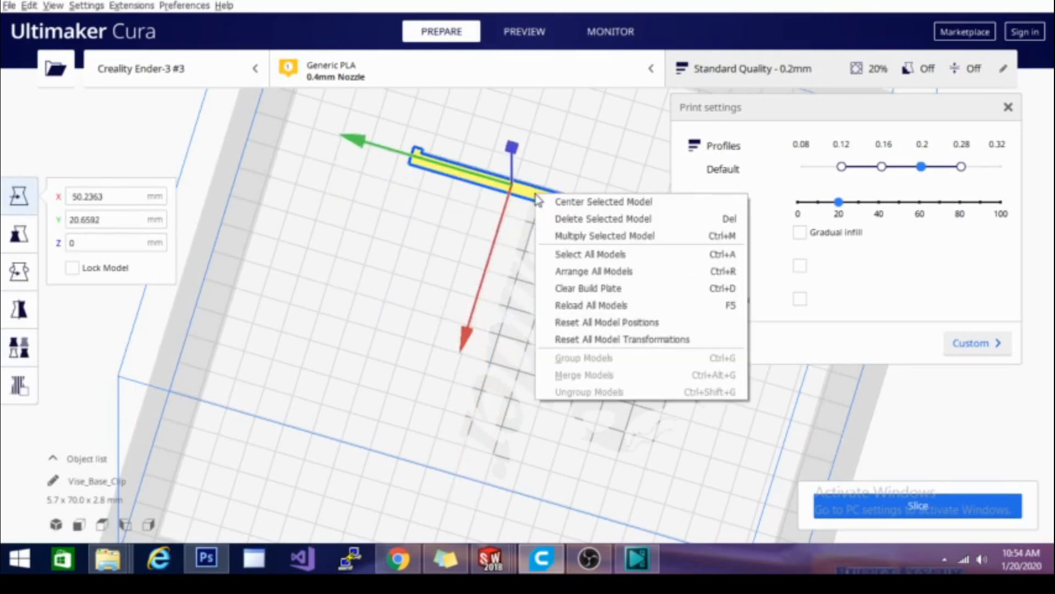
pyautogui.click(603, 235)
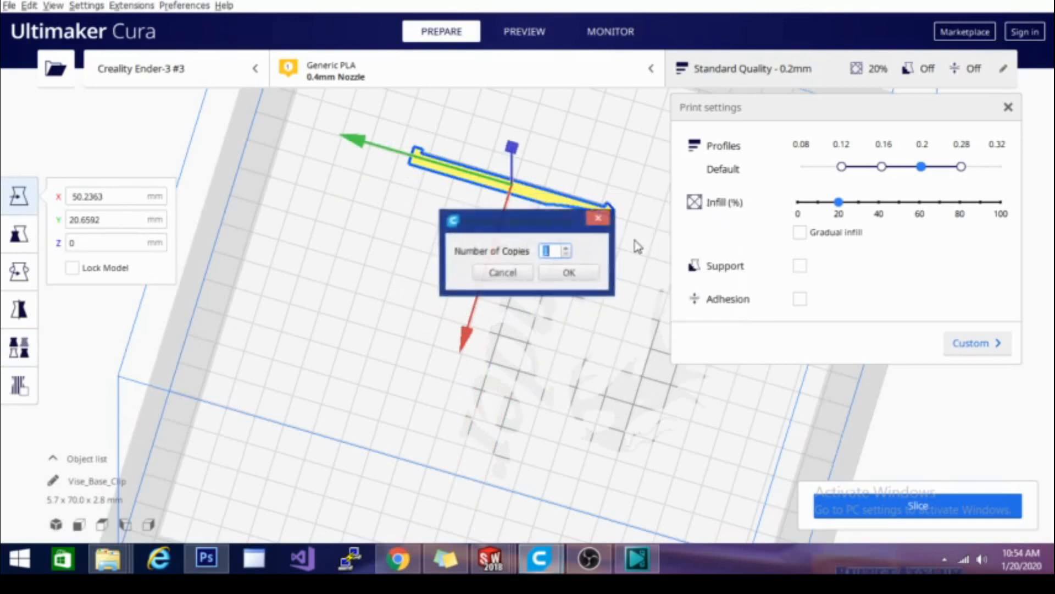
pyautogui.moveTo(536, 393)
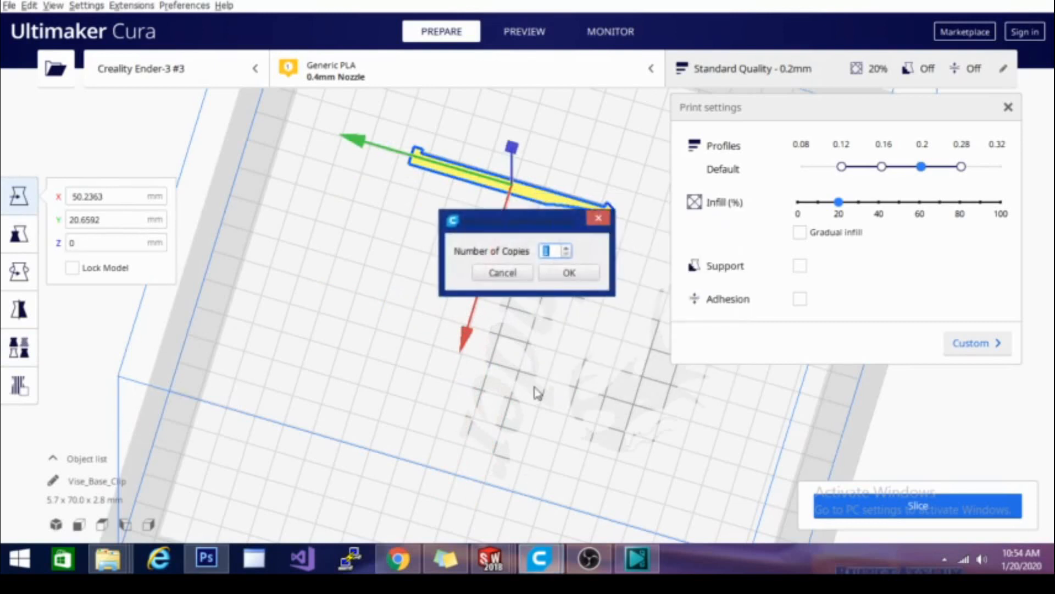
pyautogui.moveTo(469, 251)
pyautogui.write('7')
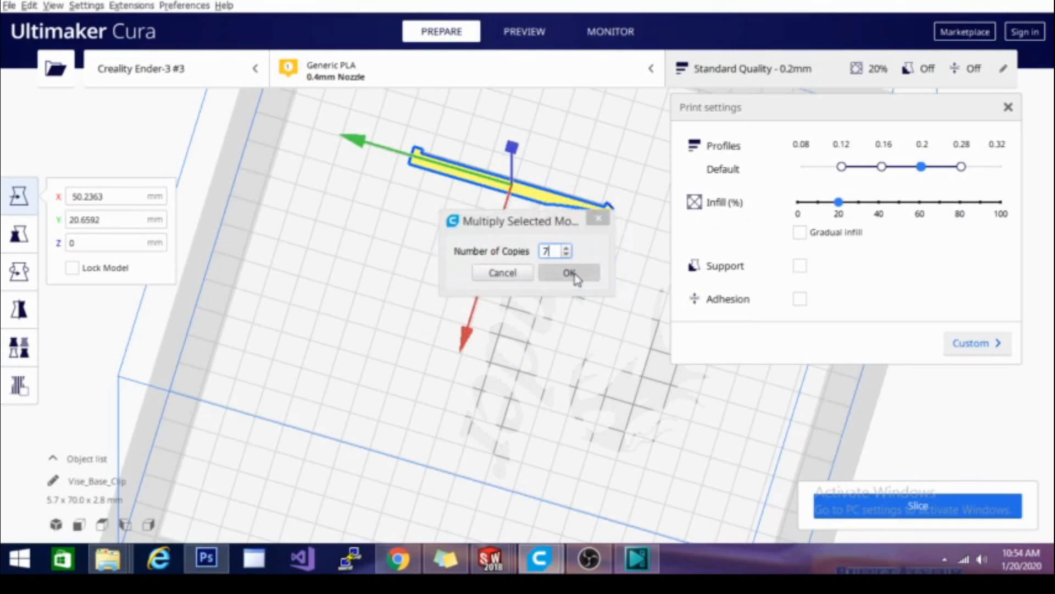
pyautogui.click(569, 272)
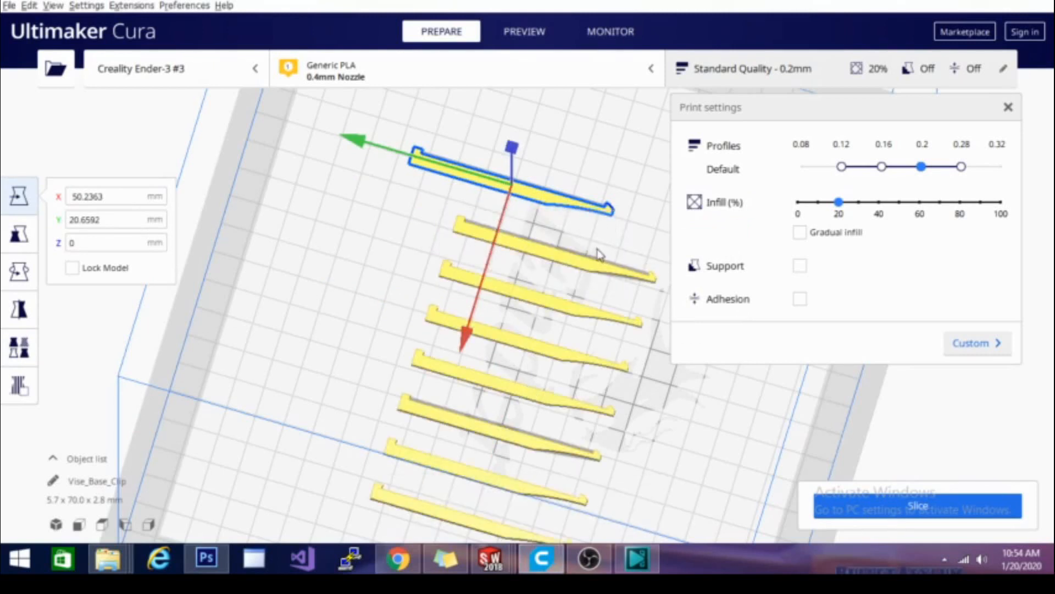
pyautogui.moveTo(524, 412)
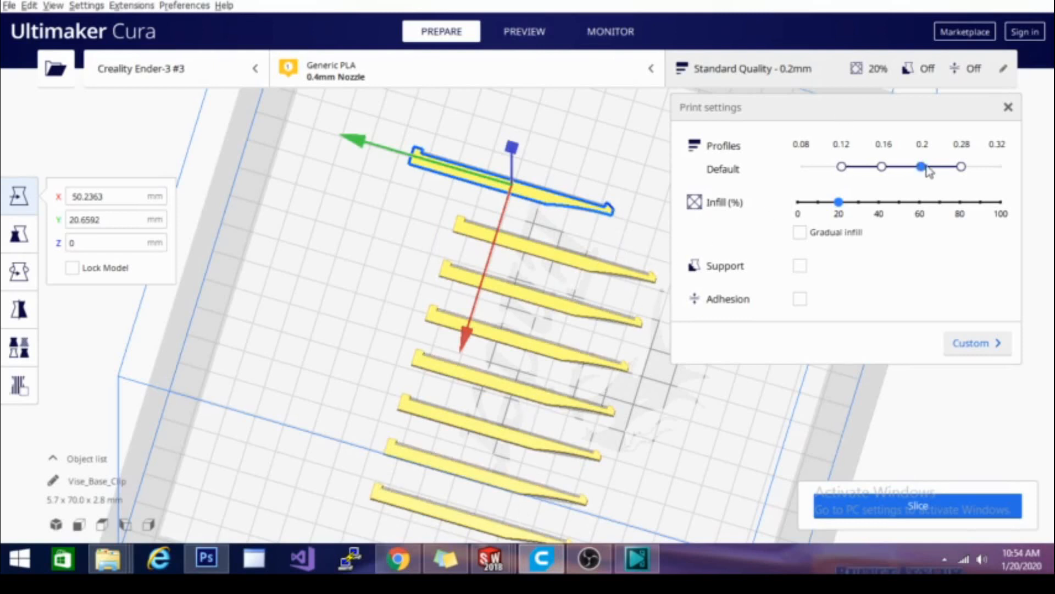
pyautogui.moveTo(927, 174)
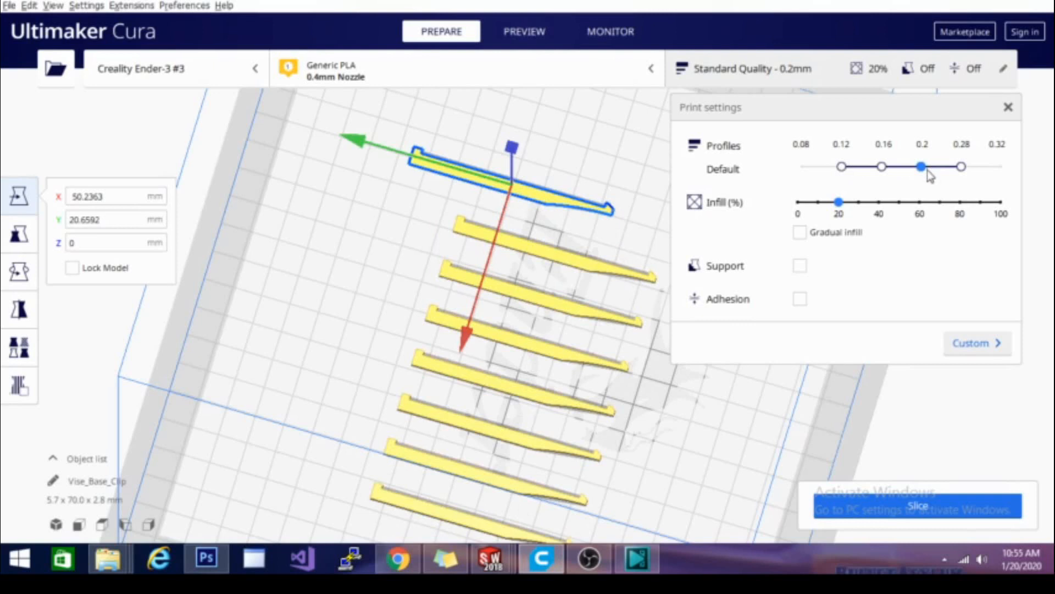
pyautogui.moveTo(928, 174)
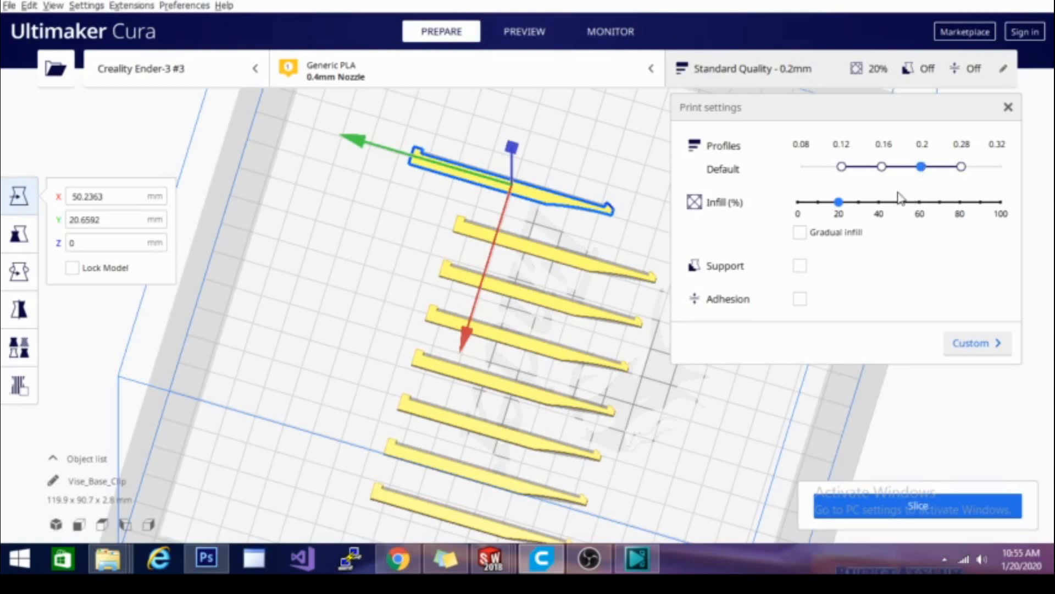
pyautogui.moveTo(846, 174)
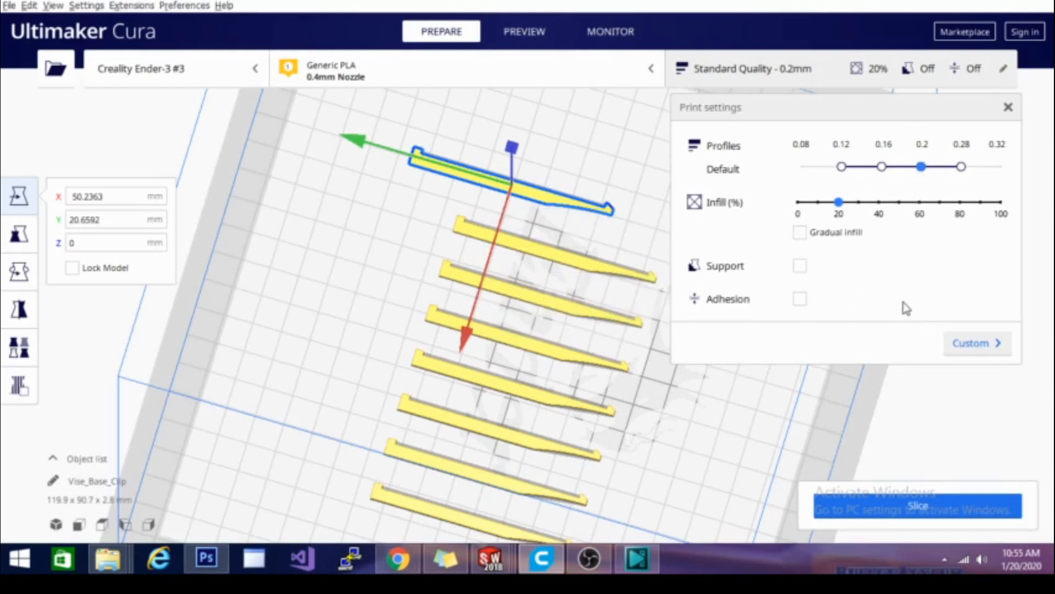
pyautogui.moveTo(857, 183)
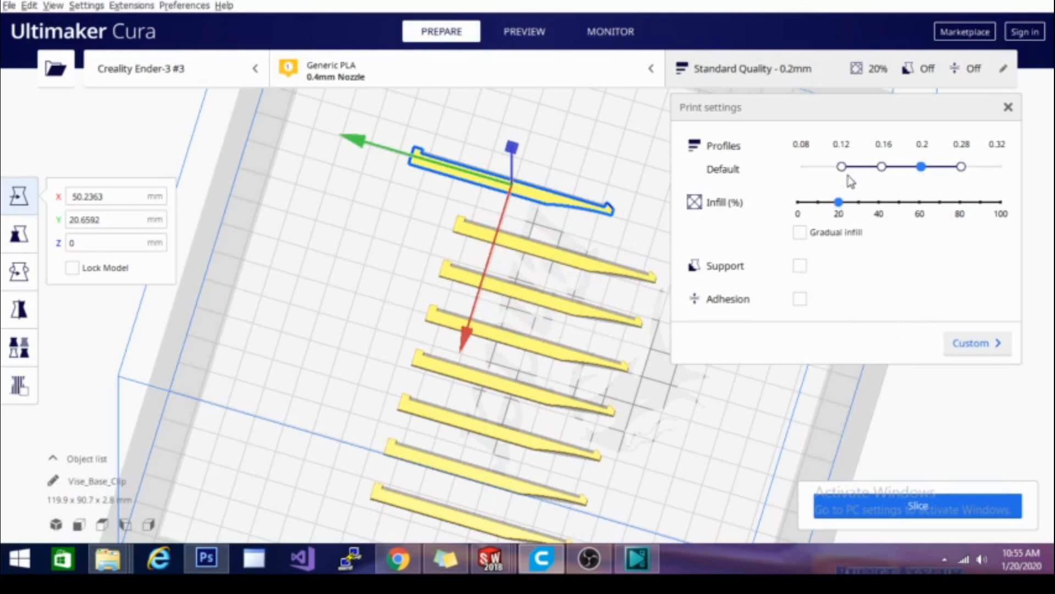
pyautogui.moveTo(842, 223)
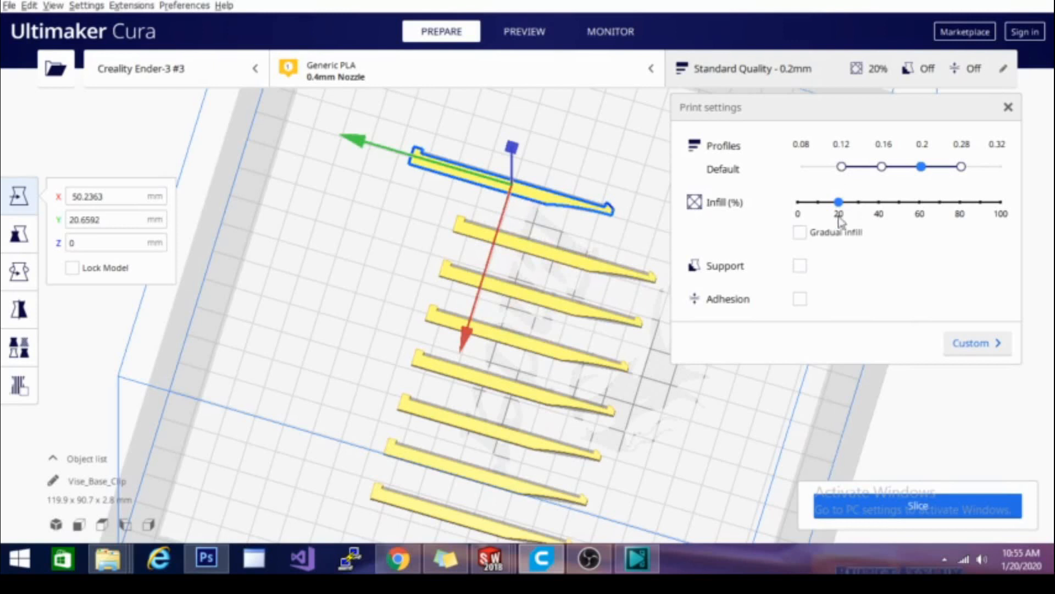
pyautogui.moveTo(909, 277)
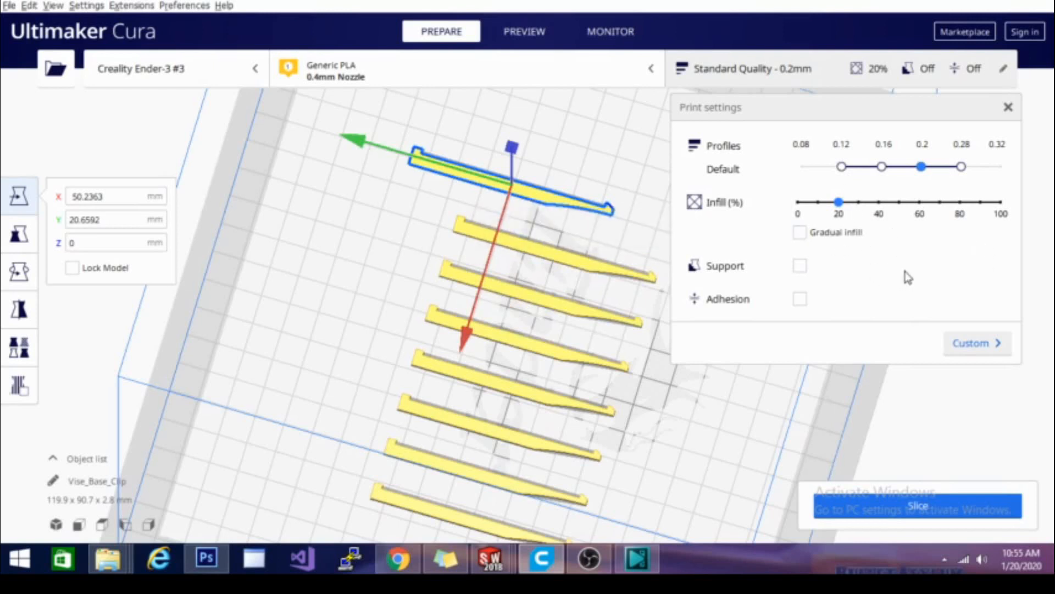
pyautogui.moveTo(881, 220)
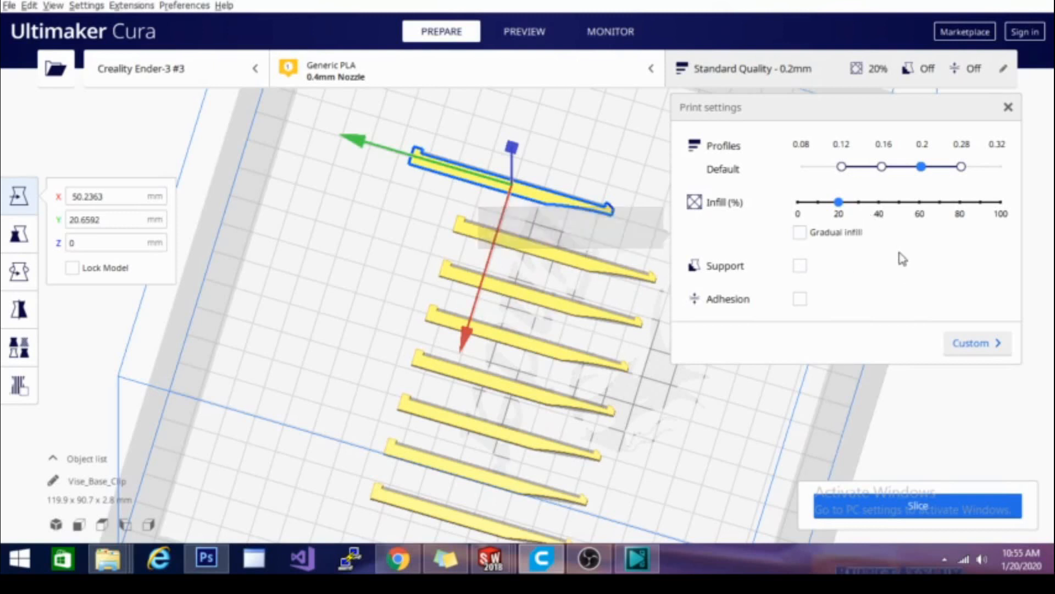
pyautogui.moveTo(898, 289)
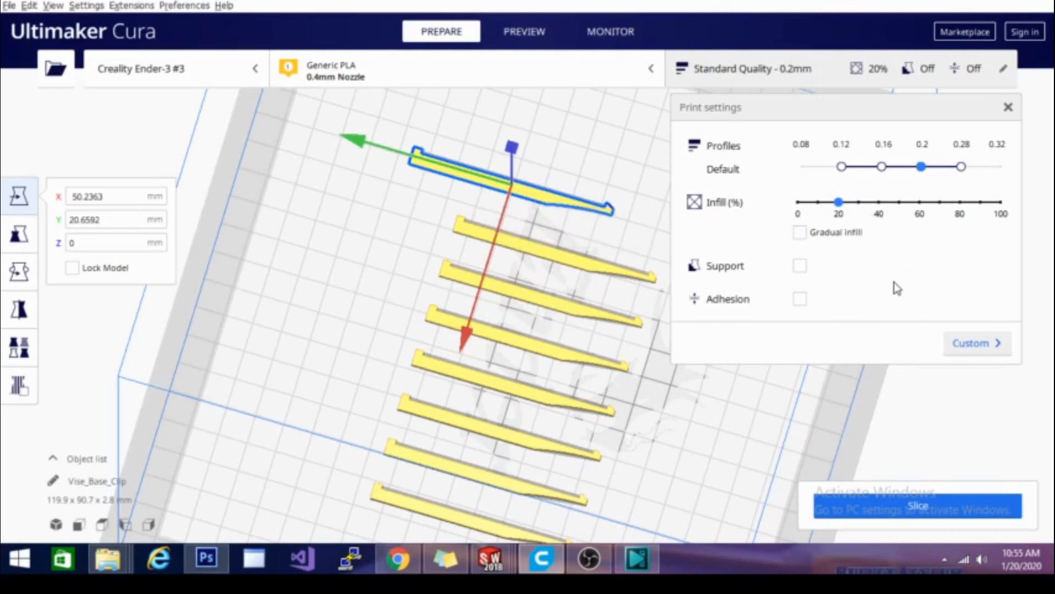
pyautogui.moveTo(846, 280)
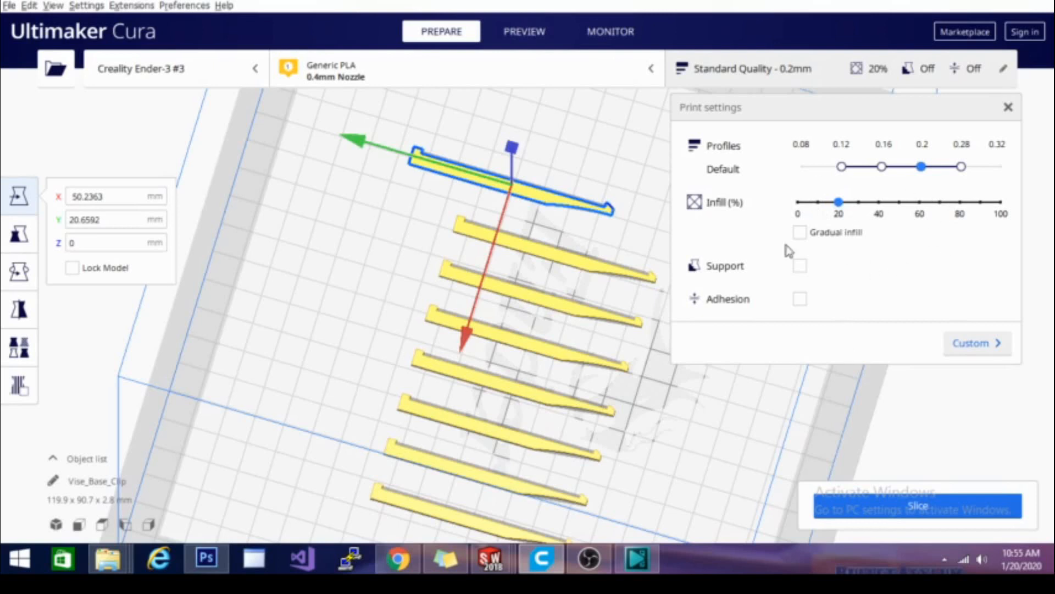
pyautogui.moveTo(732, 502)
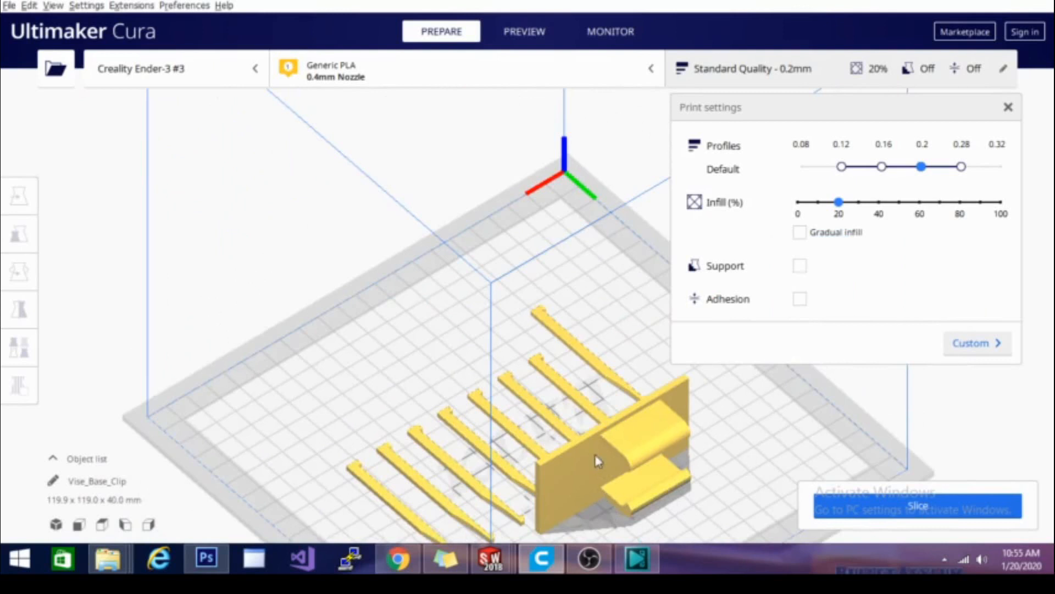
pyautogui.moveTo(608, 458)
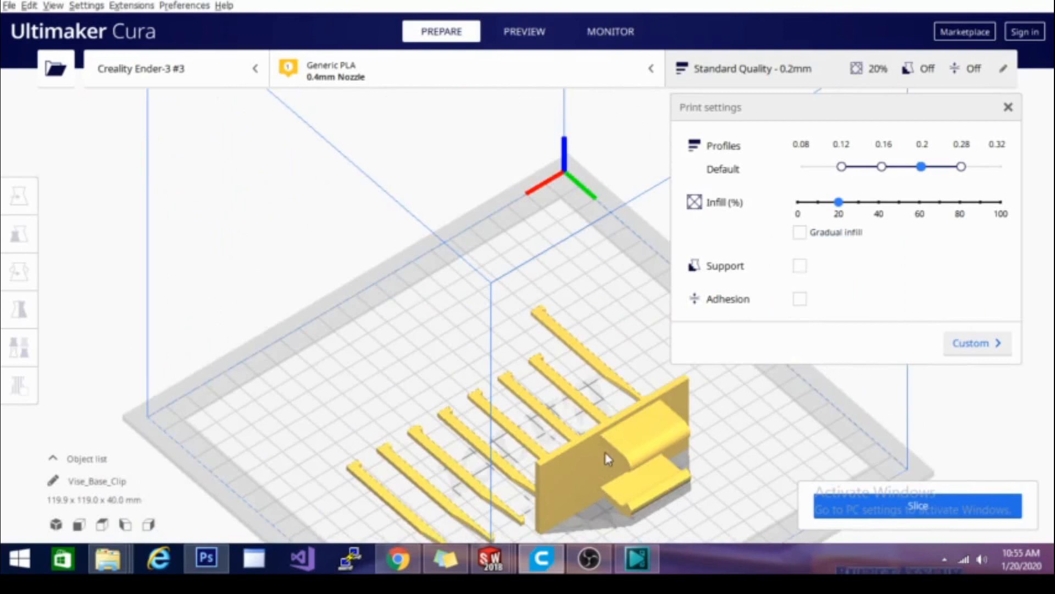
# - Select the upright vise base and lay it flat, reducing its height to 22.8 mm
pyautogui.click(19, 196)
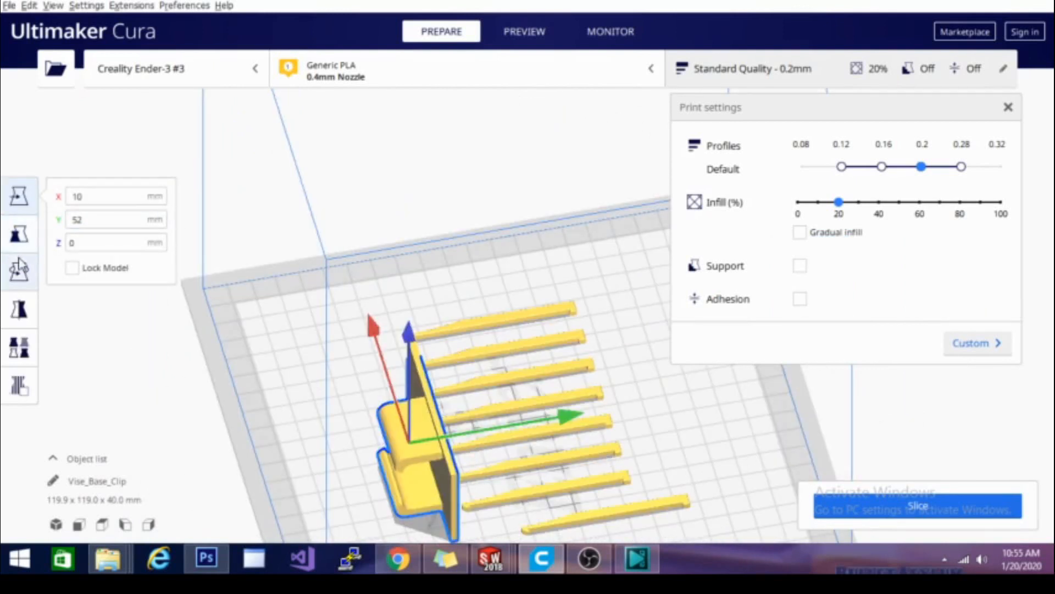
pyautogui.click(19, 272)
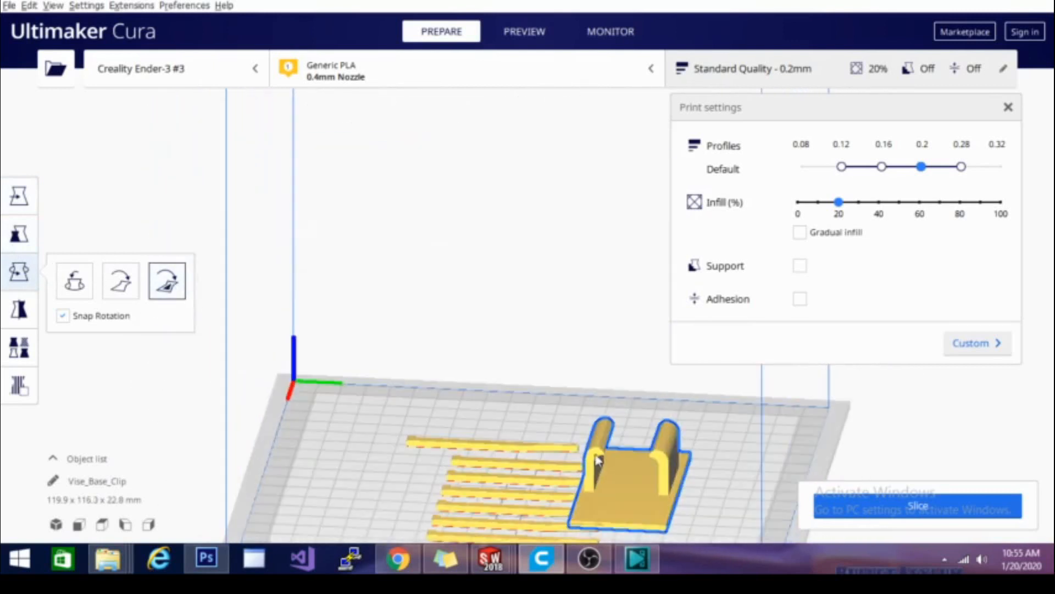
pyautogui.moveTo(656, 469)
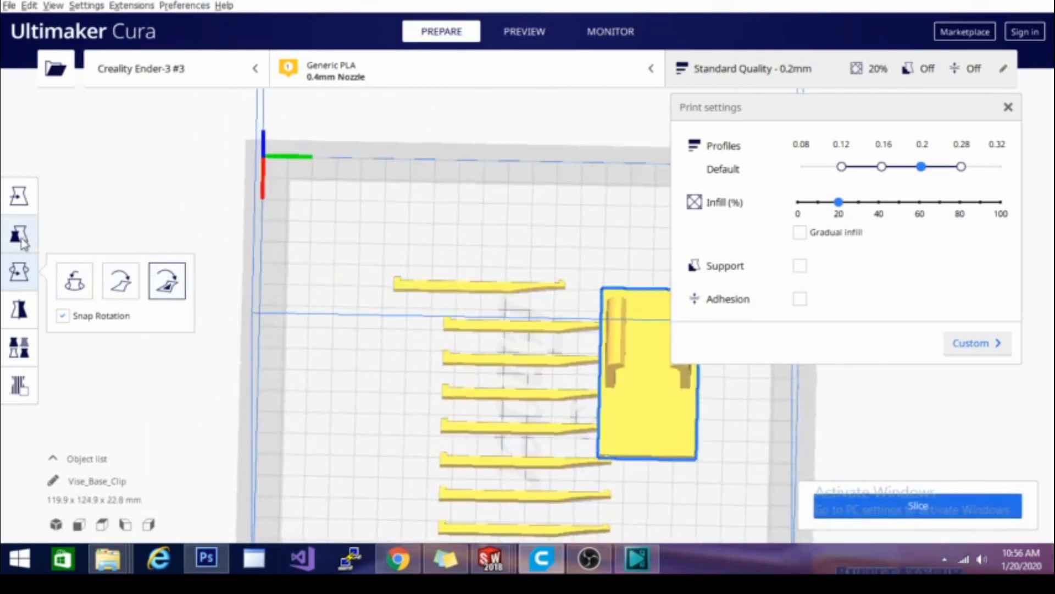
# - Move the vise base behind the clip row and enable Generate Support for the print
pyautogui.click(18, 195)
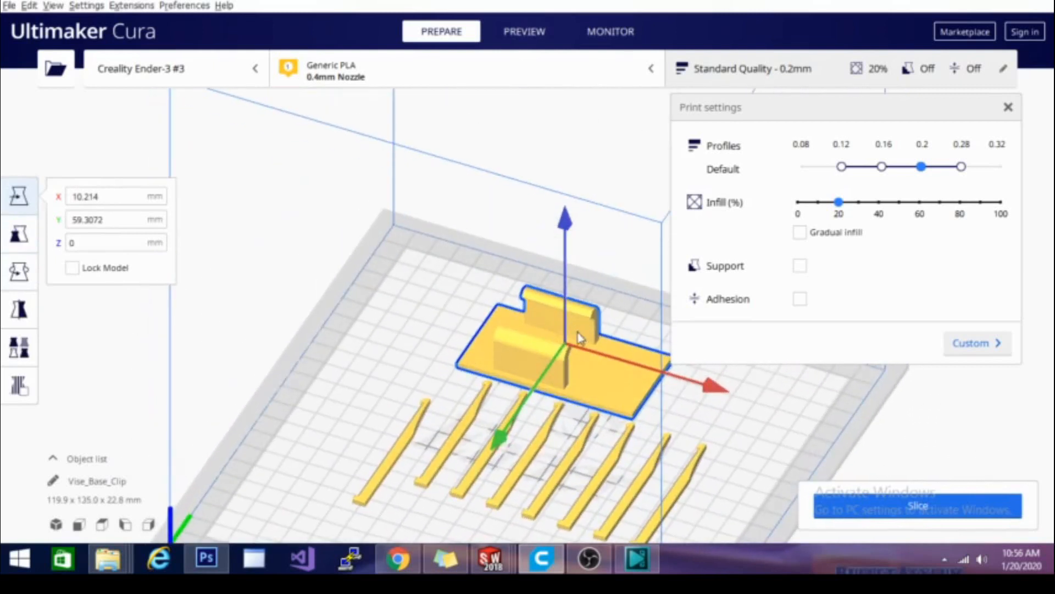
pyautogui.moveTo(799, 266)
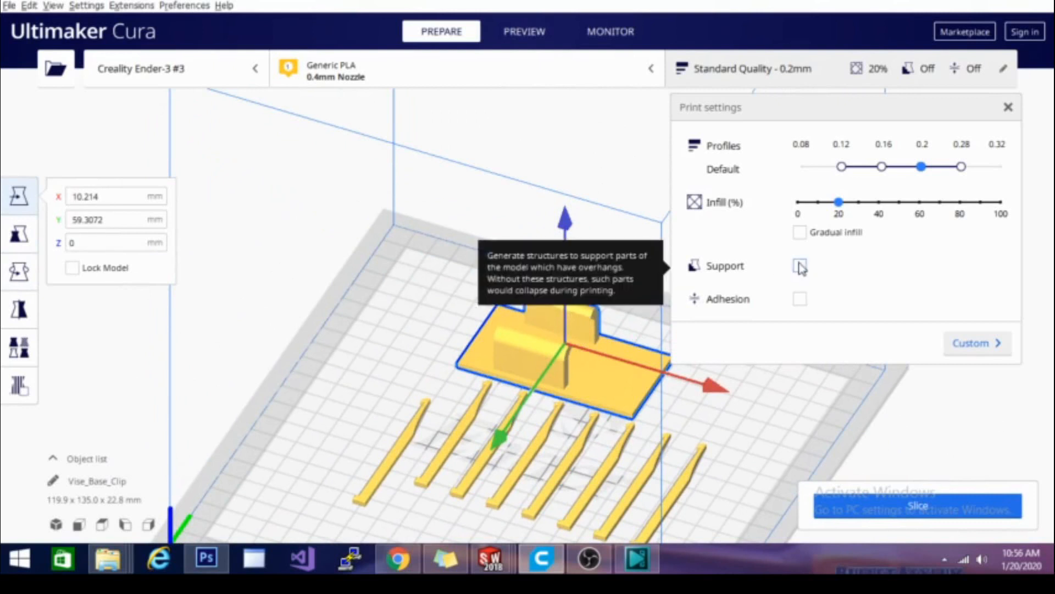
pyautogui.moveTo(801, 272)
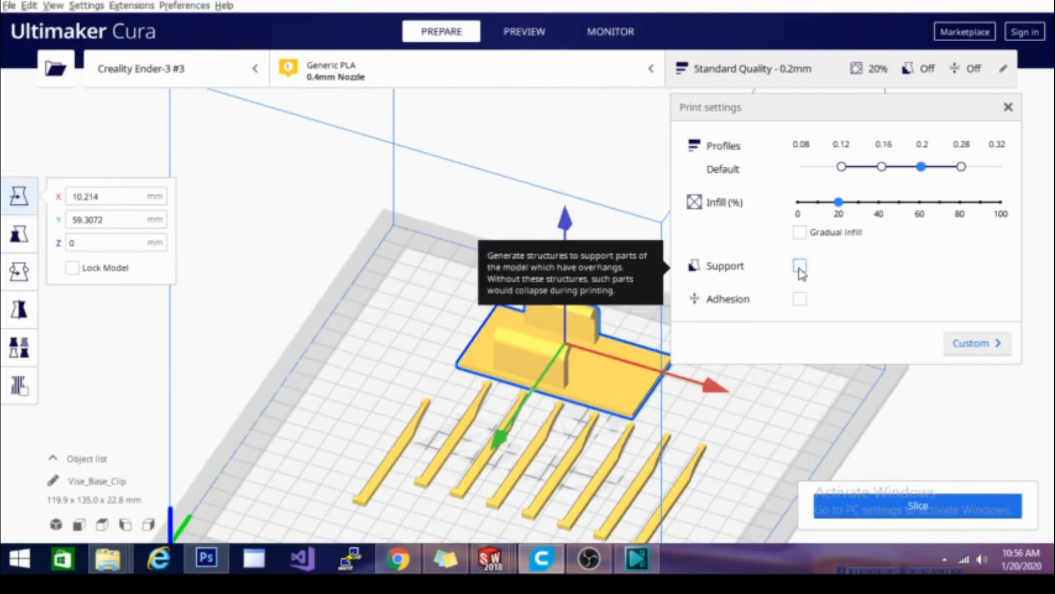
pyautogui.click(800, 264)
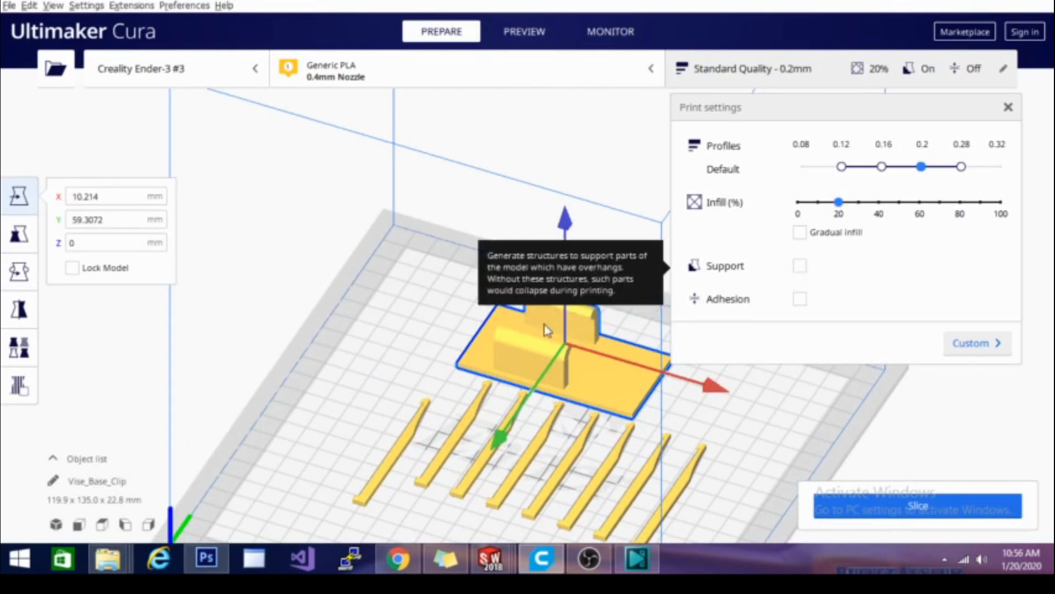
pyautogui.moveTo(772, 340)
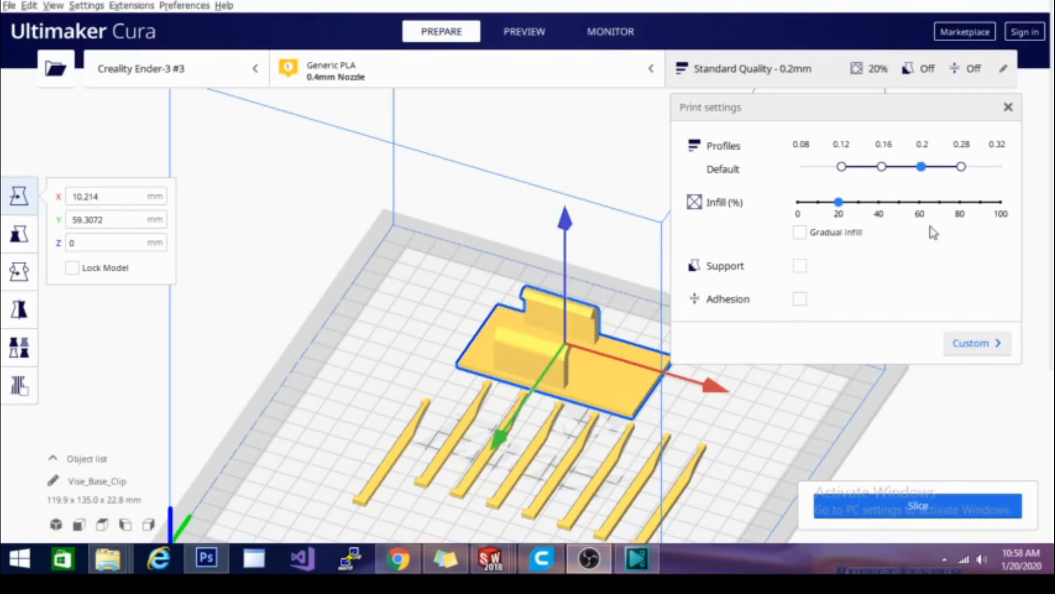
pyautogui.moveTo(800, 300)
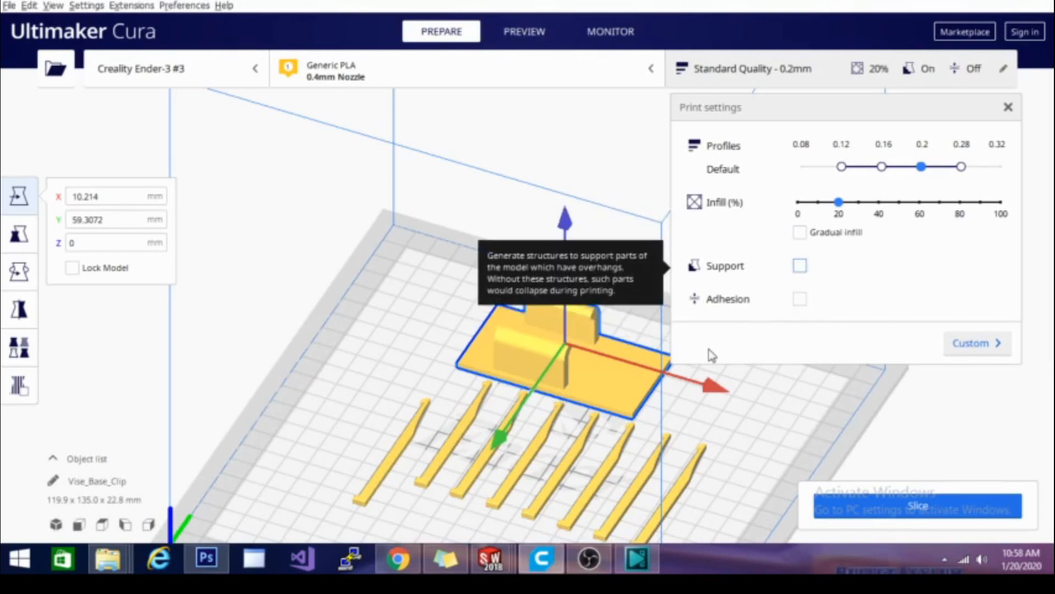
pyautogui.moveTo(665, 314)
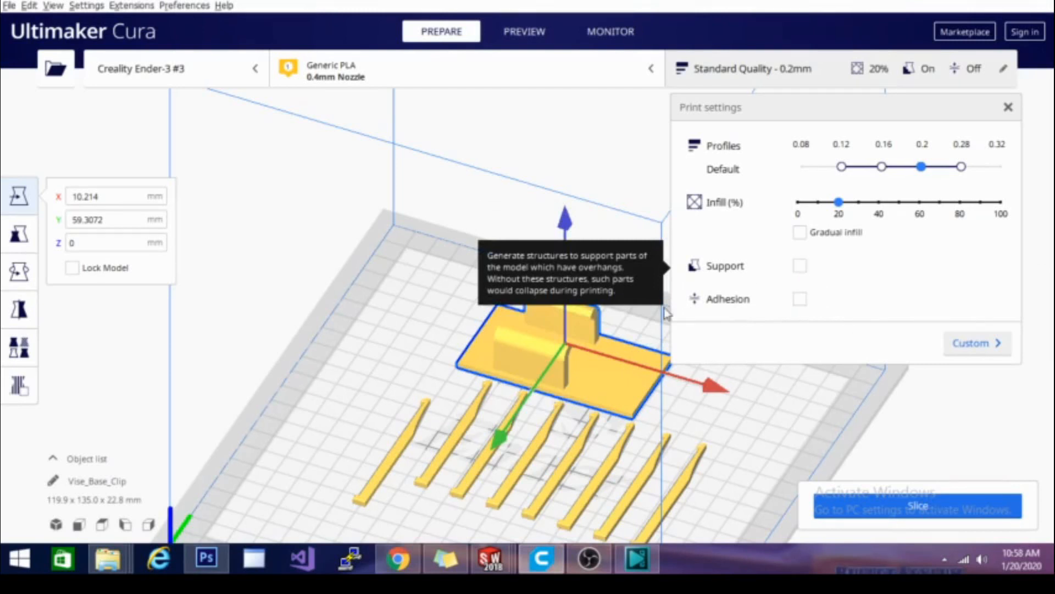
pyautogui.moveTo(803, 271)
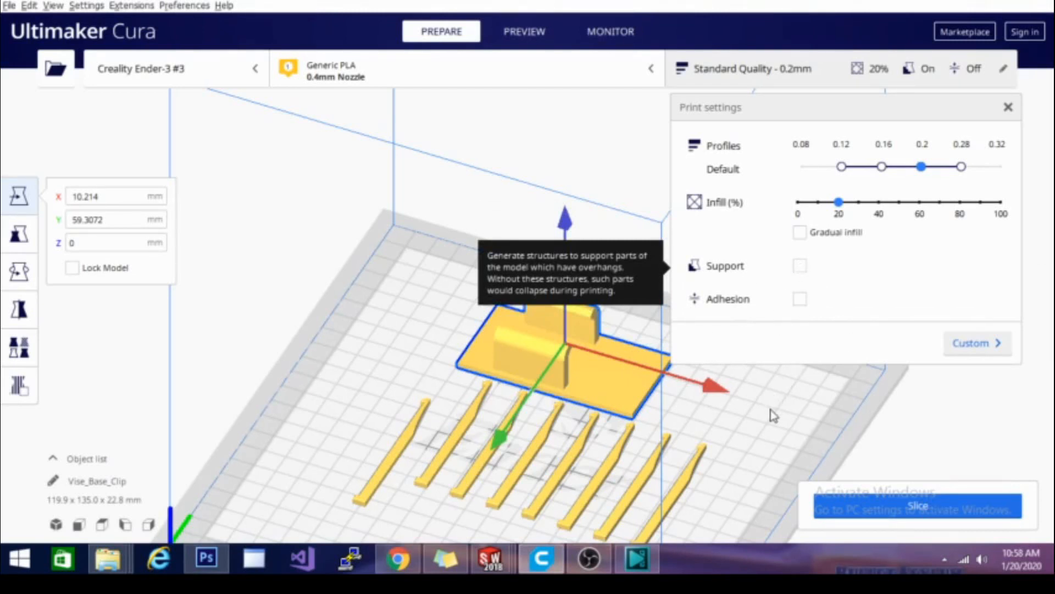
pyautogui.click(799, 265)
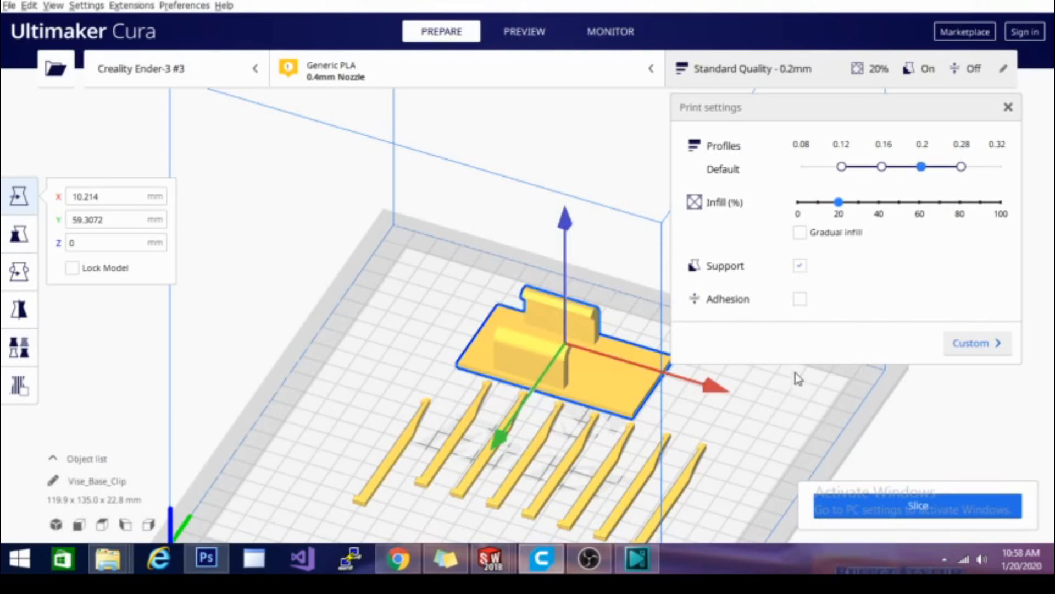
pyautogui.moveTo(800, 304)
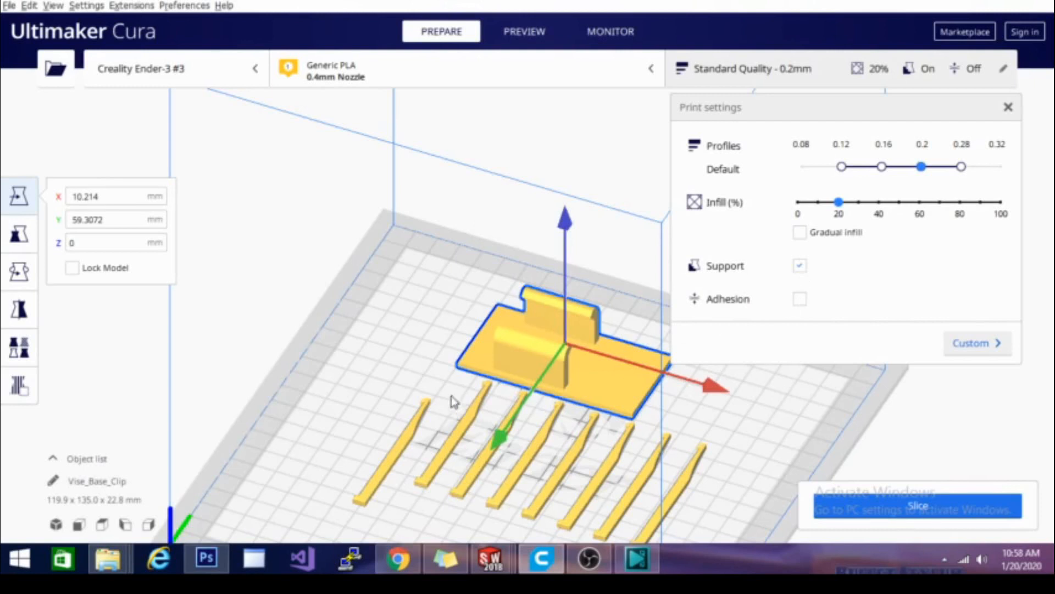
pyautogui.moveTo(433, 318)
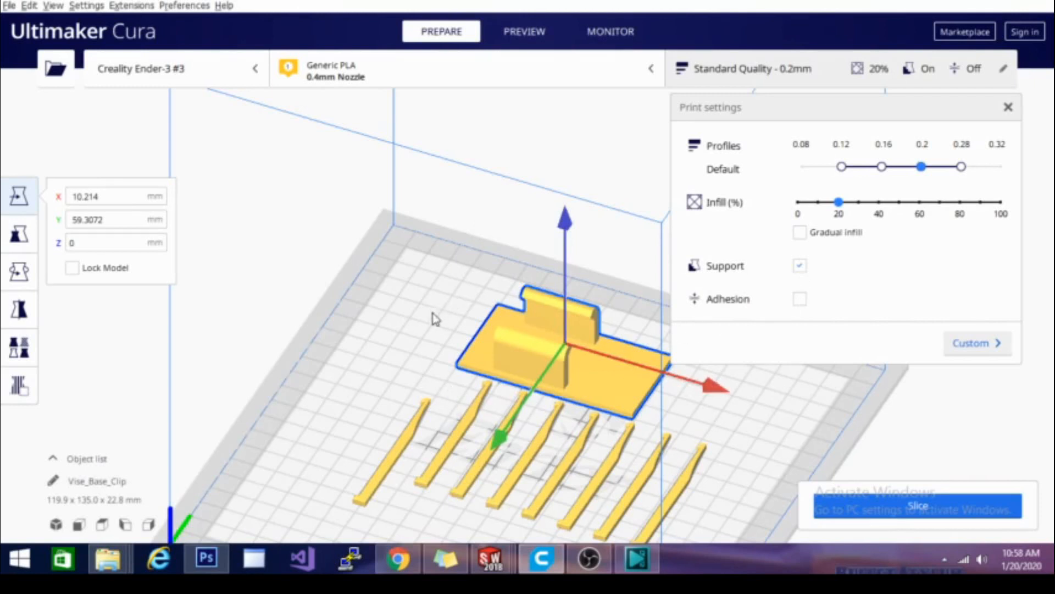
pyautogui.moveTo(657, 464)
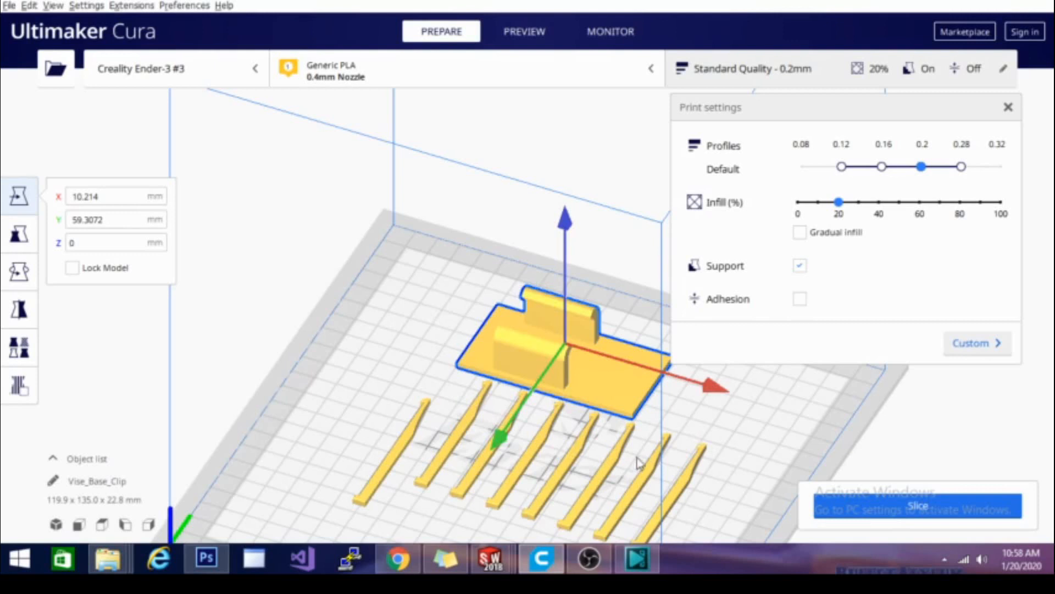
pyautogui.moveTo(663, 430)
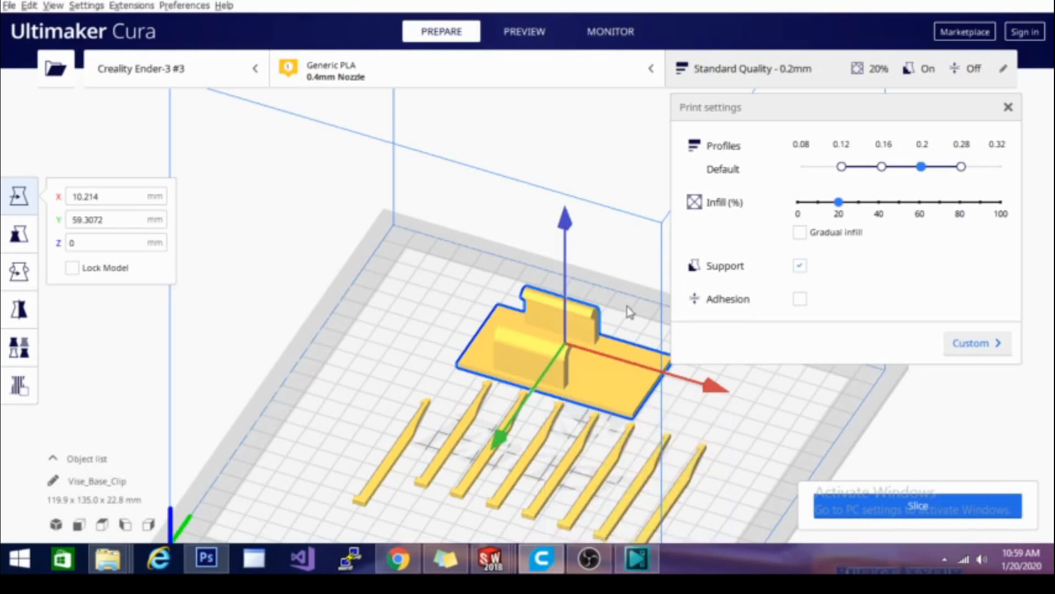
pyautogui.moveTo(483, 402)
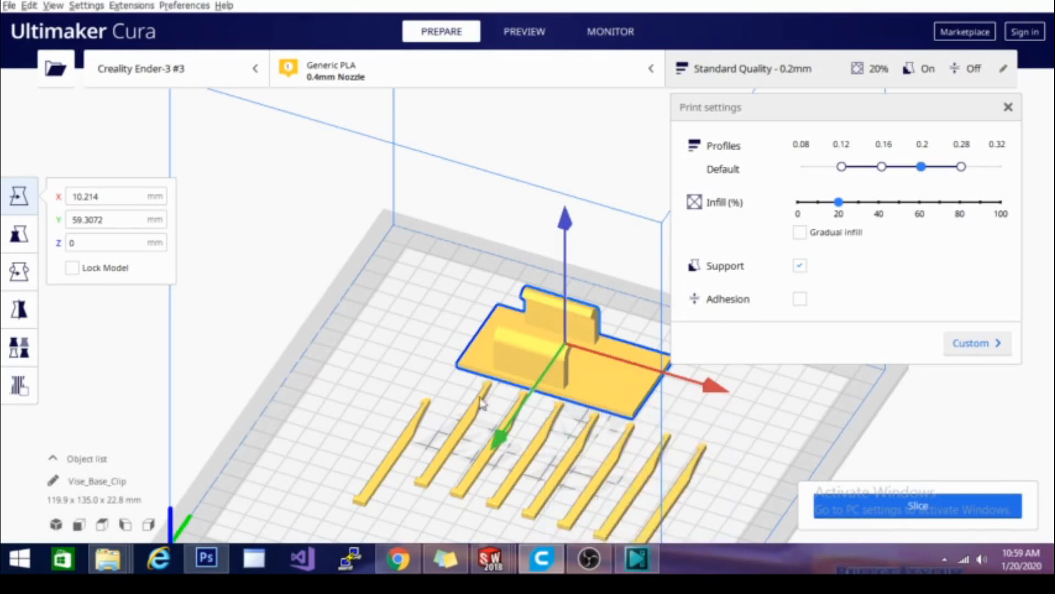
pyautogui.moveTo(491, 335)
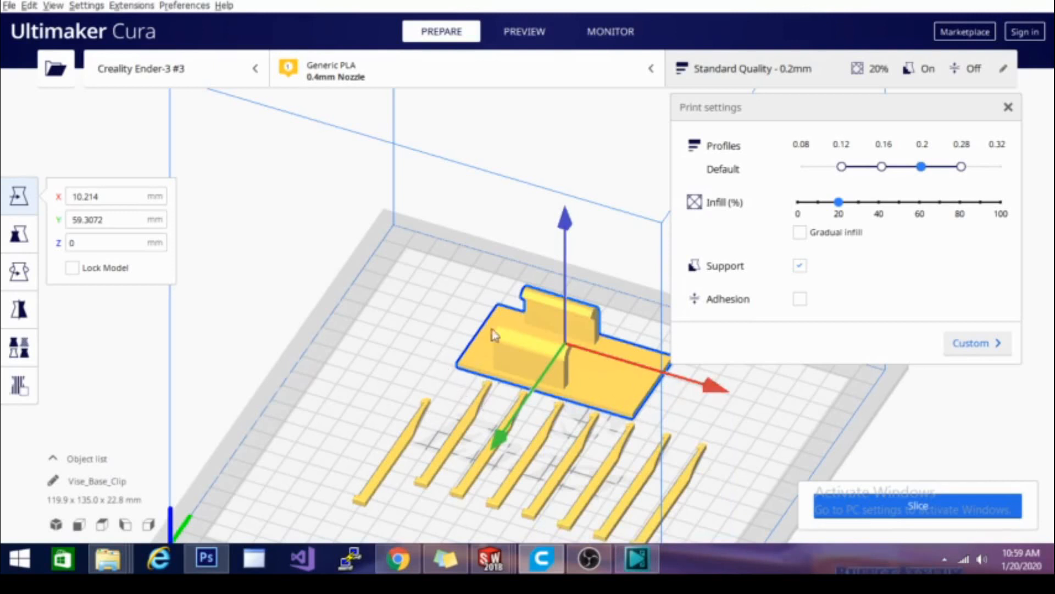
pyautogui.moveTo(458, 484)
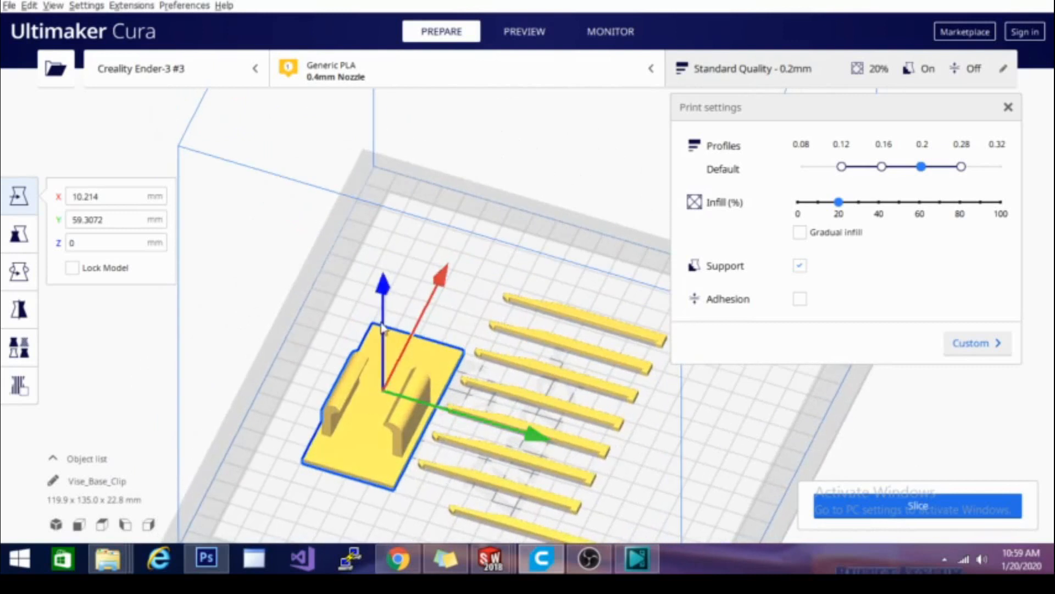
pyautogui.moveTo(400, 361)
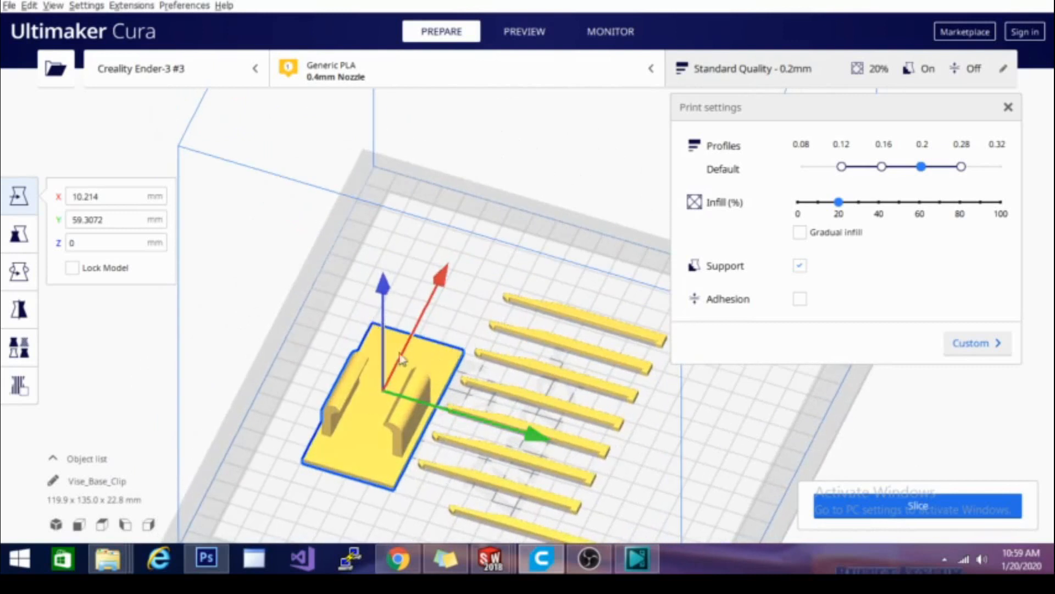
pyautogui.moveTo(376, 449)
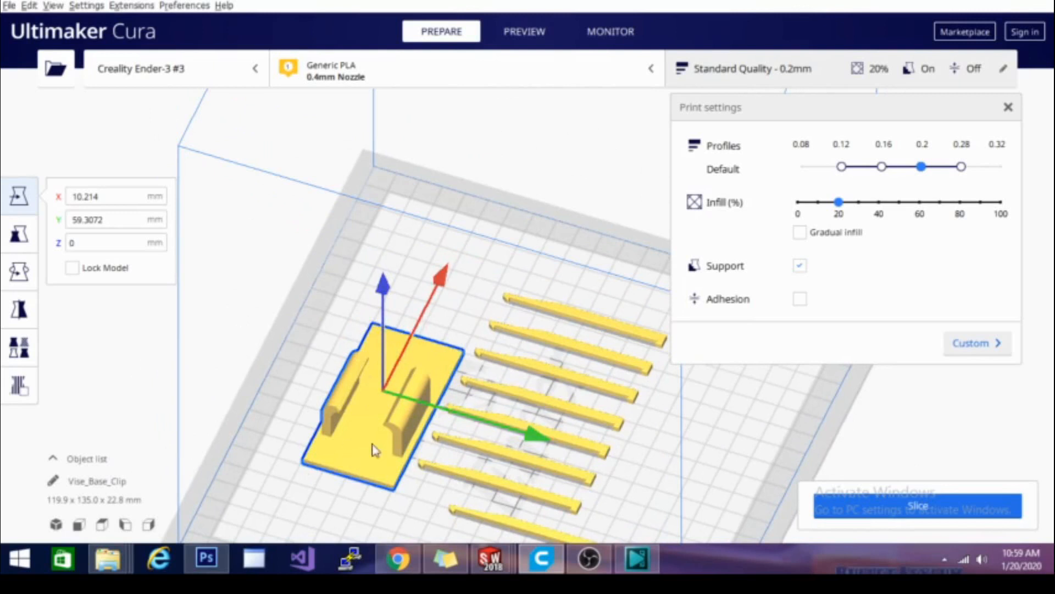
pyautogui.moveTo(425, 414)
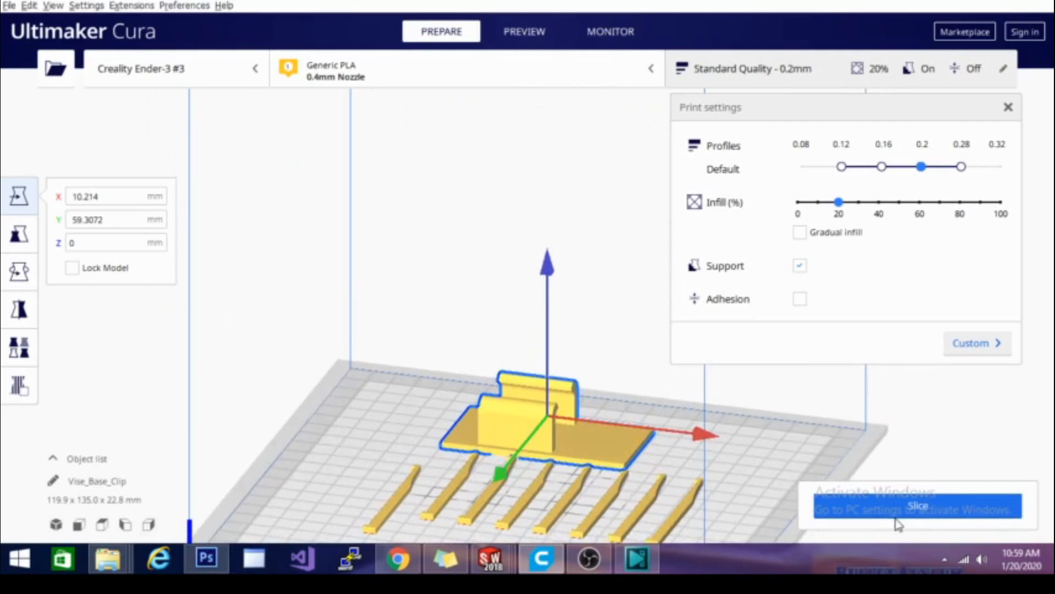
pyautogui.moveTo(823, 335)
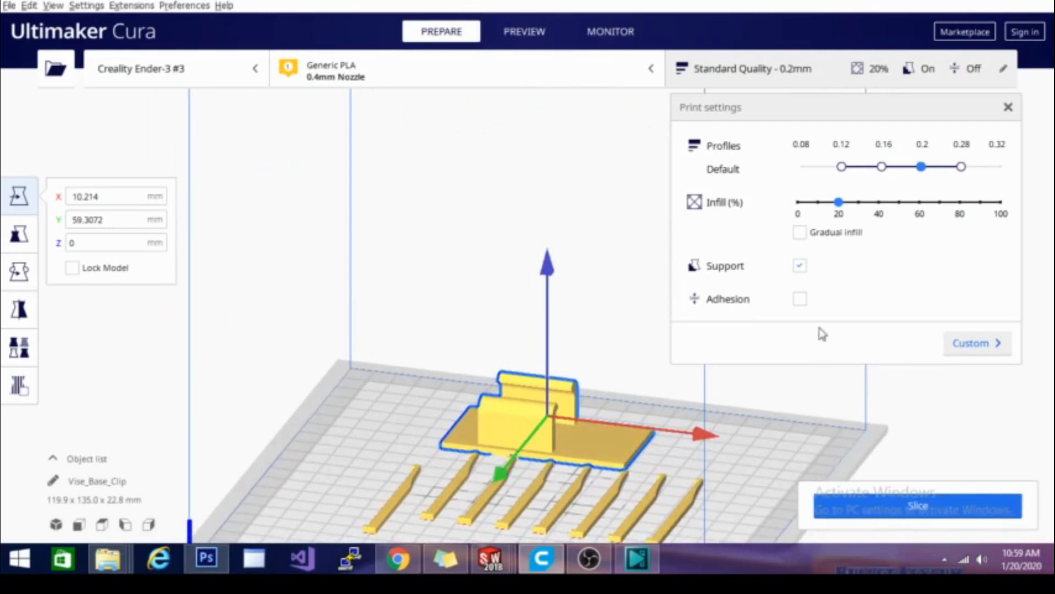
pyautogui.moveTo(343, 412)
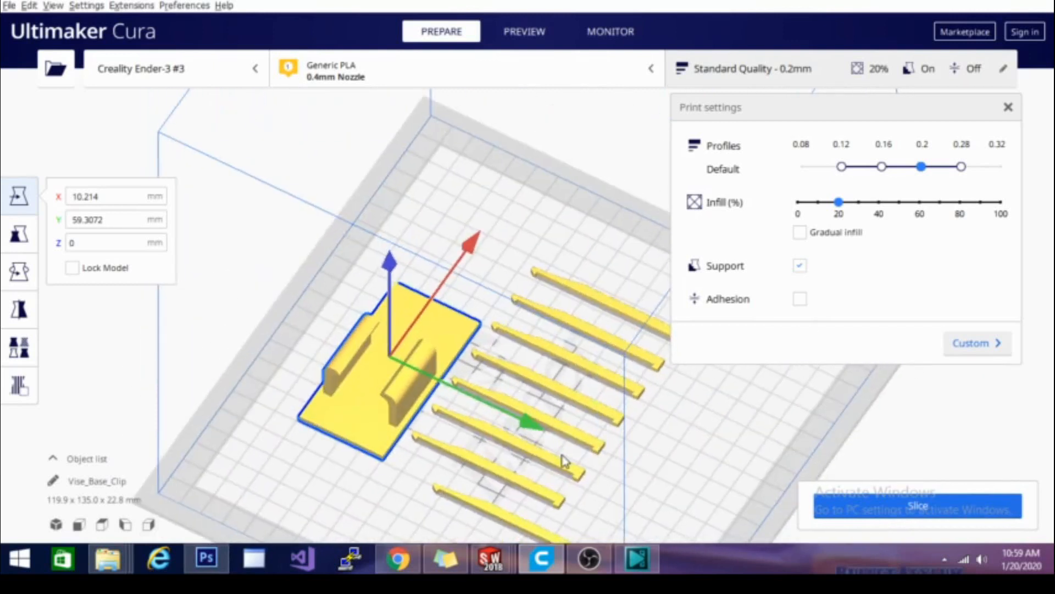
pyautogui.moveTo(377, 233)
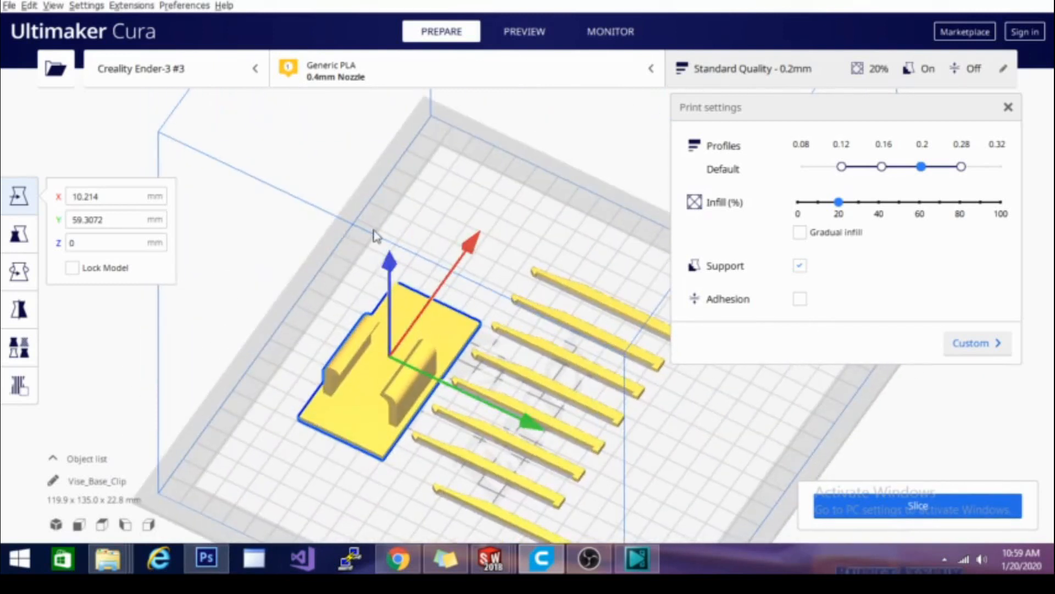
pyautogui.moveTo(539, 290)
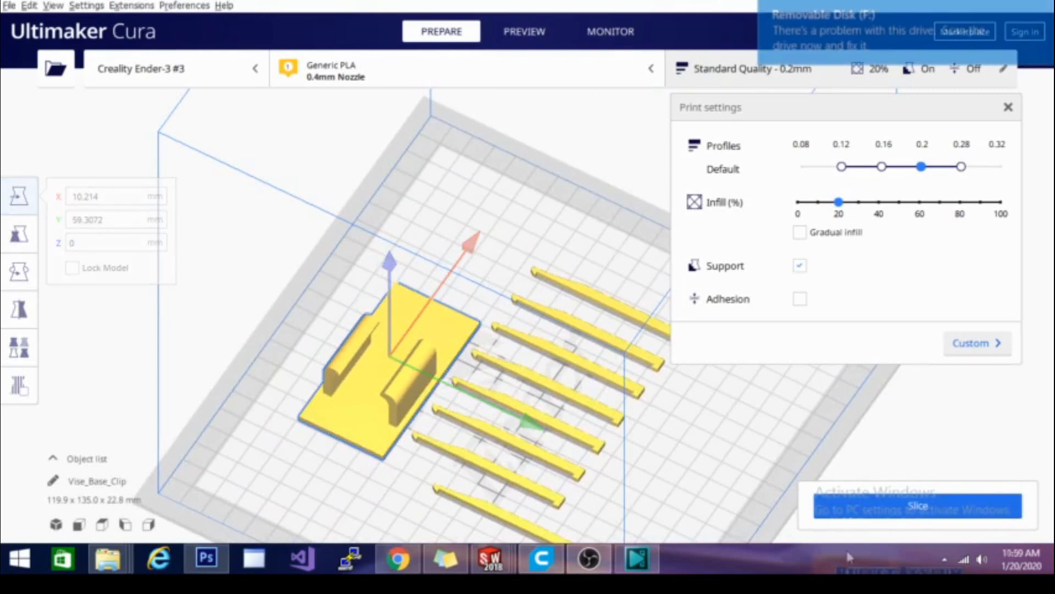
pyautogui.click(917, 506)
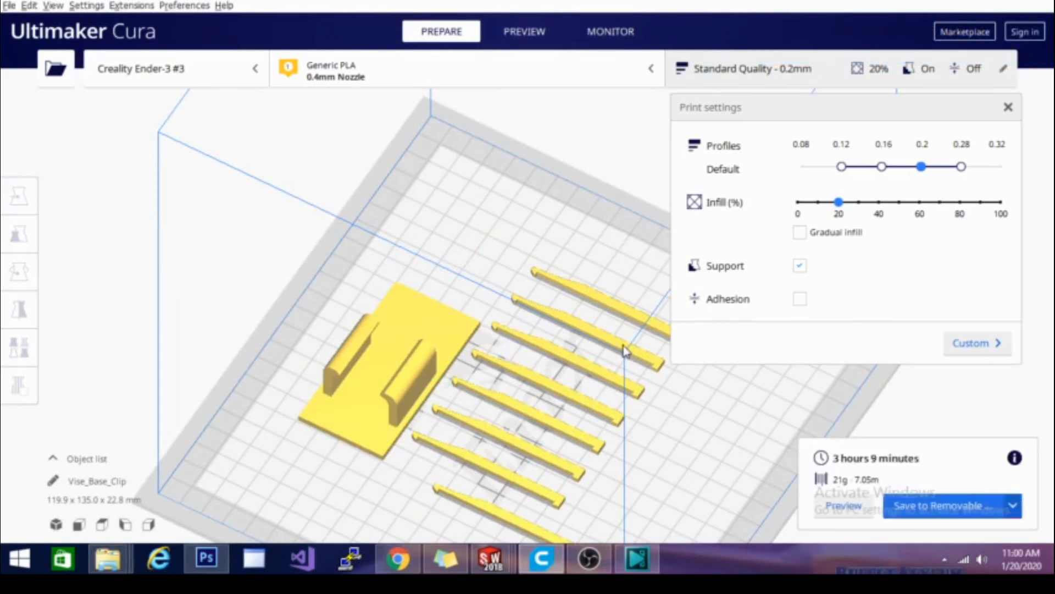
pyautogui.moveTo(508, 438)
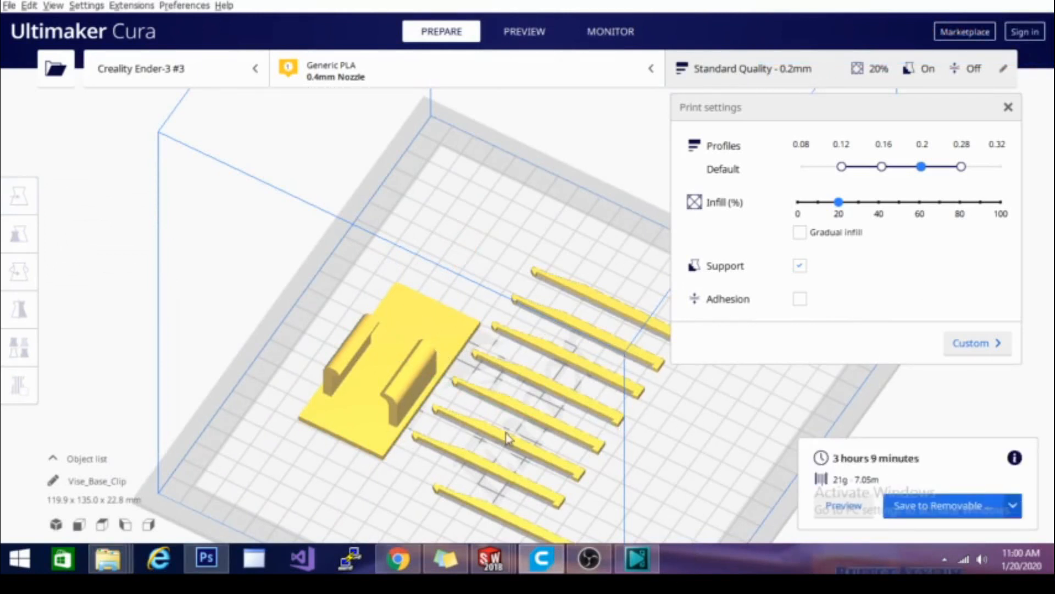
pyautogui.moveTo(895, 467)
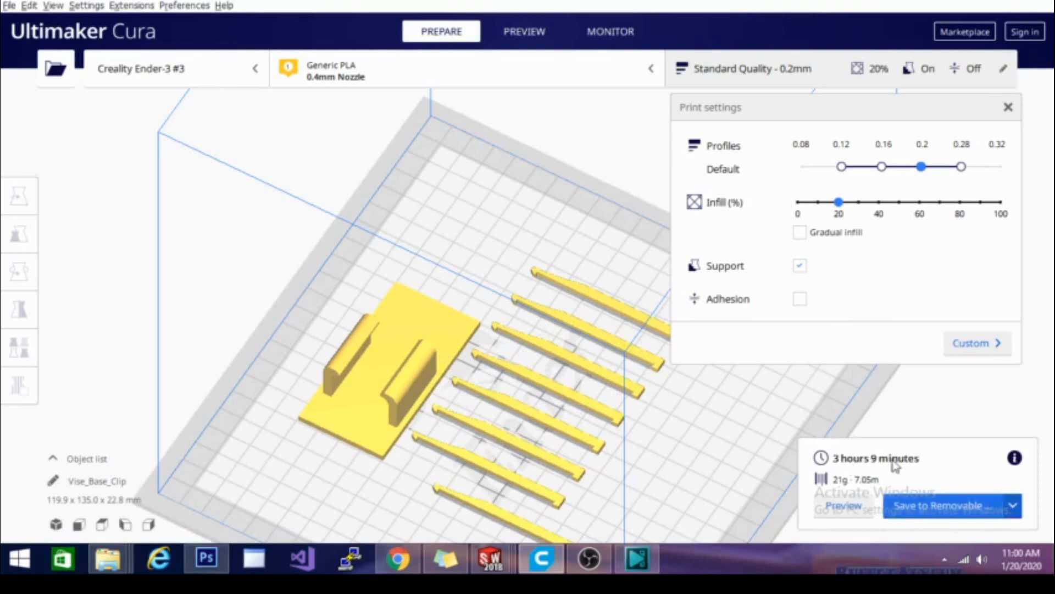
pyautogui.moveTo(605, 428)
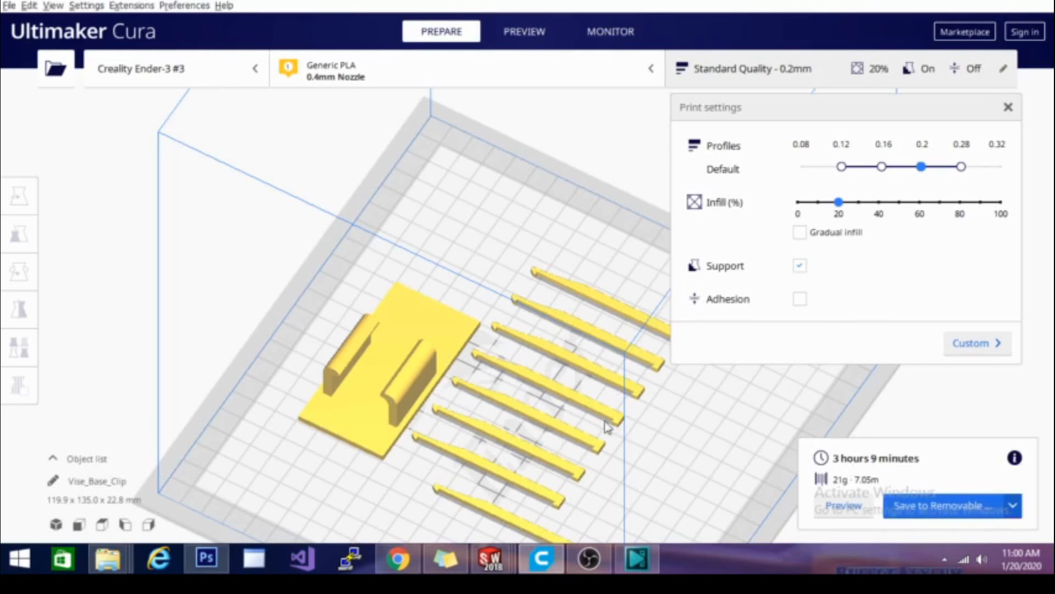
pyautogui.moveTo(864, 493)
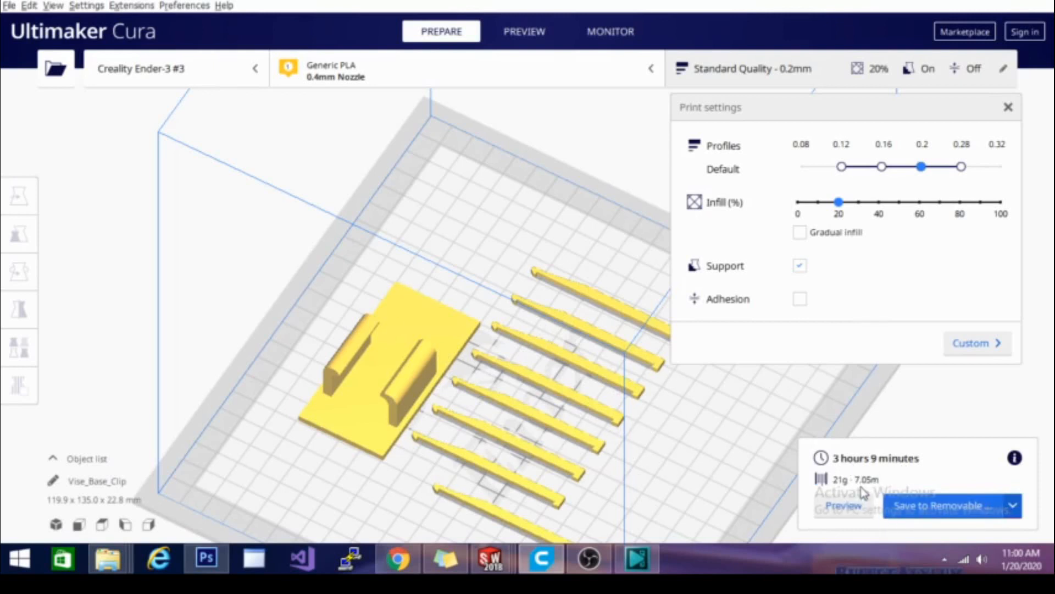
pyautogui.moveTo(789, 531)
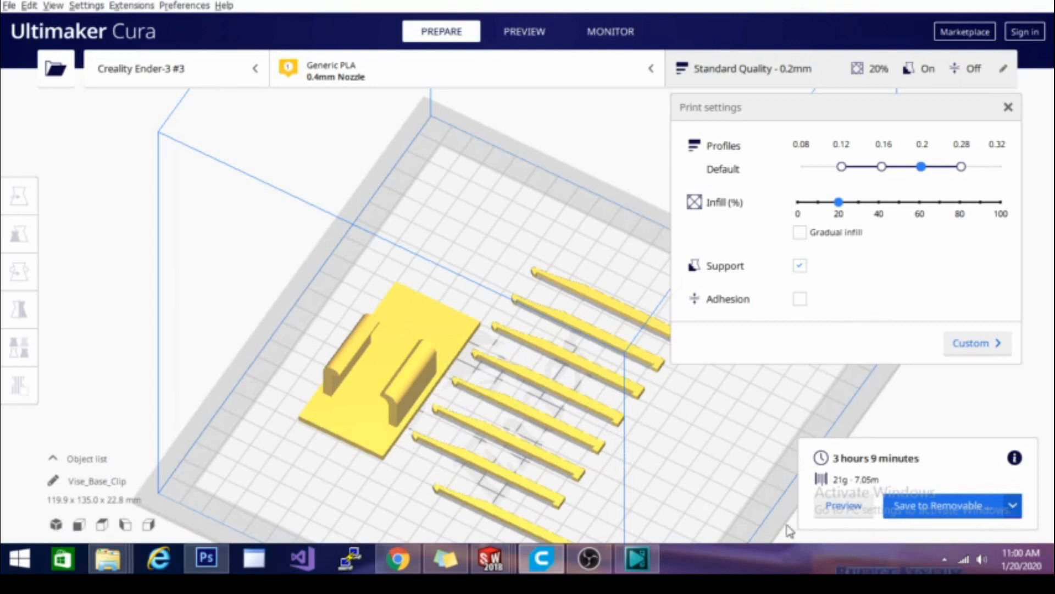
pyautogui.moveTo(524, 30)
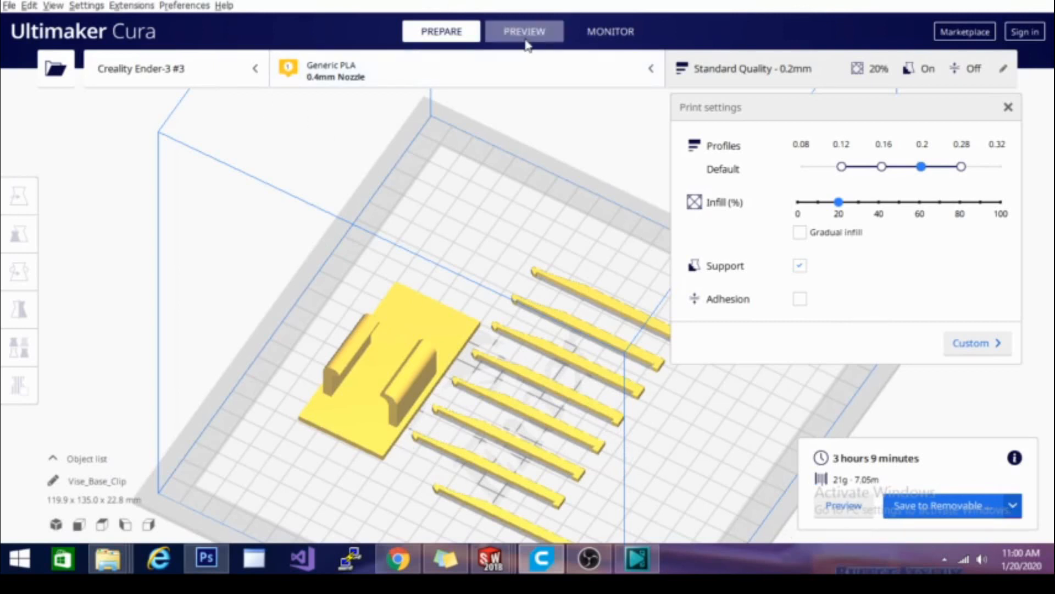
# - Preview the sliced plate in layer view, scrubbing the top layer's print path from start to end
pyautogui.click(523, 31)
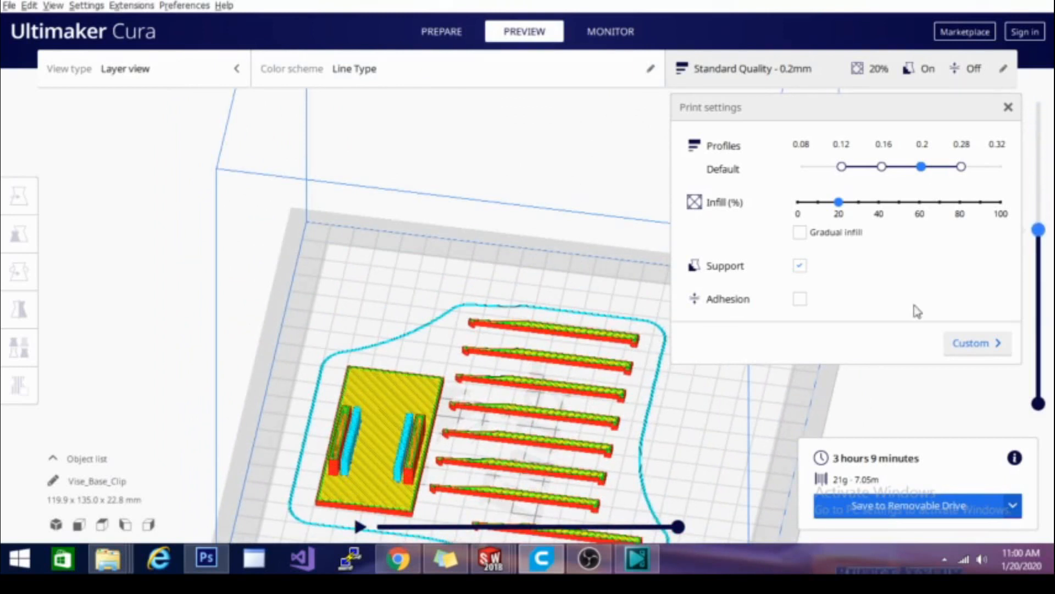
pyautogui.moveTo(1039, 229); pyautogui.dragTo(1039, 400)
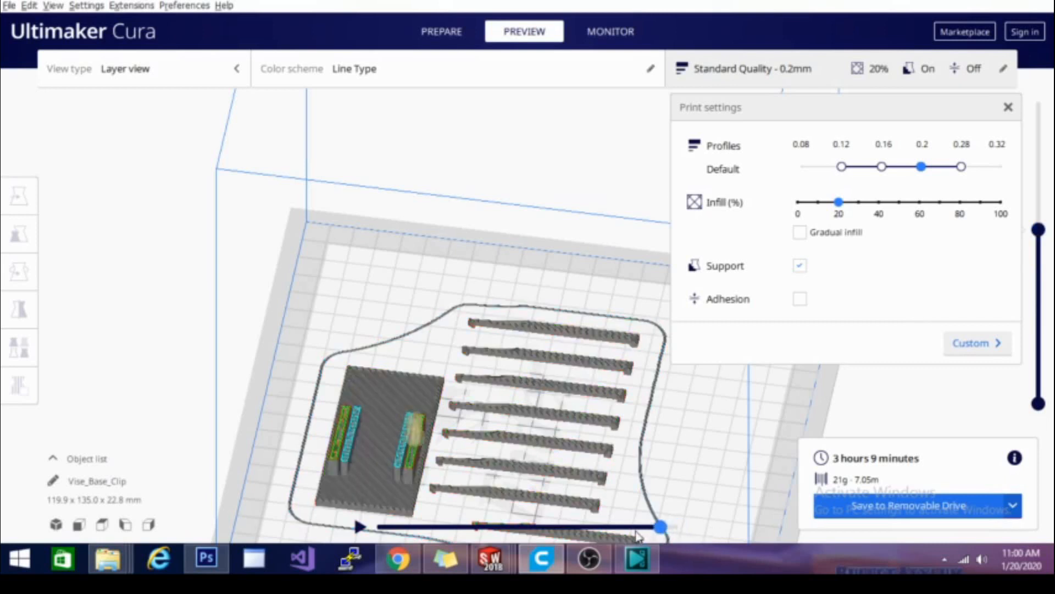
pyautogui.moveTo(659, 526); pyautogui.dragTo(504, 526)
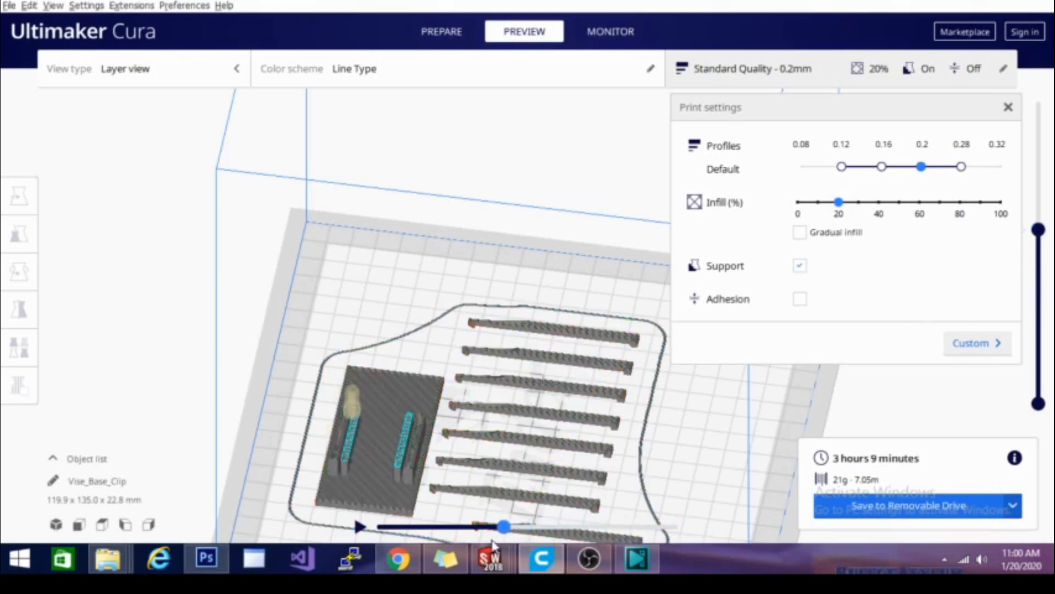
pyautogui.moveTo(505, 527); pyautogui.dragTo(450, 526)
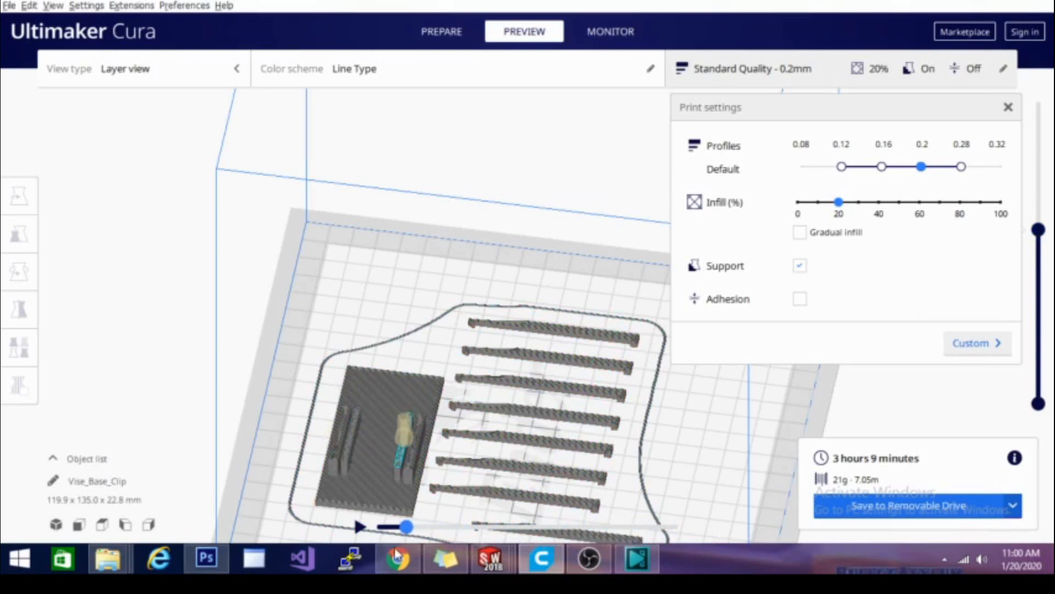
pyautogui.moveTo(406, 526); pyautogui.dragTo(561, 527)
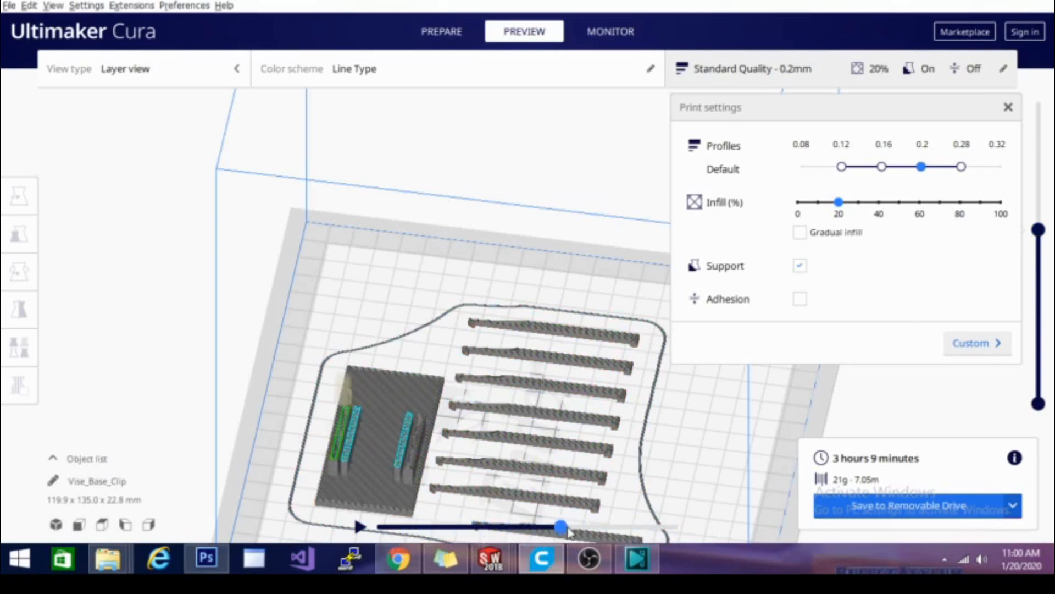
pyautogui.moveTo(561, 526); pyautogui.dragTo(679, 526)
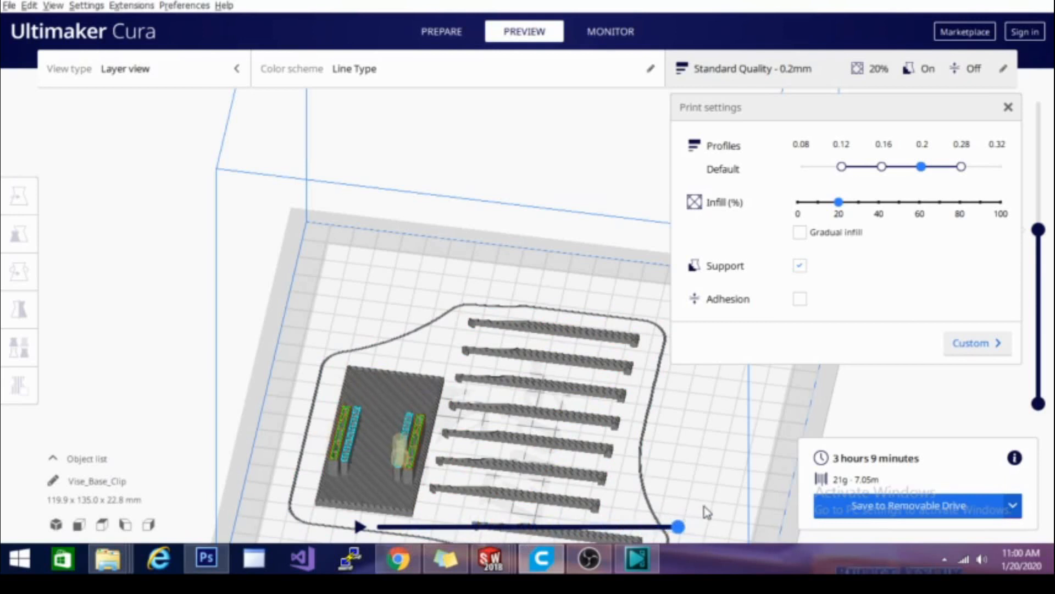
pyautogui.moveTo(707, 431)
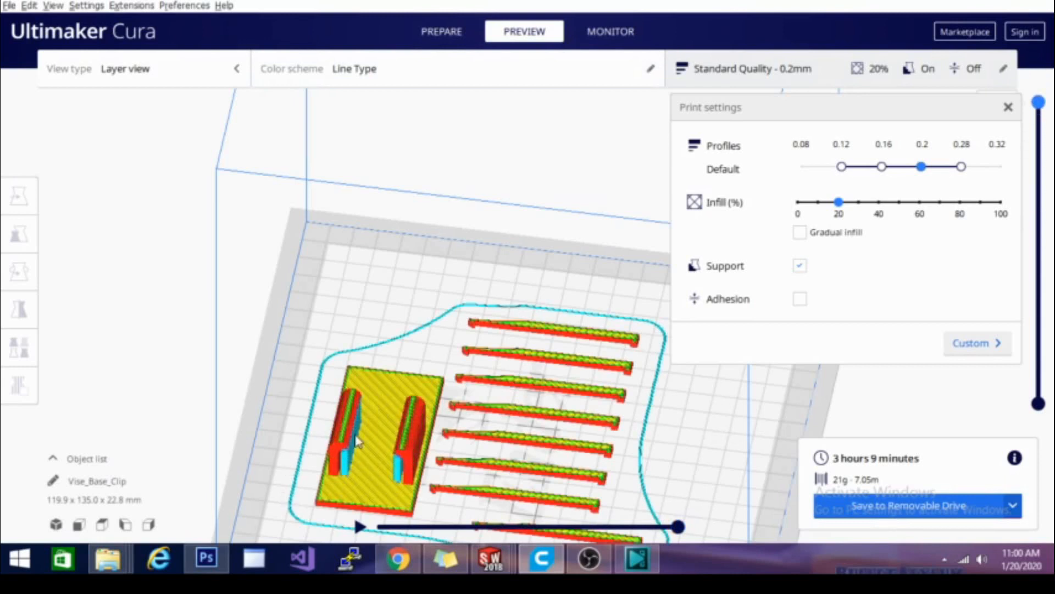
pyautogui.moveTo(414, 330)
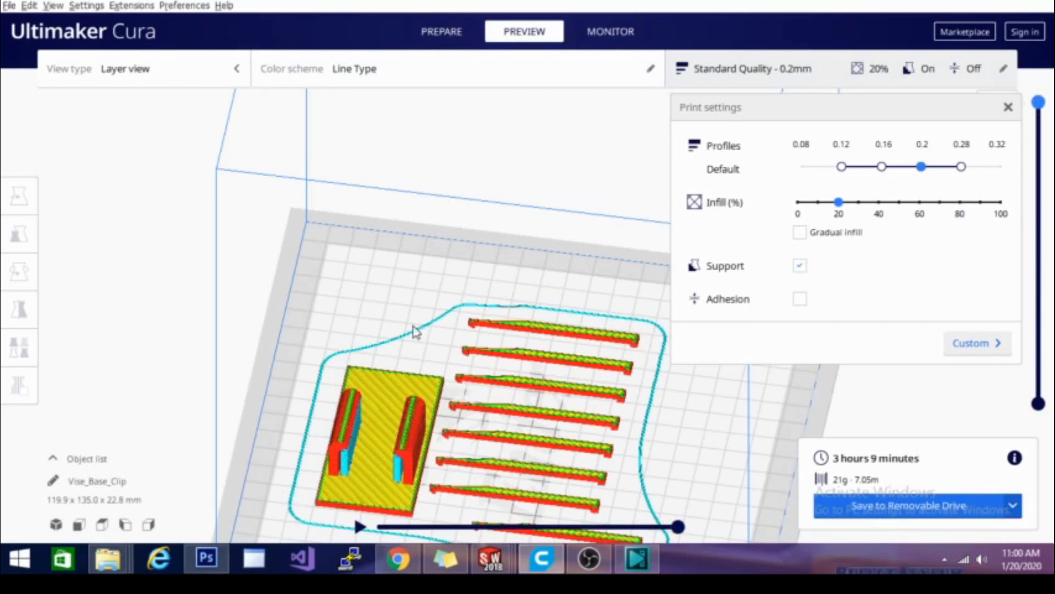
pyautogui.moveTo(509, 305)
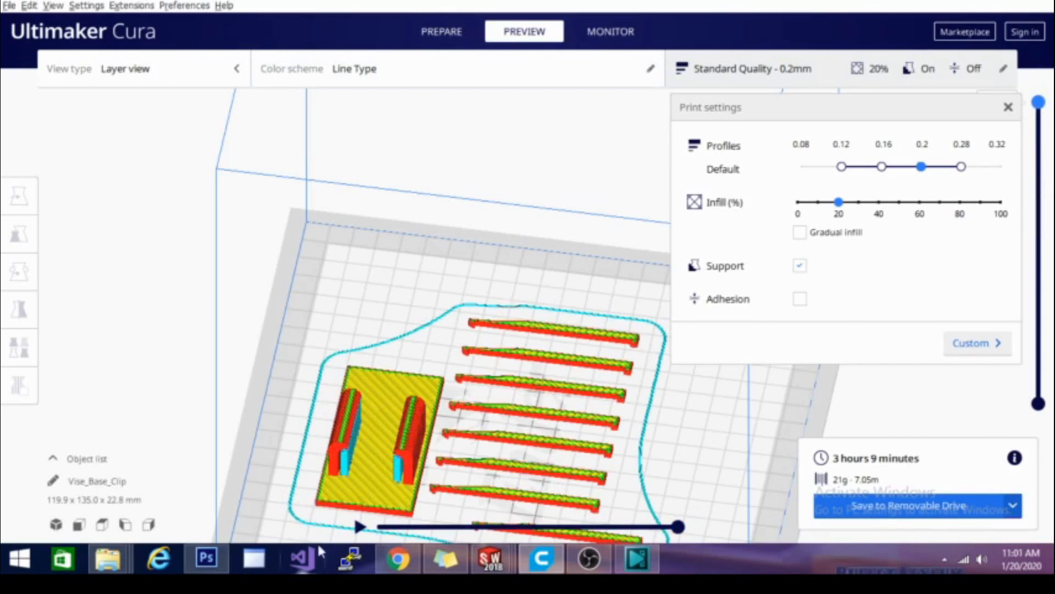
pyautogui.moveTo(800, 328)
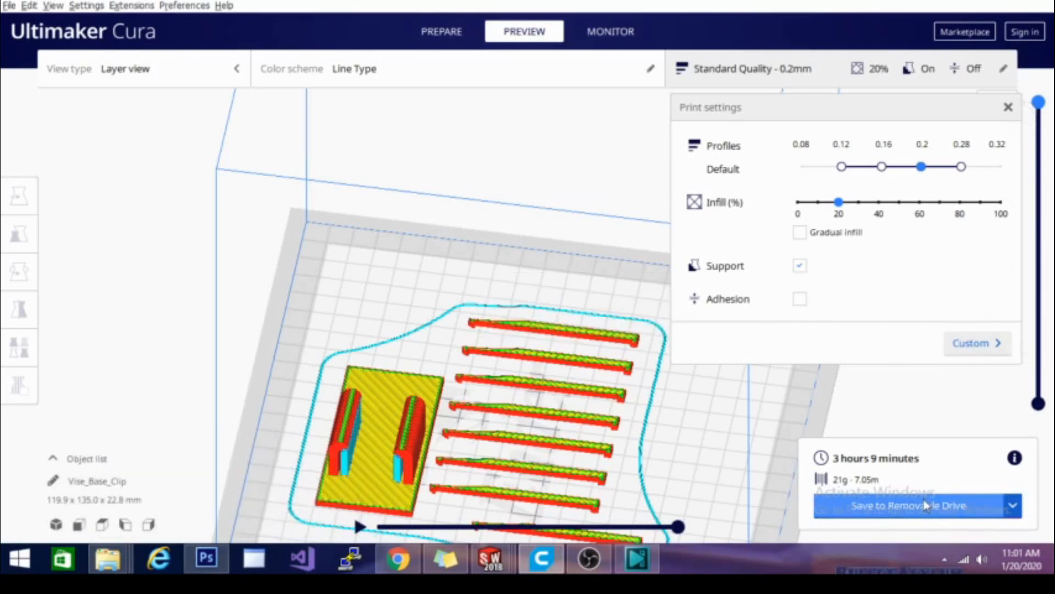
pyautogui.moveTo(935, 513)
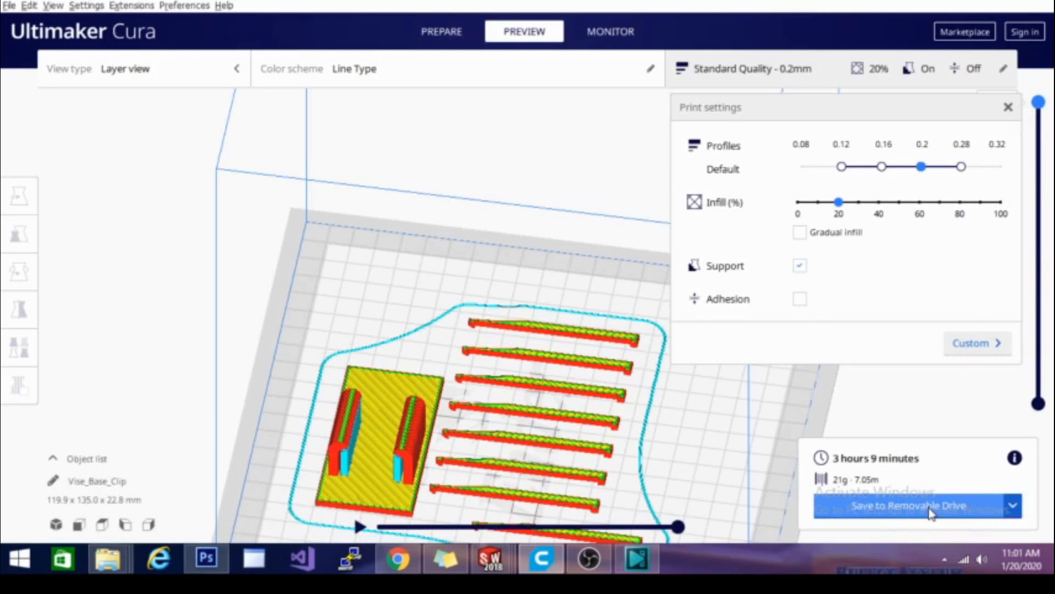
pyautogui.moveTo(1020, 496)
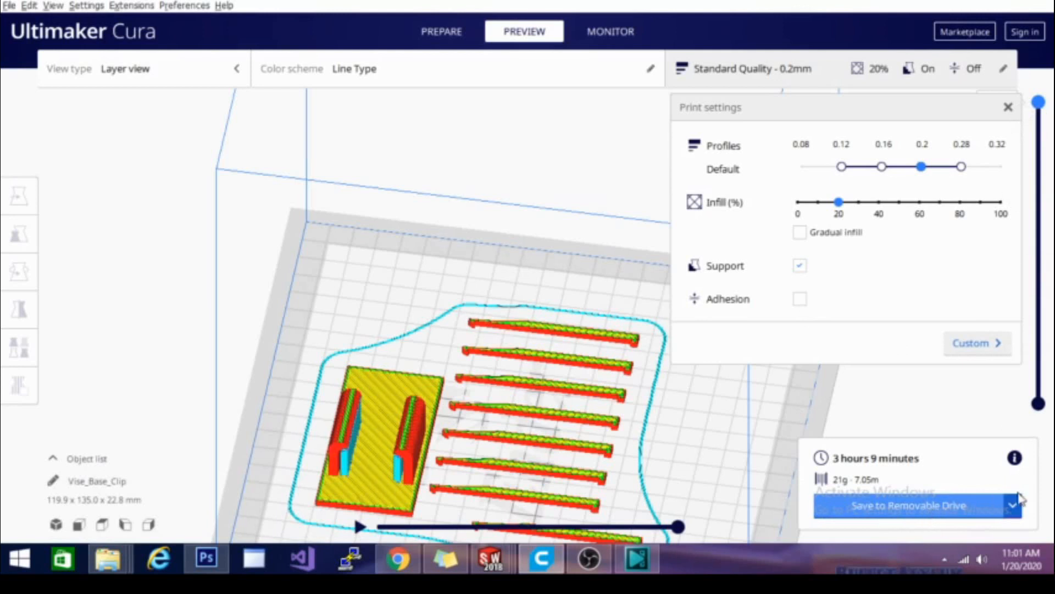
pyautogui.click(1013, 505)
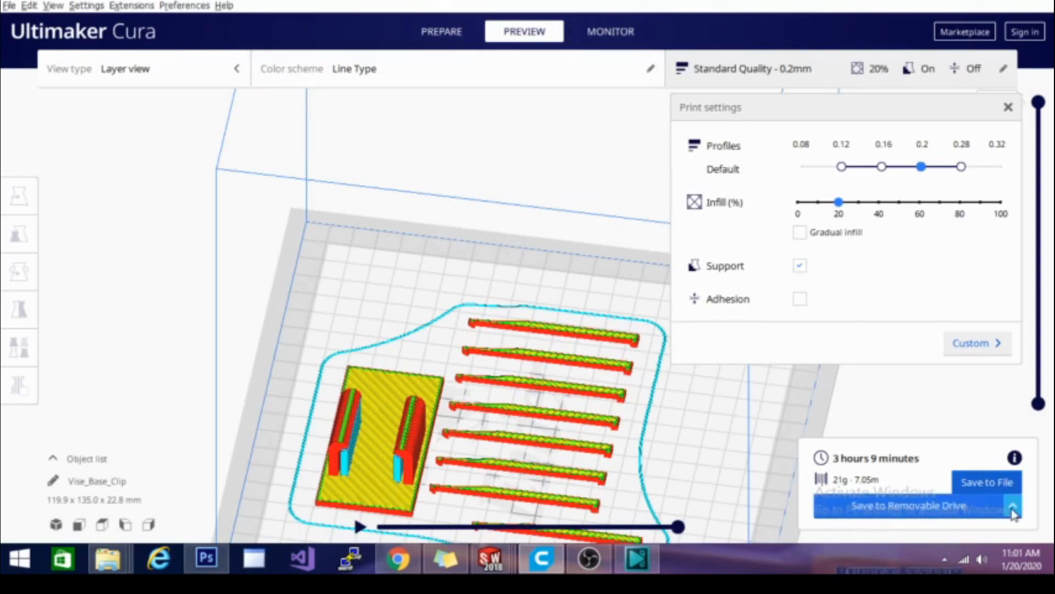
pyautogui.click(1012, 506)
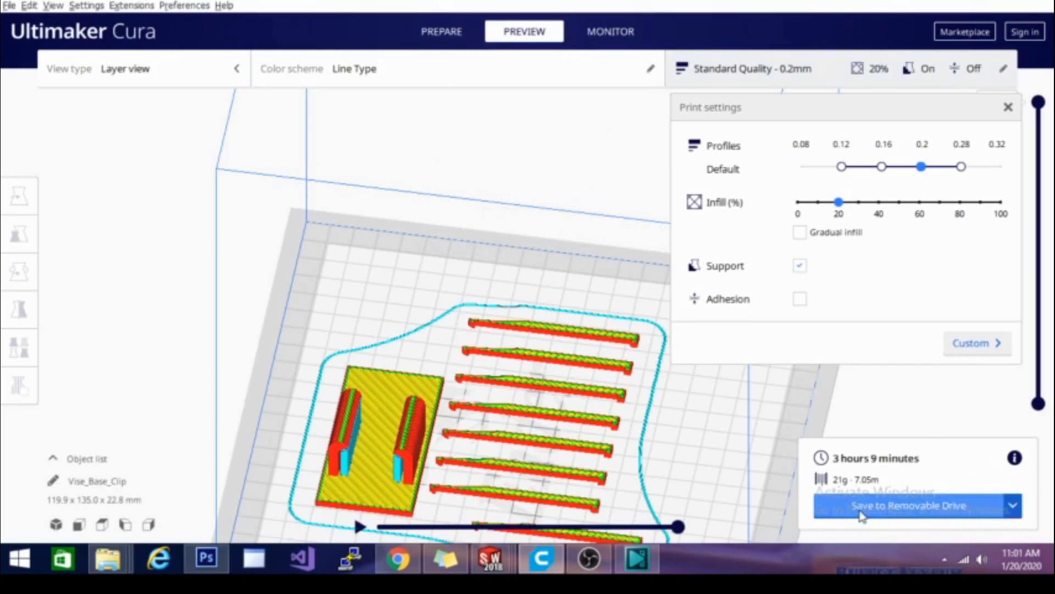
pyautogui.moveTo(932, 508)
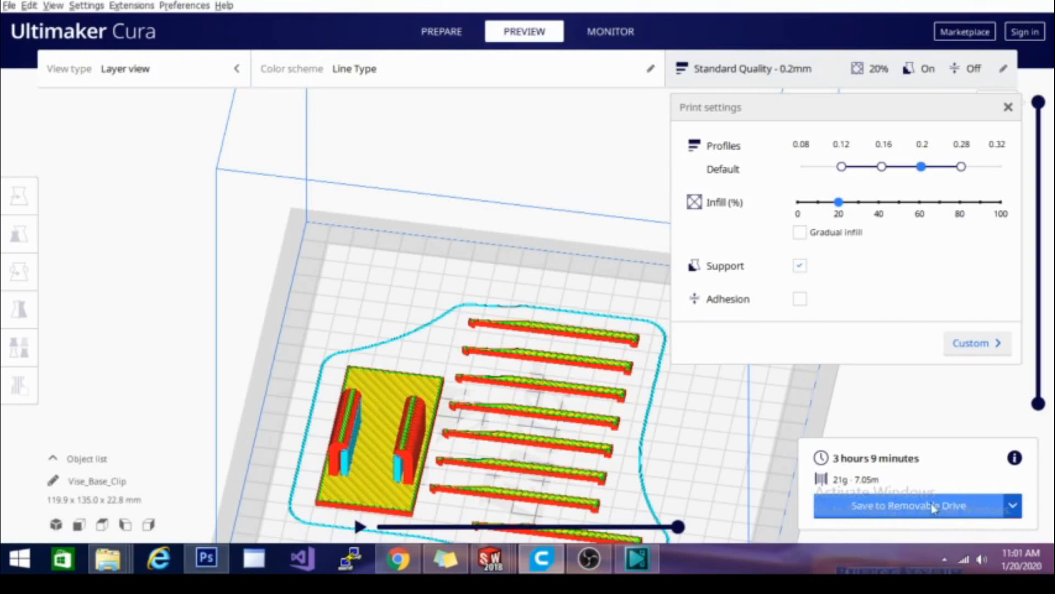
pyautogui.click(1012, 506)
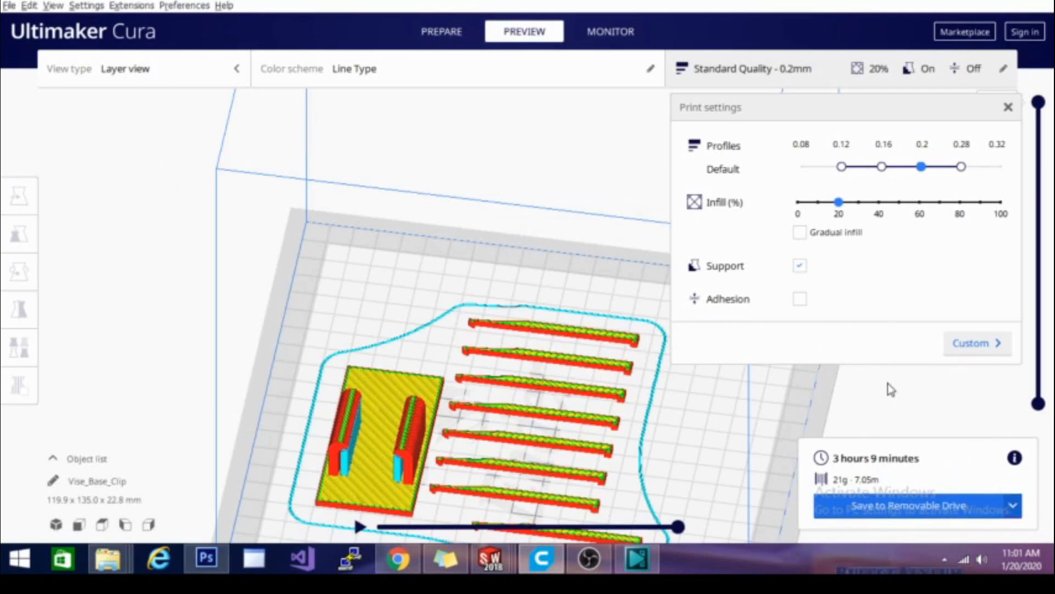
pyautogui.moveTo(930, 383)
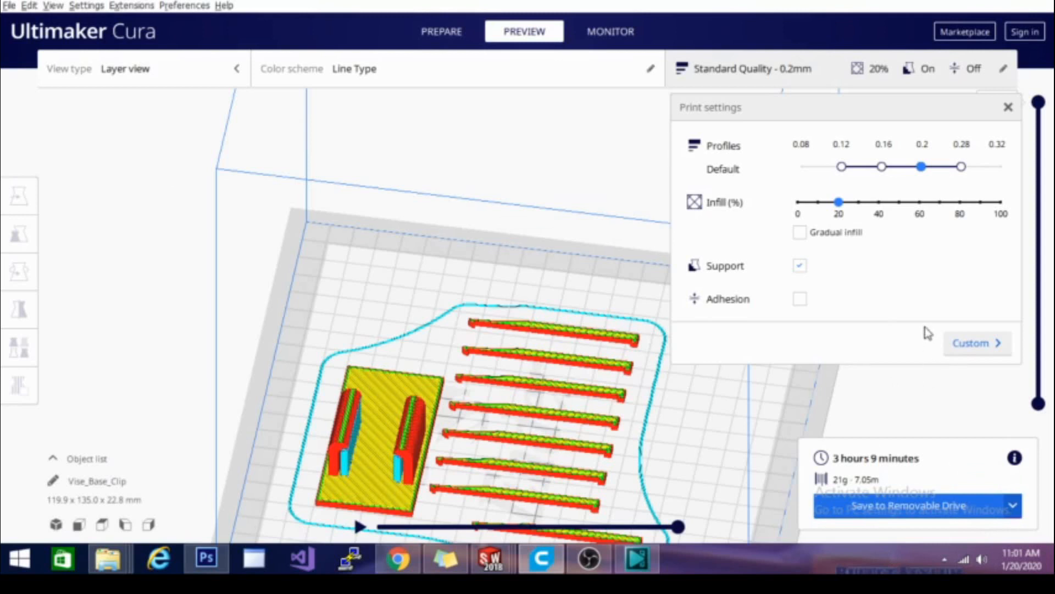
pyautogui.moveTo(893, 332)
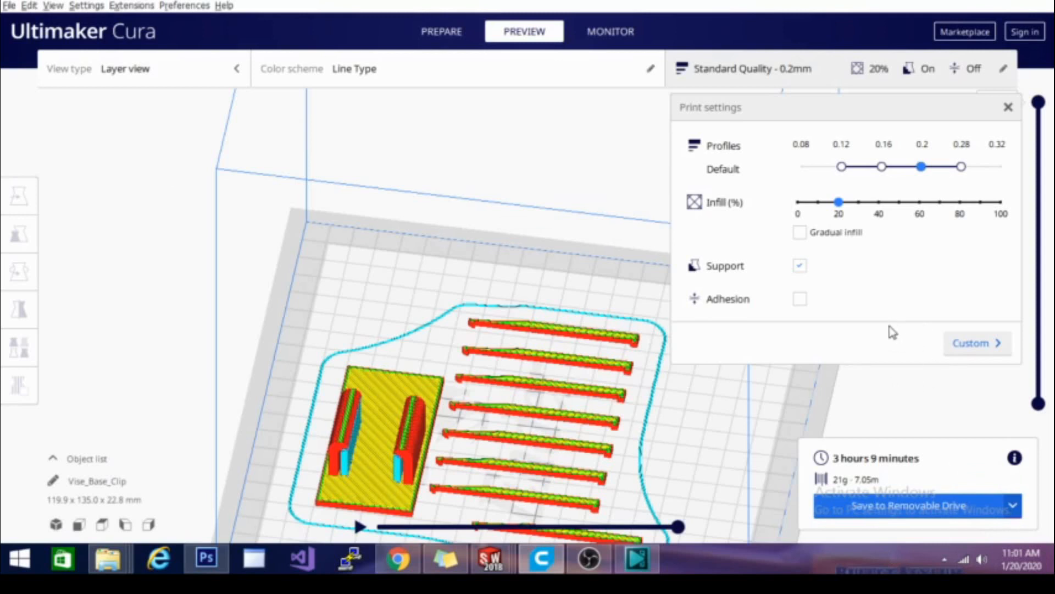
pyautogui.moveTo(904, 391)
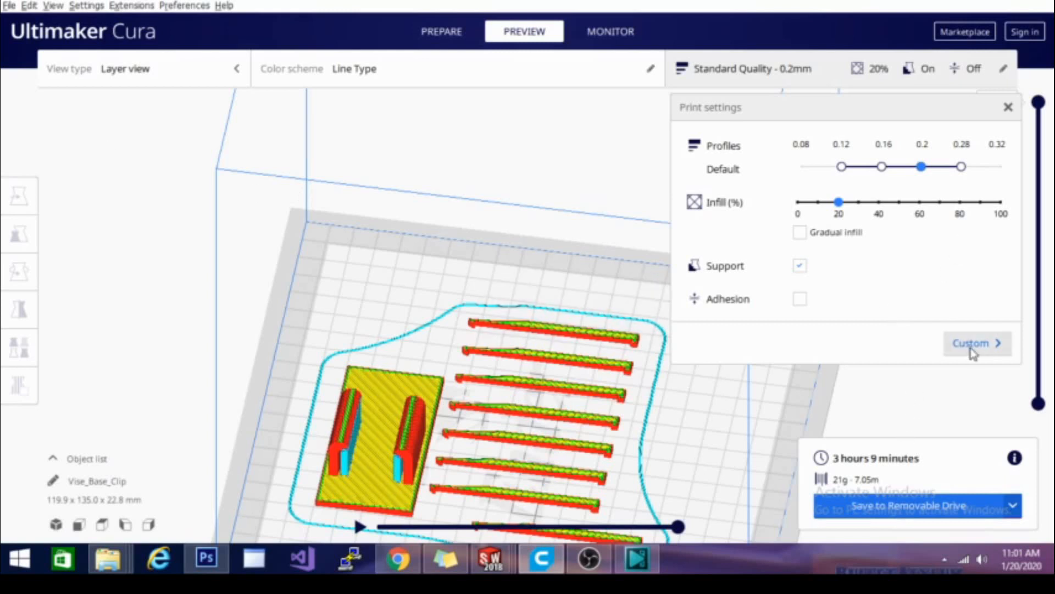
# - Show the Custom print settings list and scroll through it
pyautogui.click(973, 343)
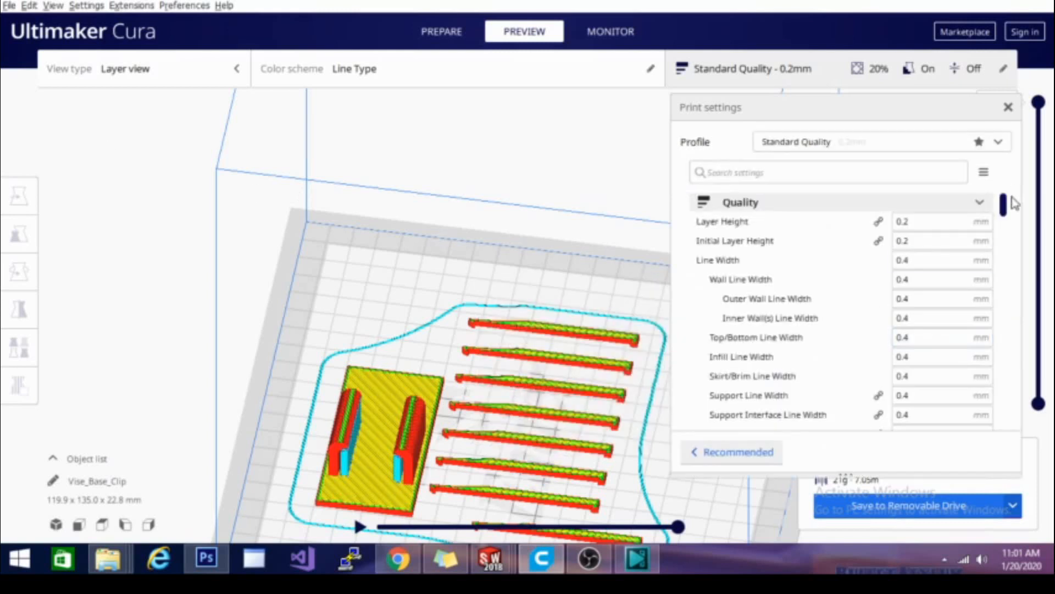
pyautogui.scroll(-3)
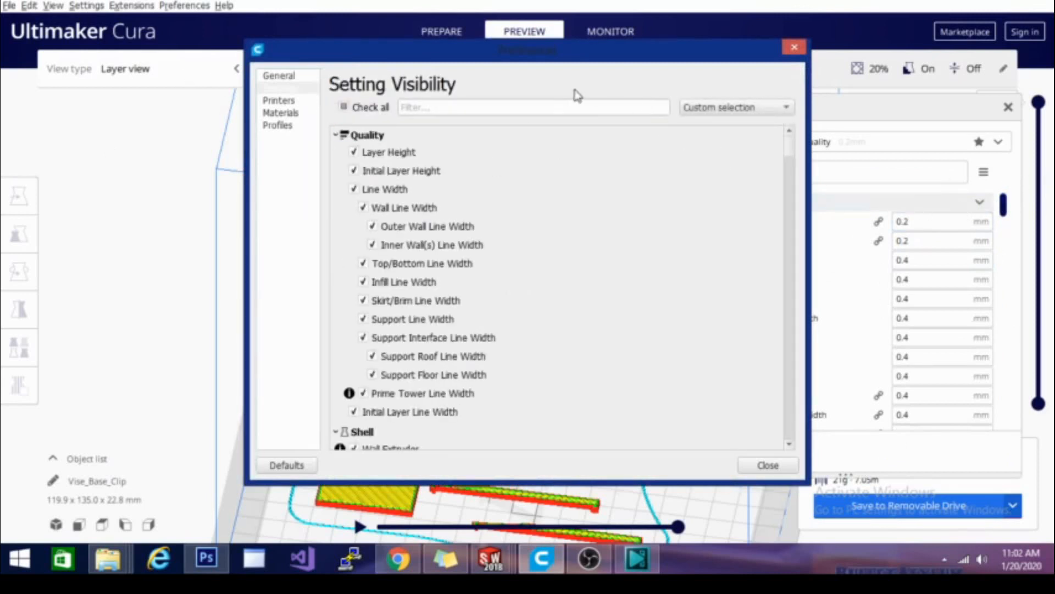
# - Filter Setting Visibility by 'sp', make Spiralize Outer Contour visible, and close preferences
pyautogui.write('spiral')
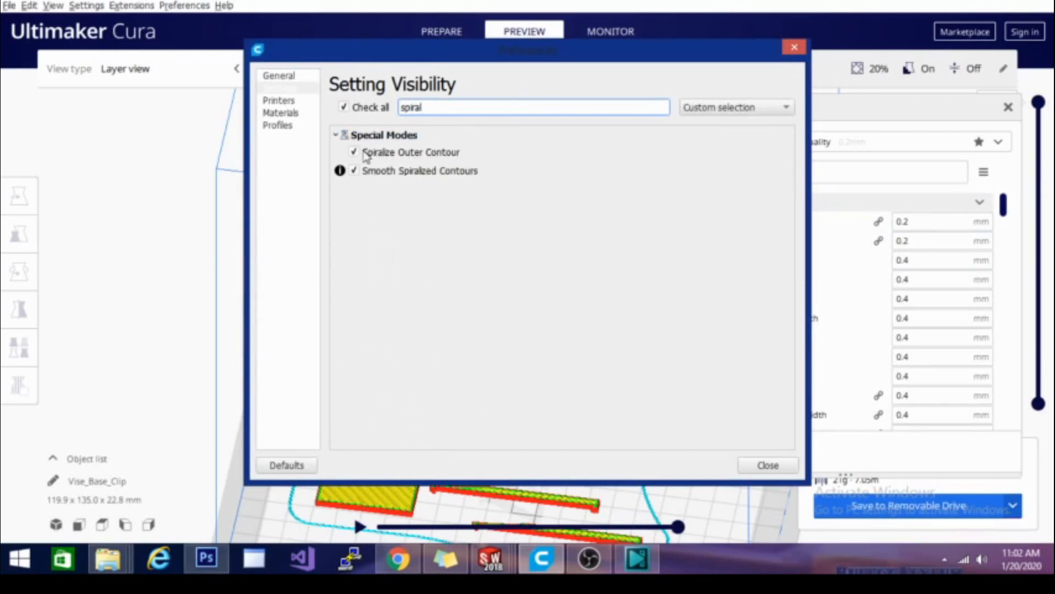
pyautogui.click(353, 152)
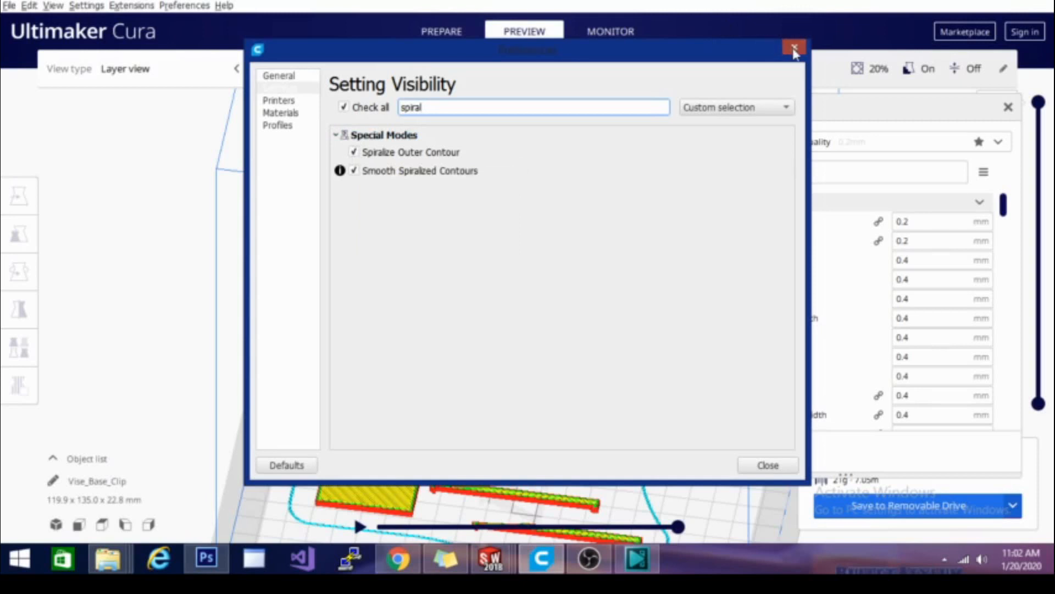
pyautogui.click(794, 47)
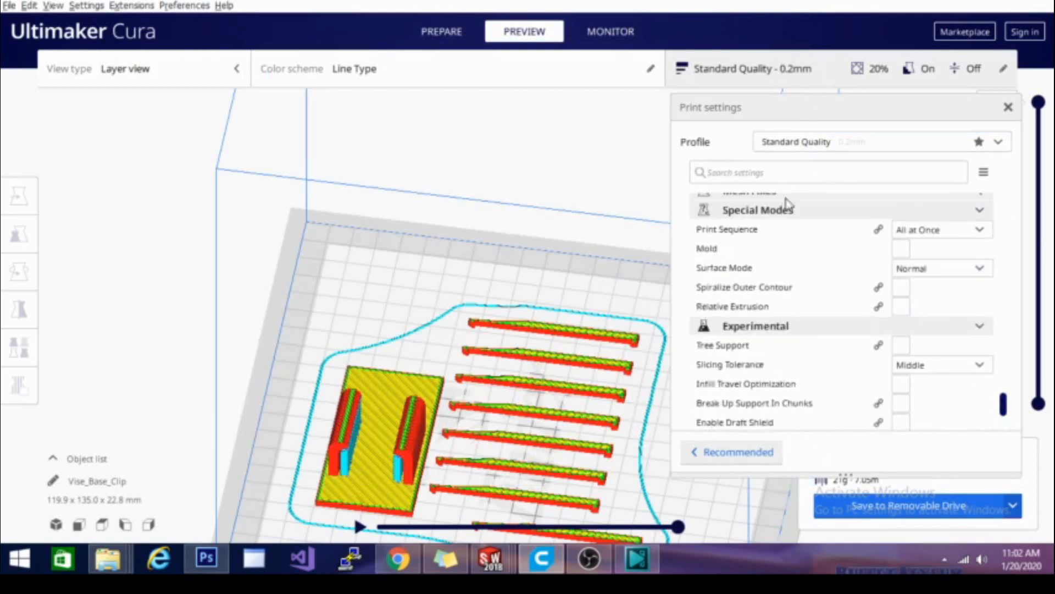
pyautogui.moveTo(901, 287)
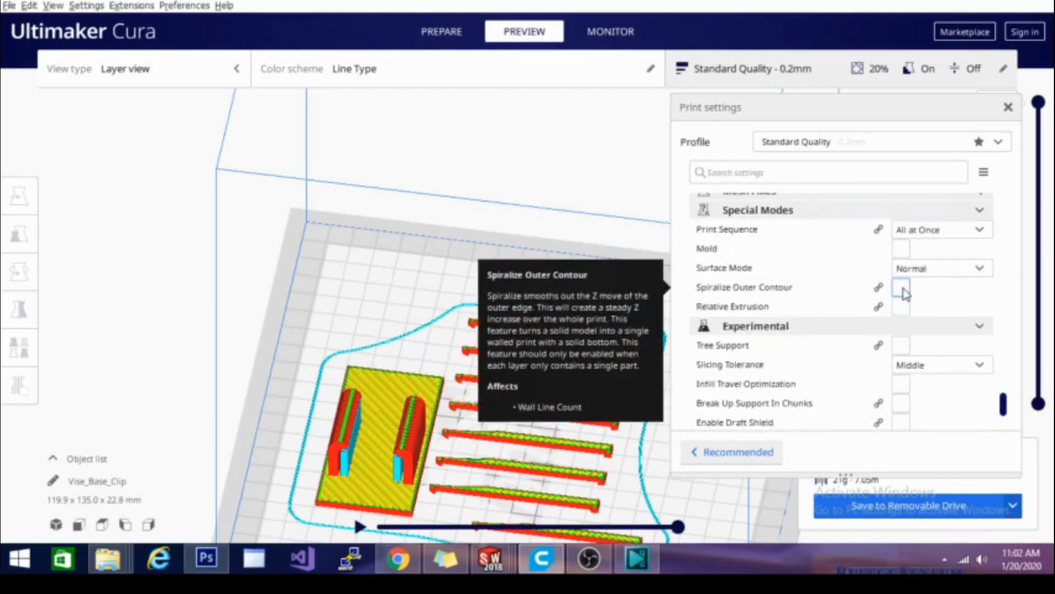
pyautogui.moveTo(867, 285)
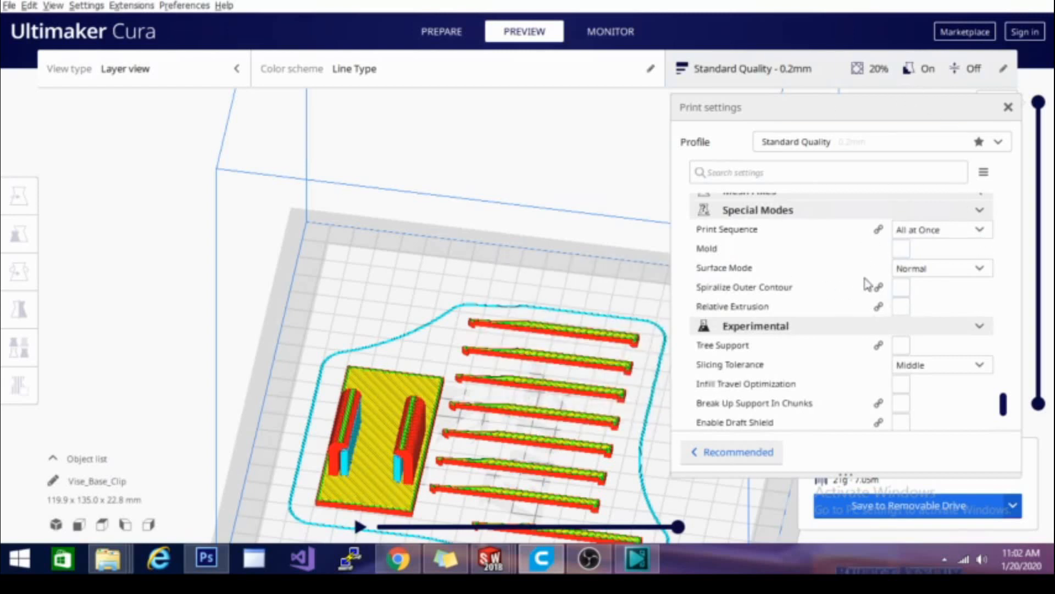